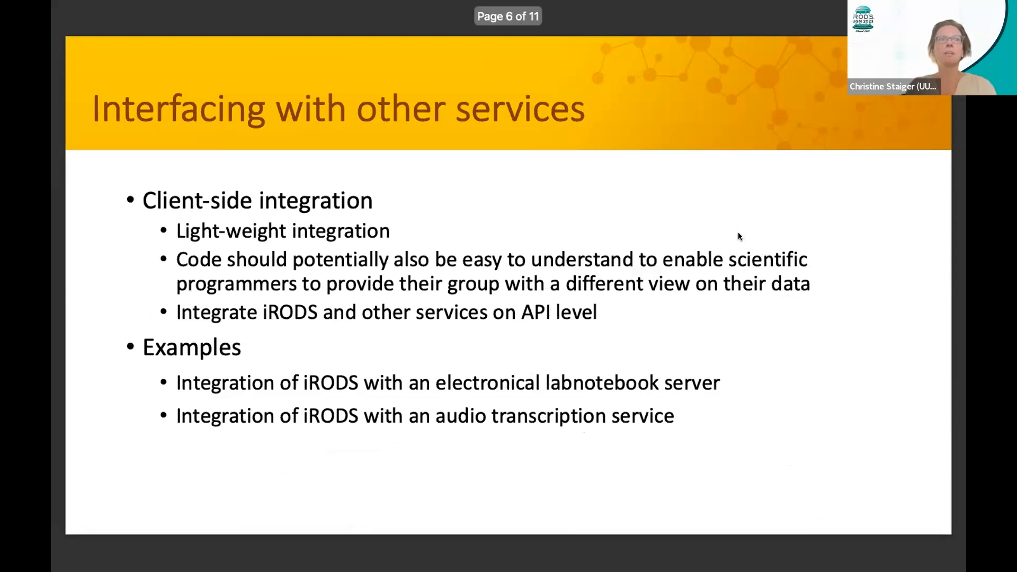
# Advance the presentation to the ELN data-creation-to-archiving slide
pyautogui.press('Right')
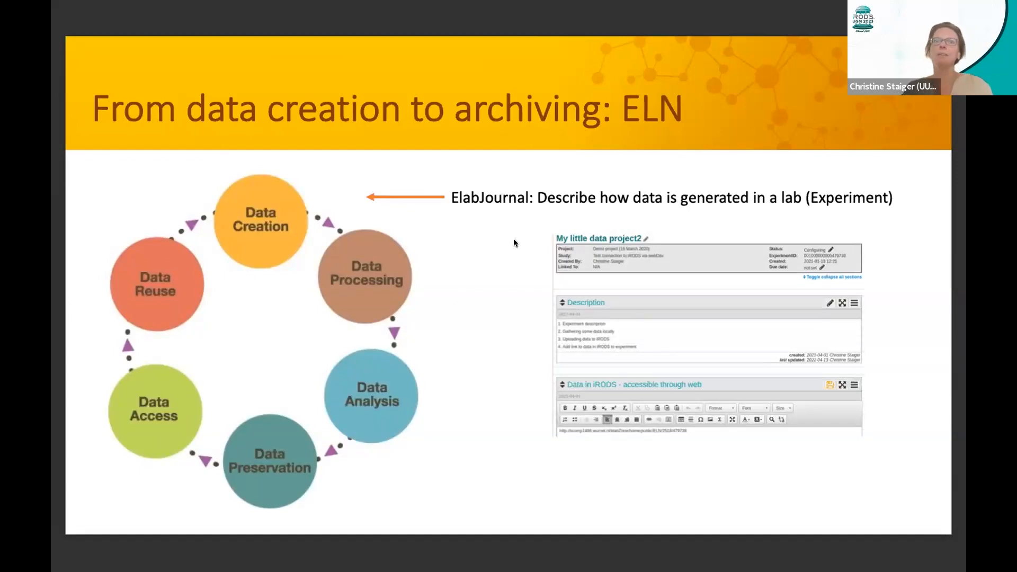
pyautogui.moveTo(862, 344)
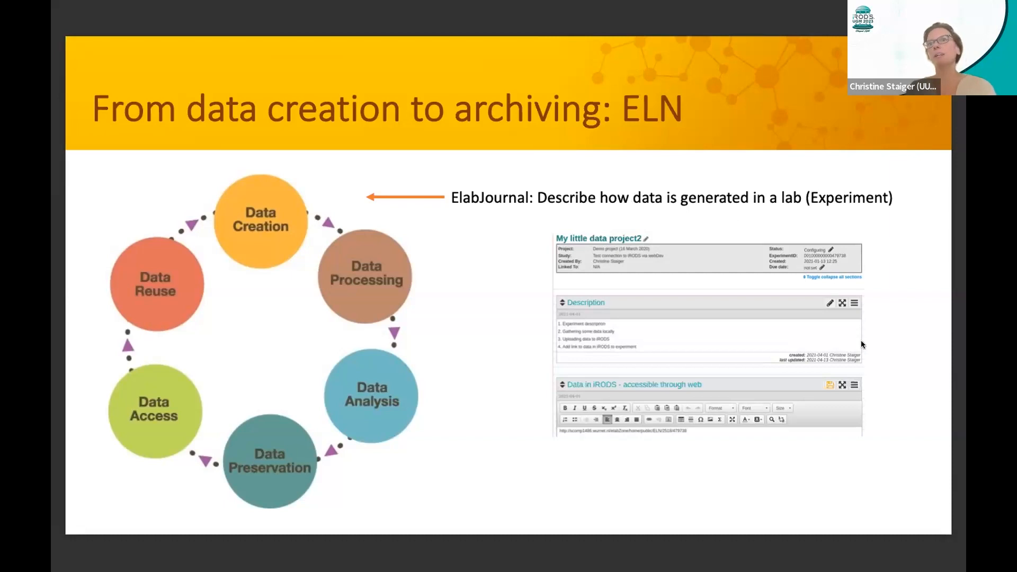
pyautogui.moveTo(608, 332)
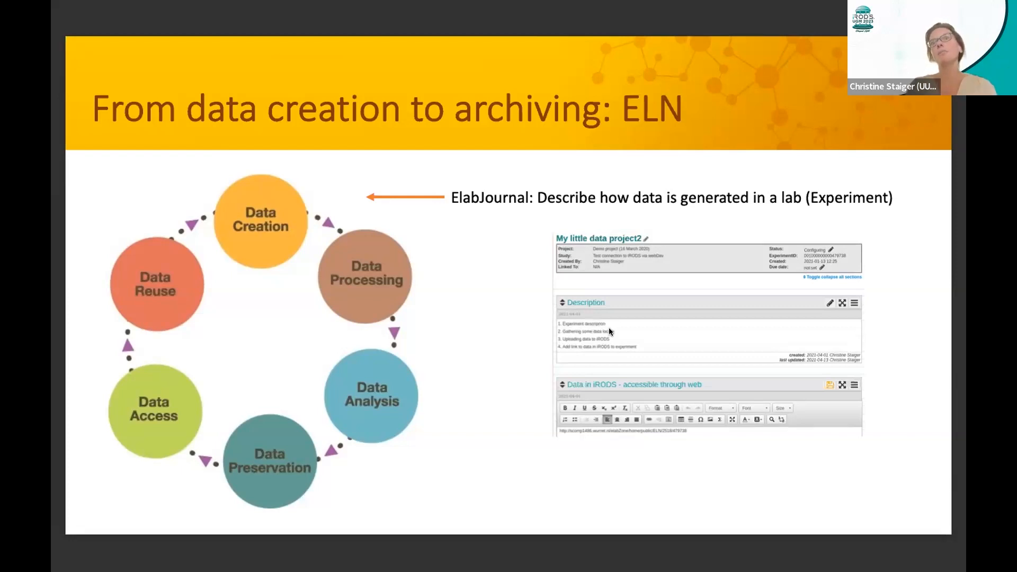
# Advance through the Yoda archiving slide to the workflow diagram slide
pyautogui.press('Right')
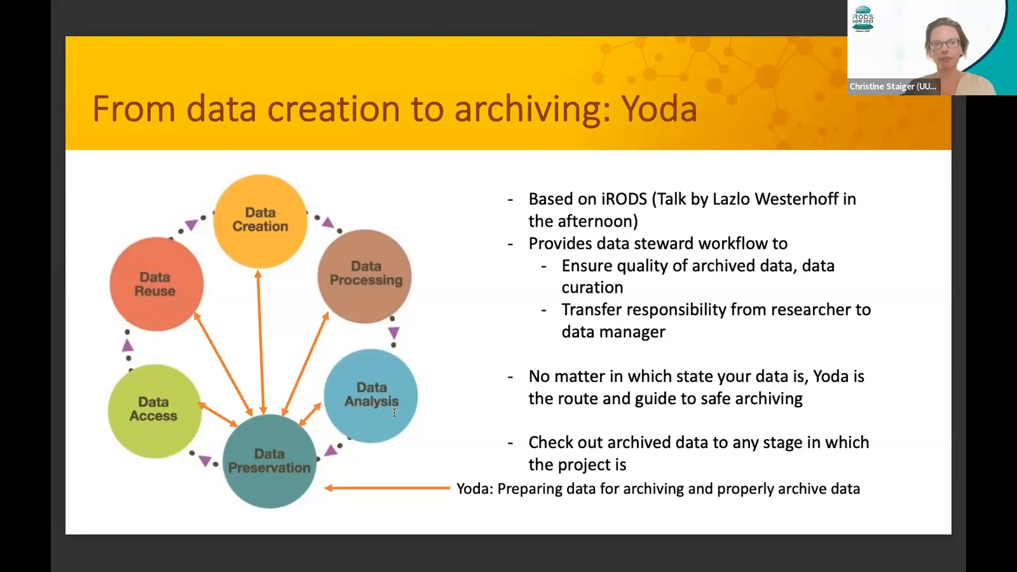
pyautogui.press('right')
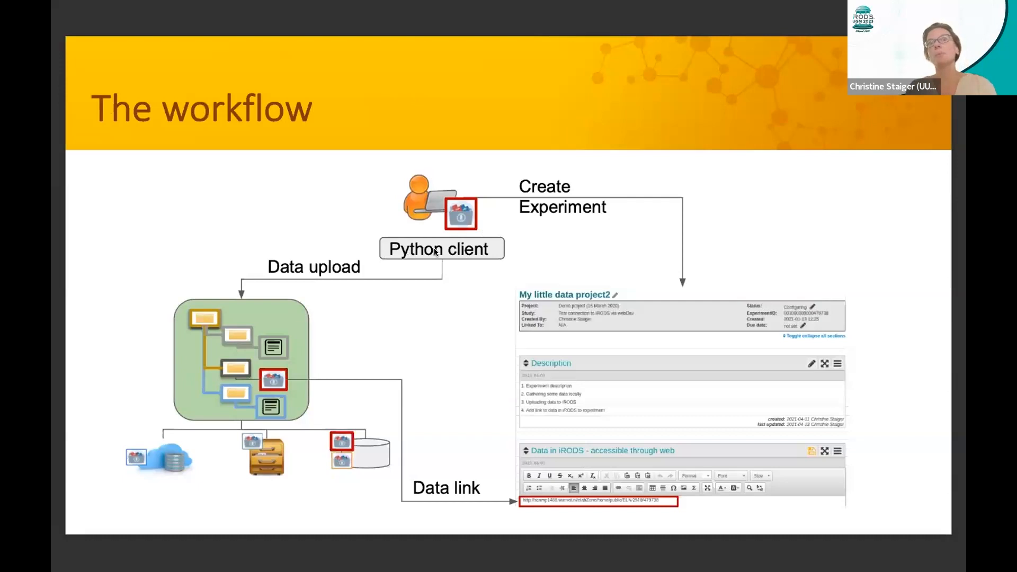
pyautogui.moveTo(645, 422)
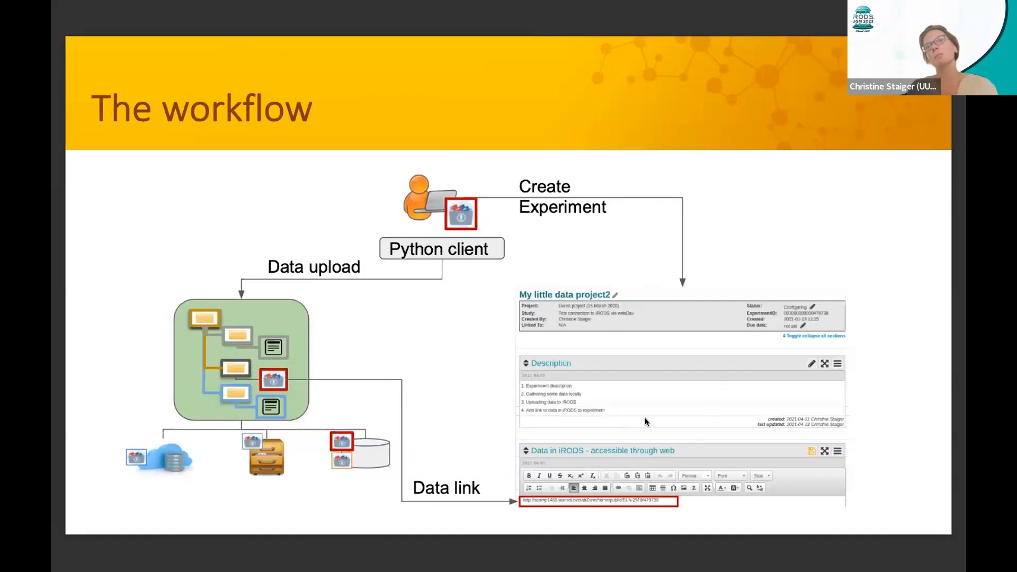
pyautogui.moveTo(682, 395)
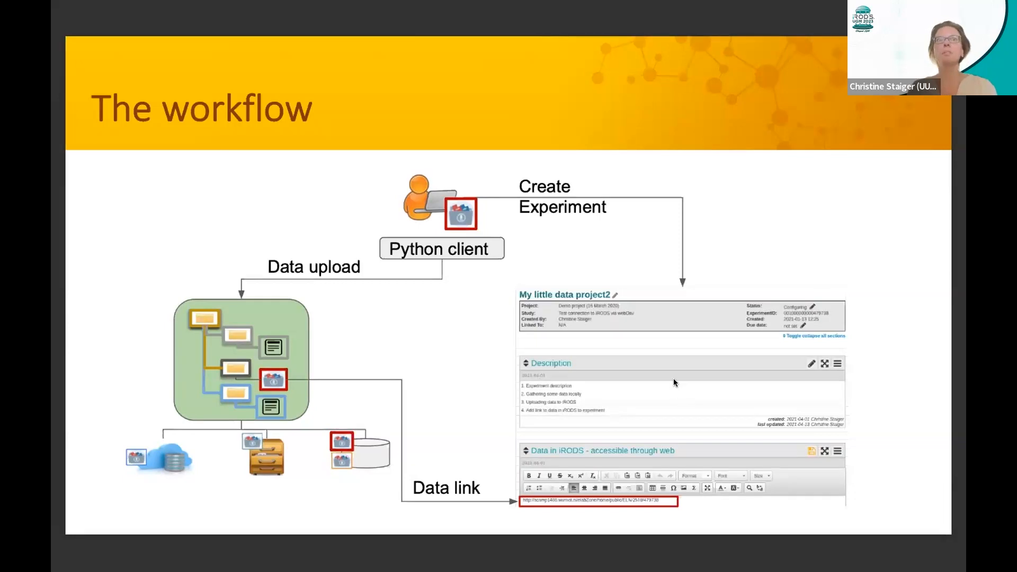
pyautogui.moveTo(363, 276)
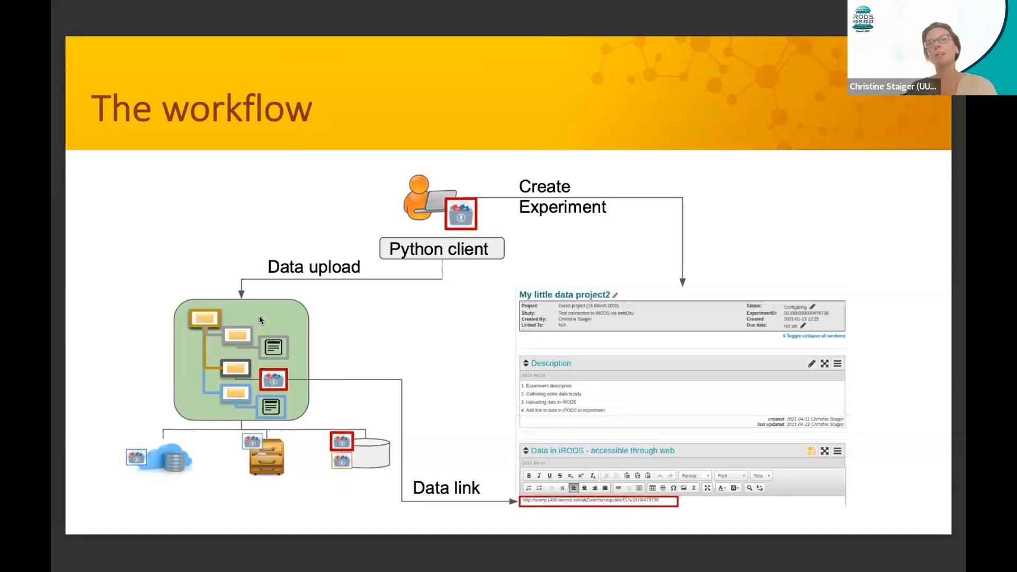
pyautogui.moveTo(281, 352)
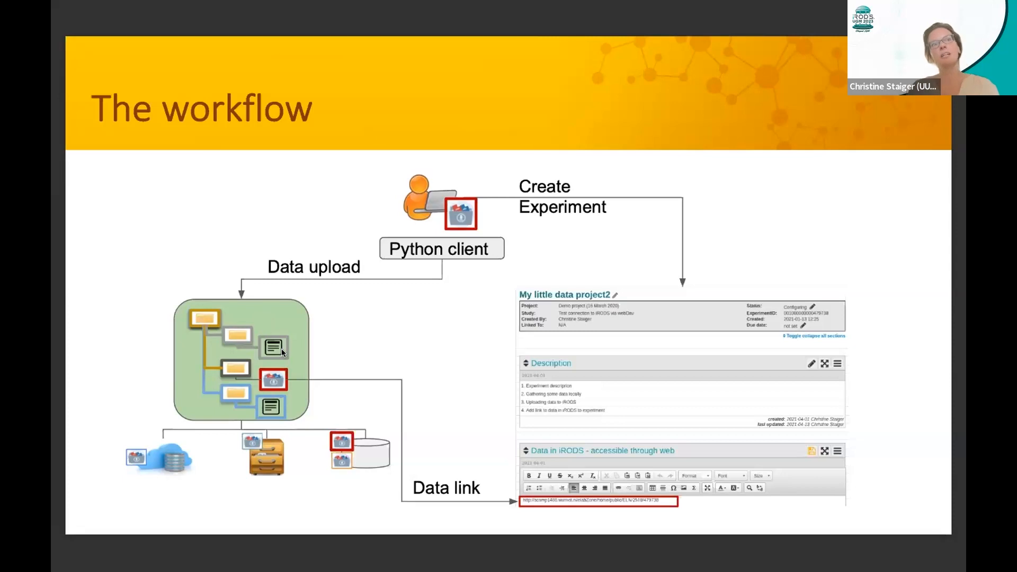
pyautogui.moveTo(456, 508)
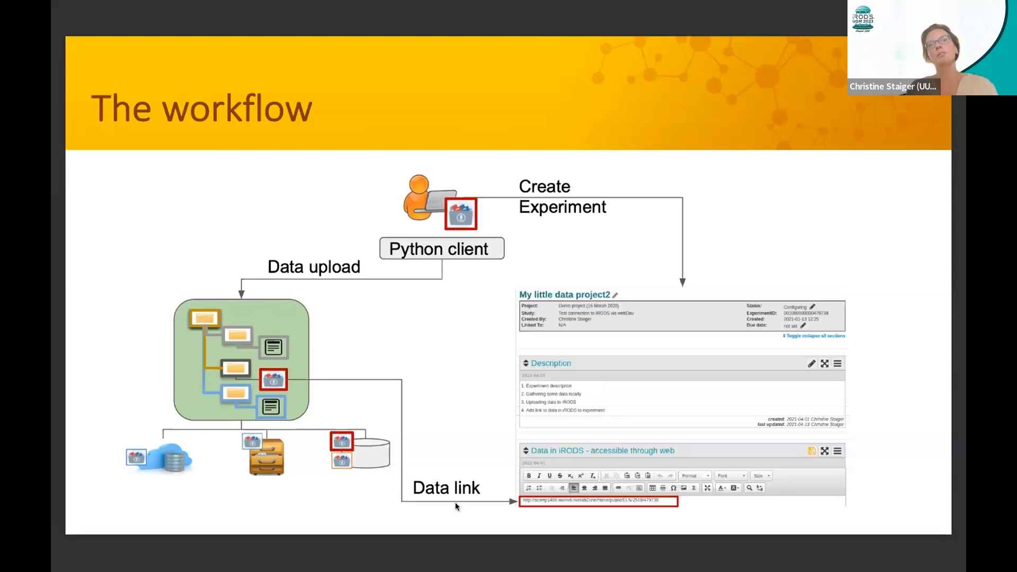
pyautogui.moveTo(713, 449)
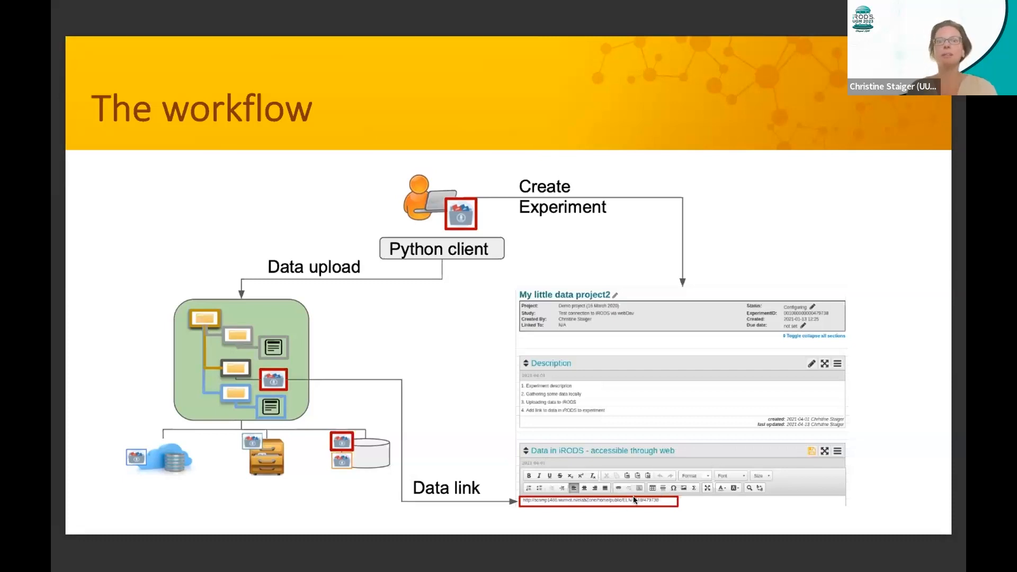
pyautogui.moveTo(253, 386)
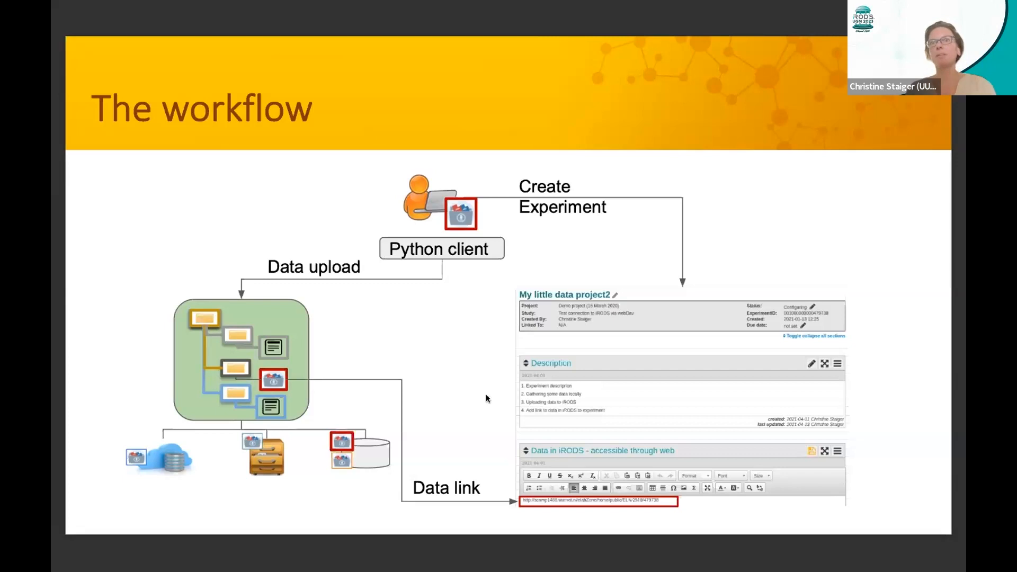
pyautogui.moveTo(382, 405)
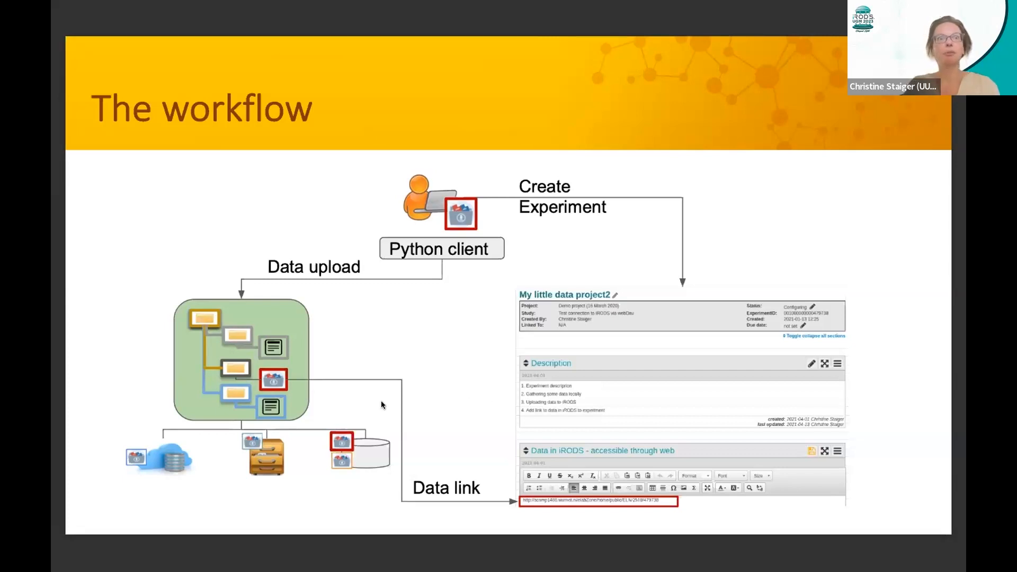
# End the slideshow, leaving the iRODS login window on the desktop
pyautogui.press('Right')
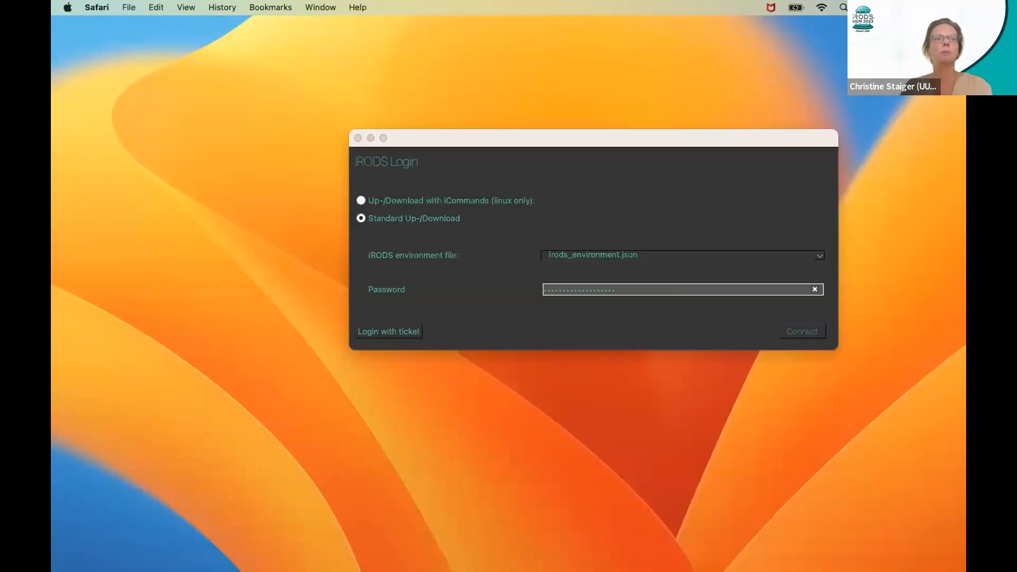
# Try the iCommands mode, then connect with the standard up/download login using irods_environment.json
pyautogui.moveTo(592, 138); pyautogui.dragTo(461, 93)
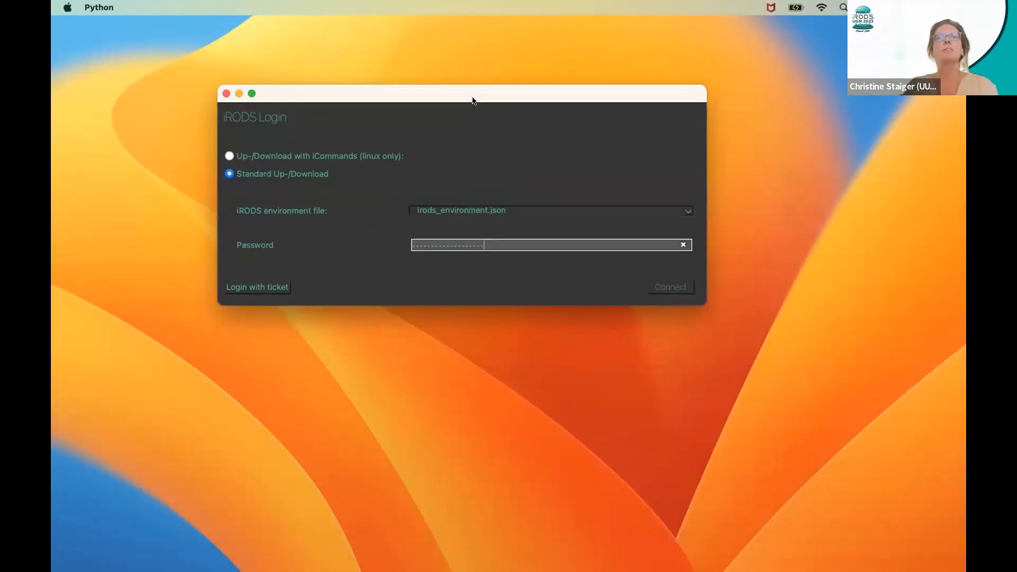
pyautogui.moveTo(473, 93); pyautogui.dragTo(473, 101)
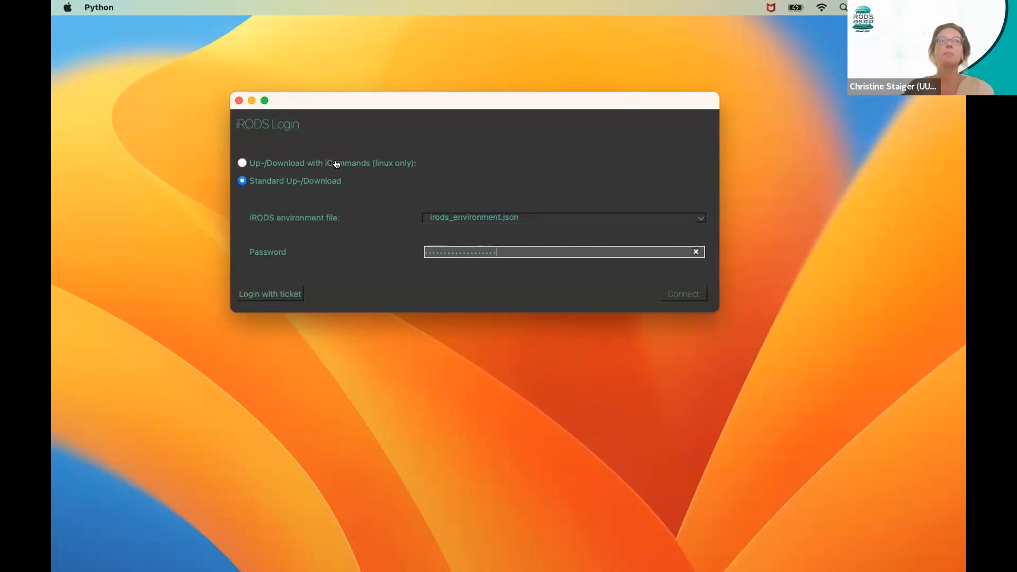
pyautogui.click(242, 163)
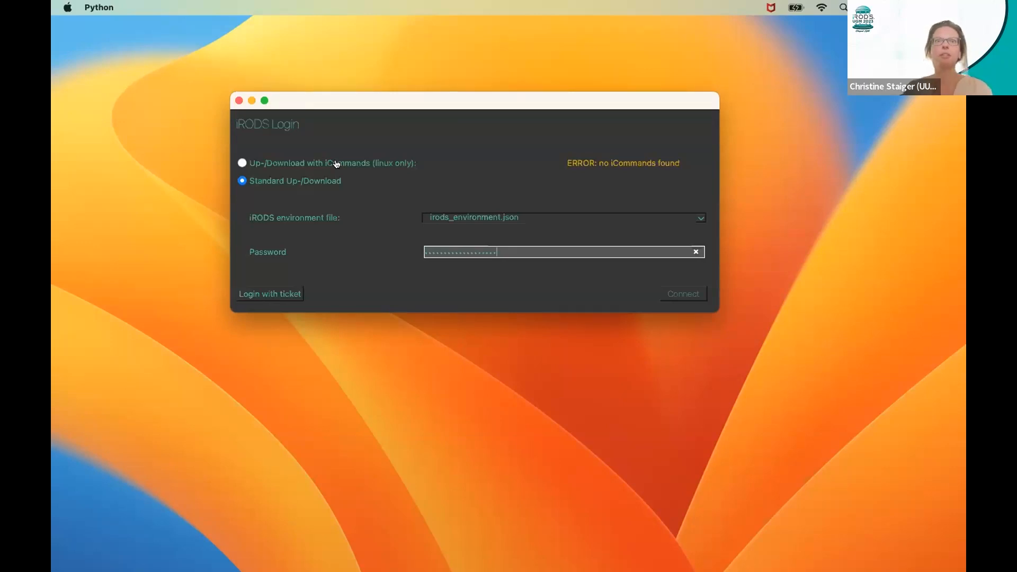
pyautogui.moveTo(681, 154)
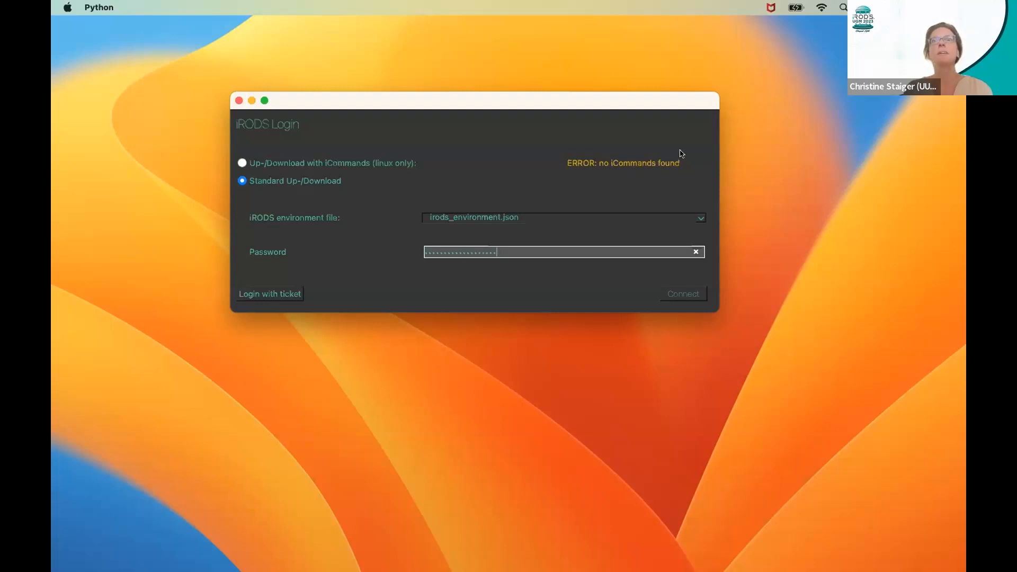
pyautogui.moveTo(582, 172)
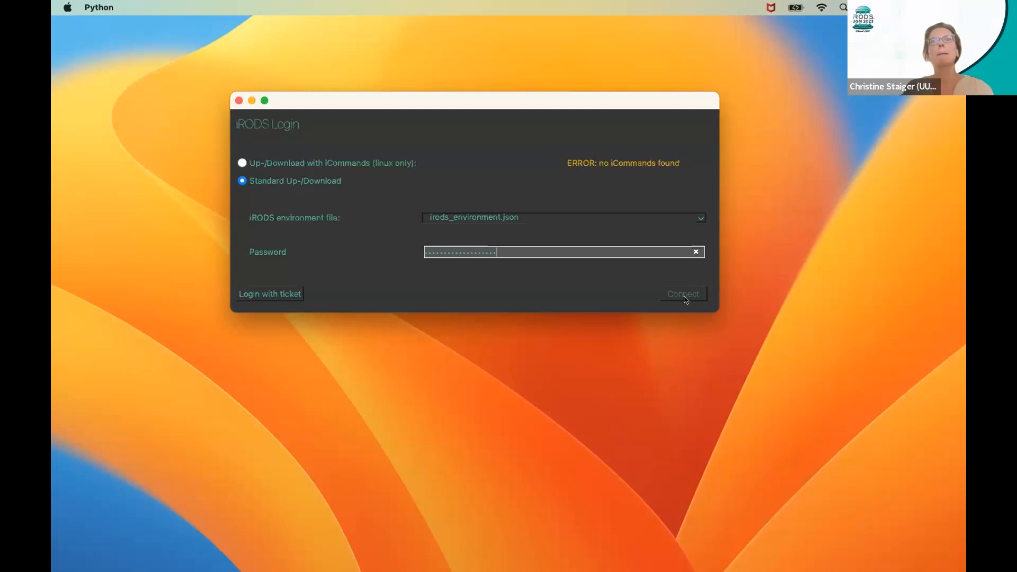
pyautogui.click(562, 218)
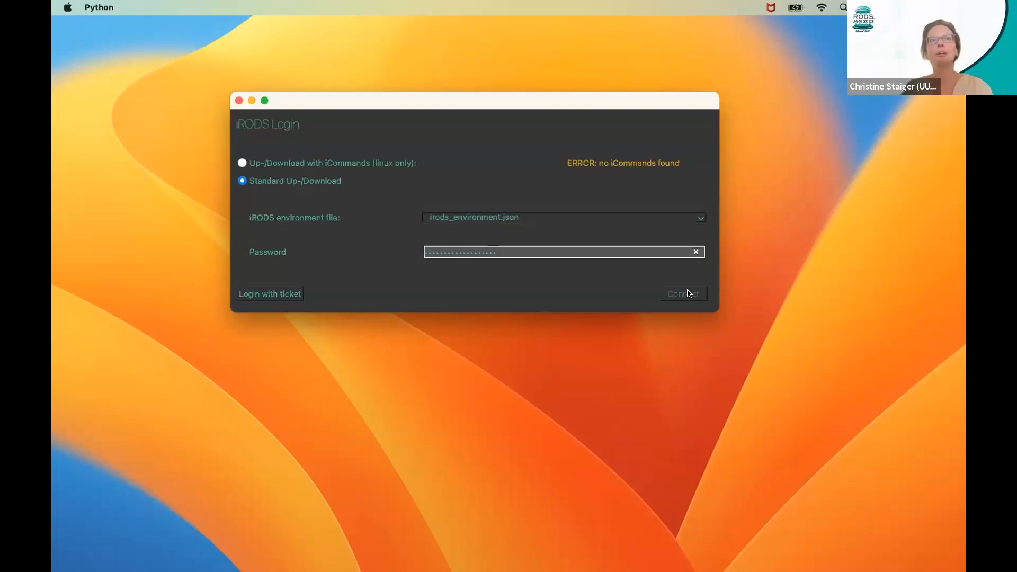
pyautogui.moveTo(587, 273)
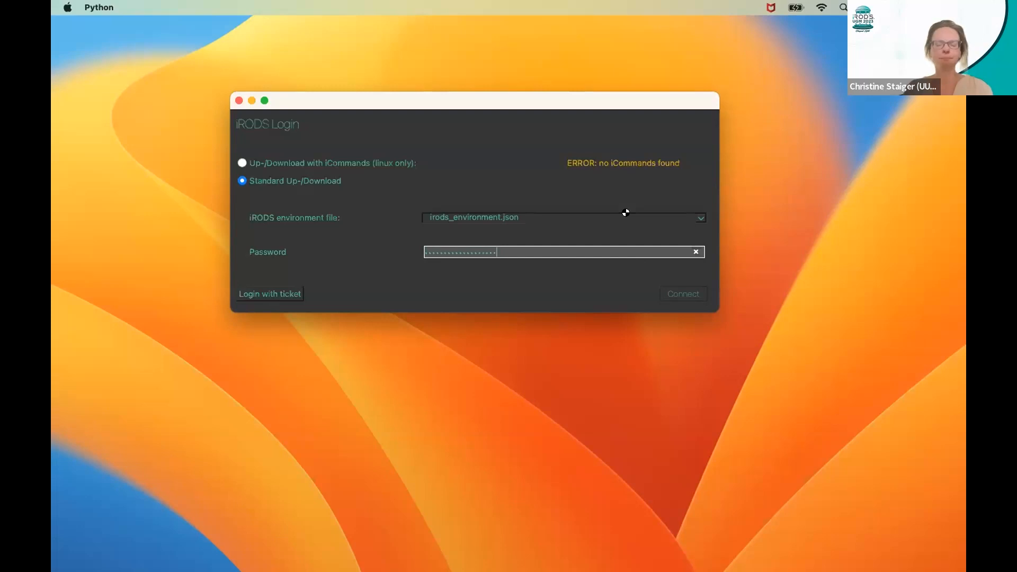
pyautogui.click(682, 294)
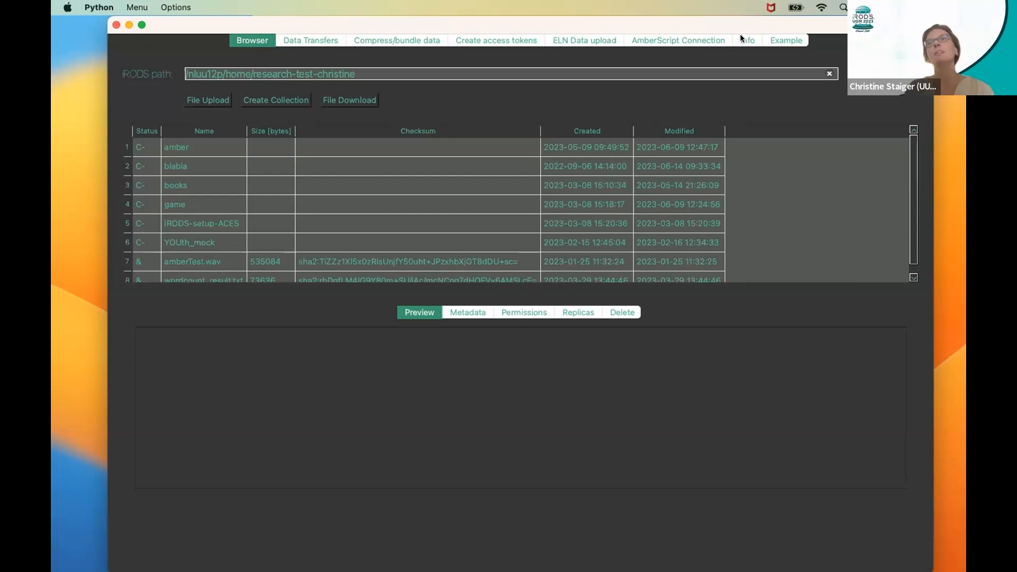
# View the client and server information, then return to the home collection browser
pyautogui.click(747, 40)
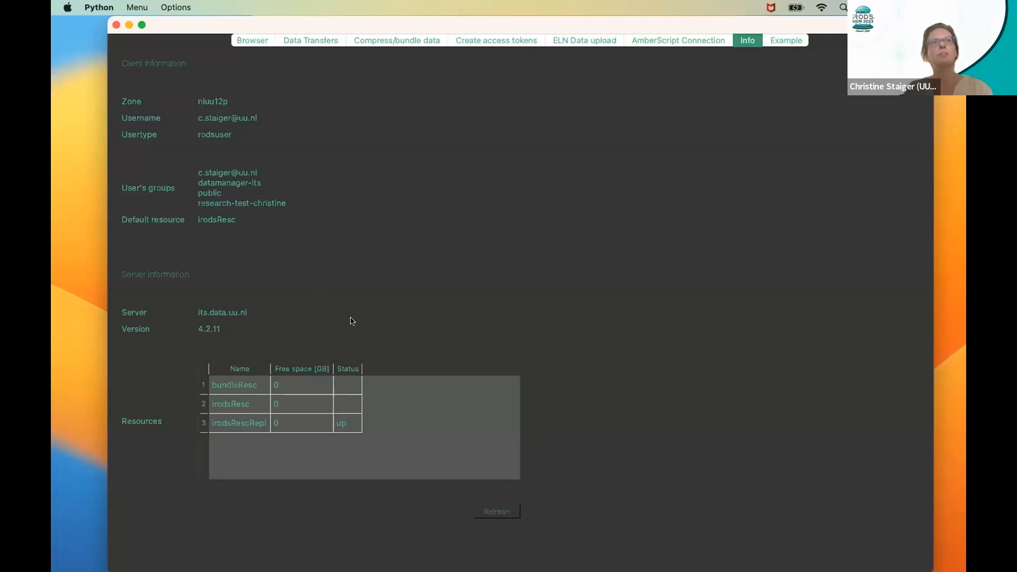
pyautogui.click(252, 40)
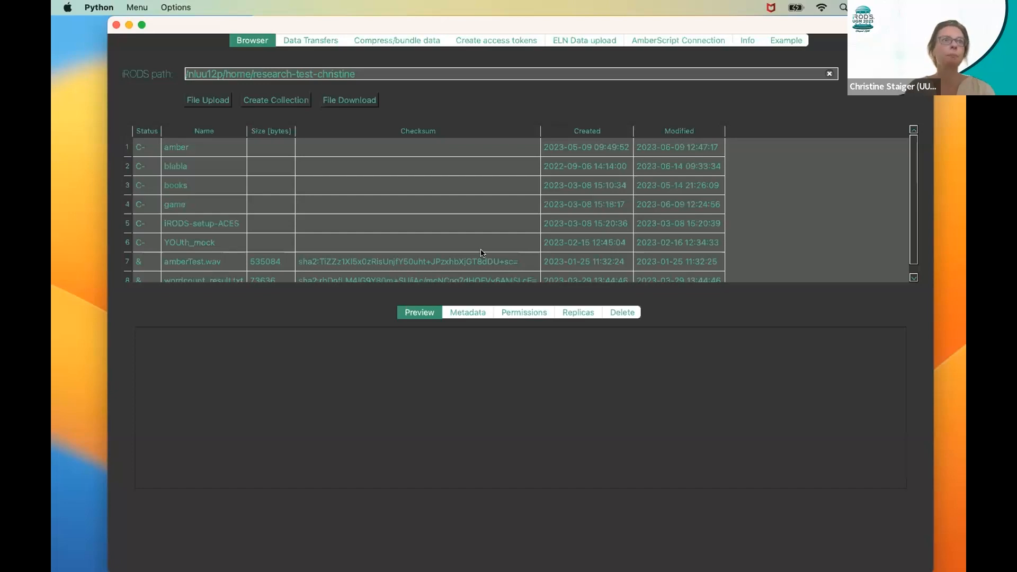
# In the books collection, preview BenHur.txt's text and show its metadata with AUTHOR Lew Wallace
pyautogui.click(174, 177)
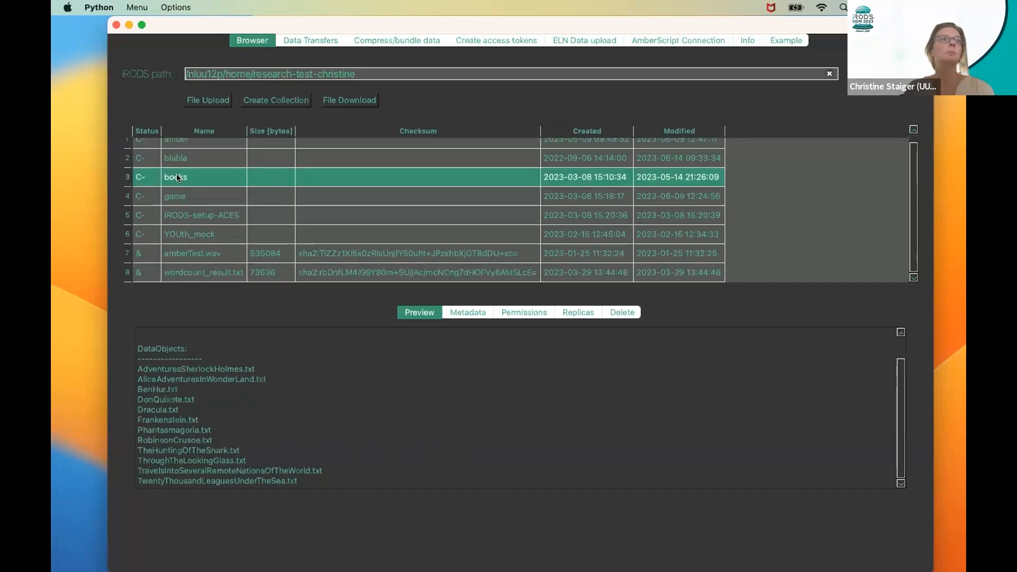
pyautogui.doubleClick(175, 177)
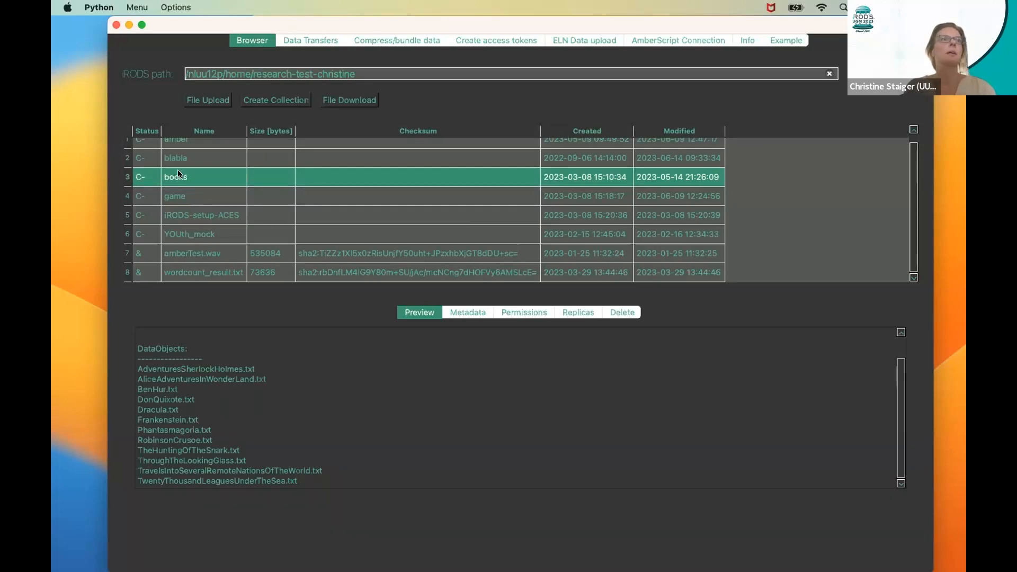
pyautogui.doubleClick(176, 177)
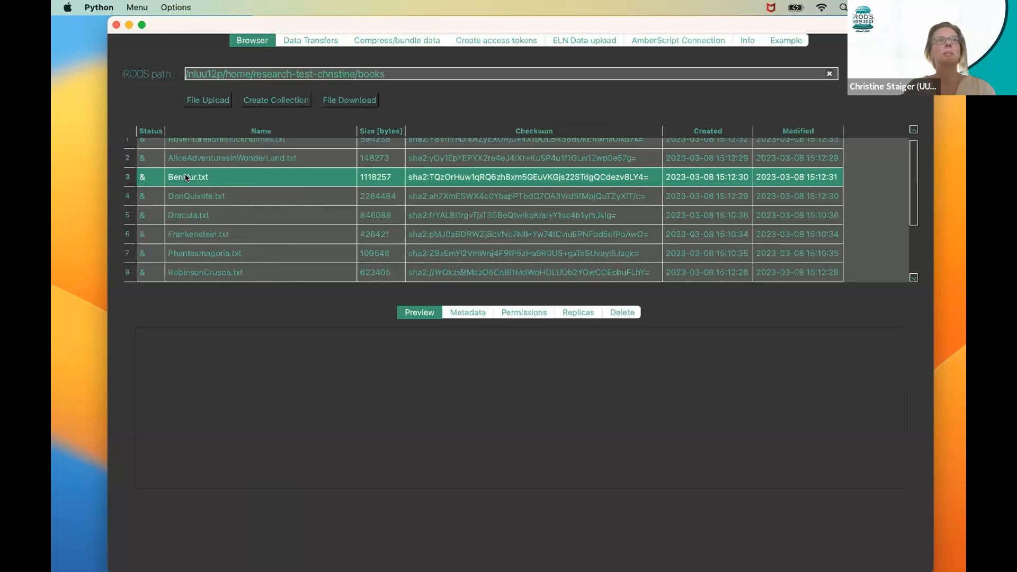
pyautogui.click(418, 312)
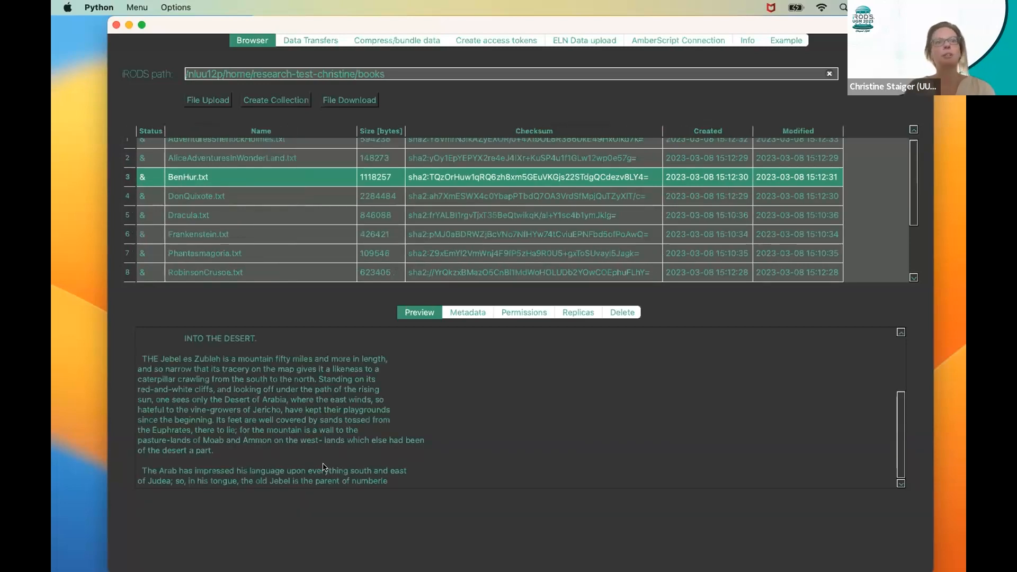
pyautogui.moveTo(357, 438)
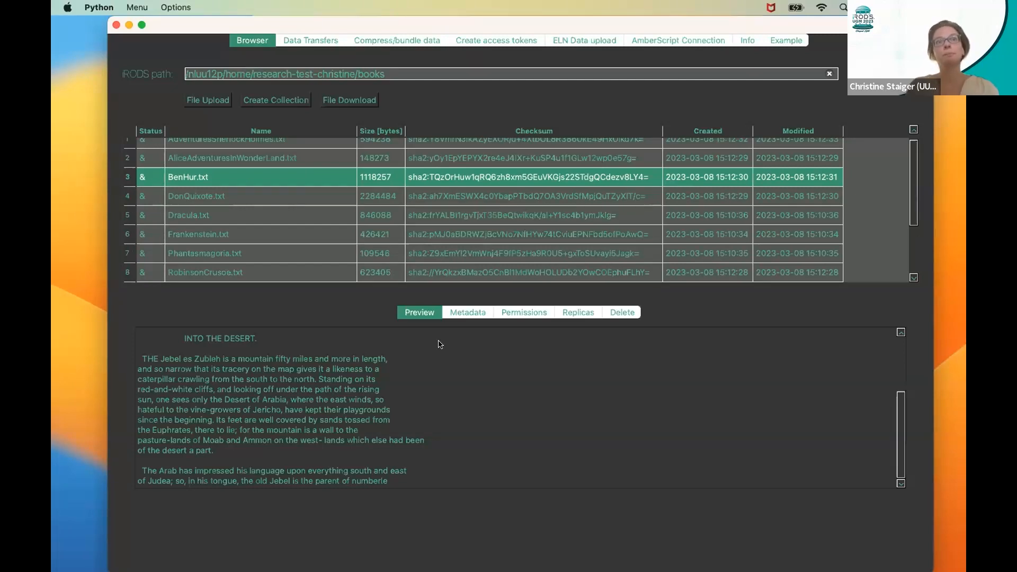
pyautogui.click(467, 311)
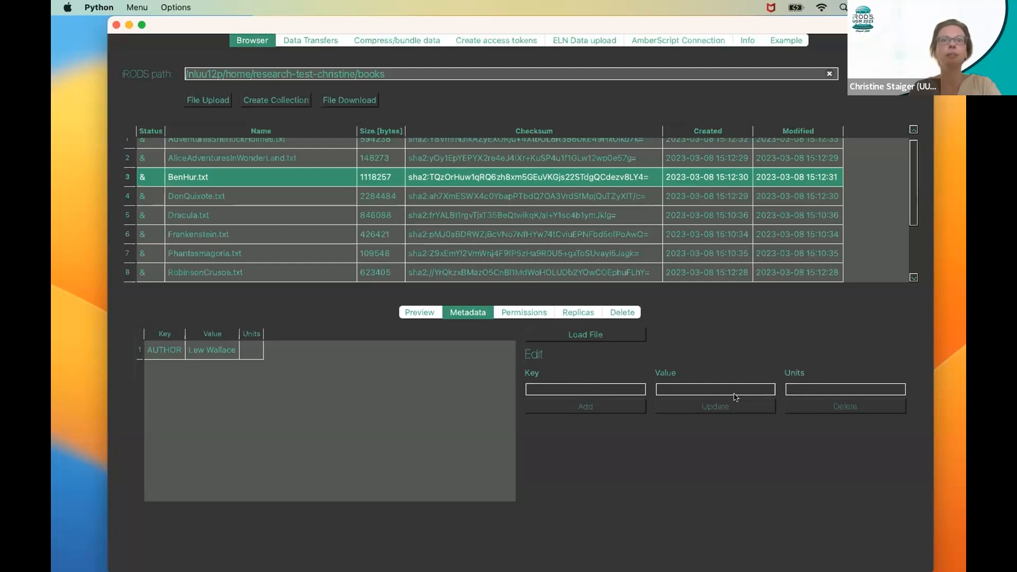
pyautogui.moveTo(507, 311)
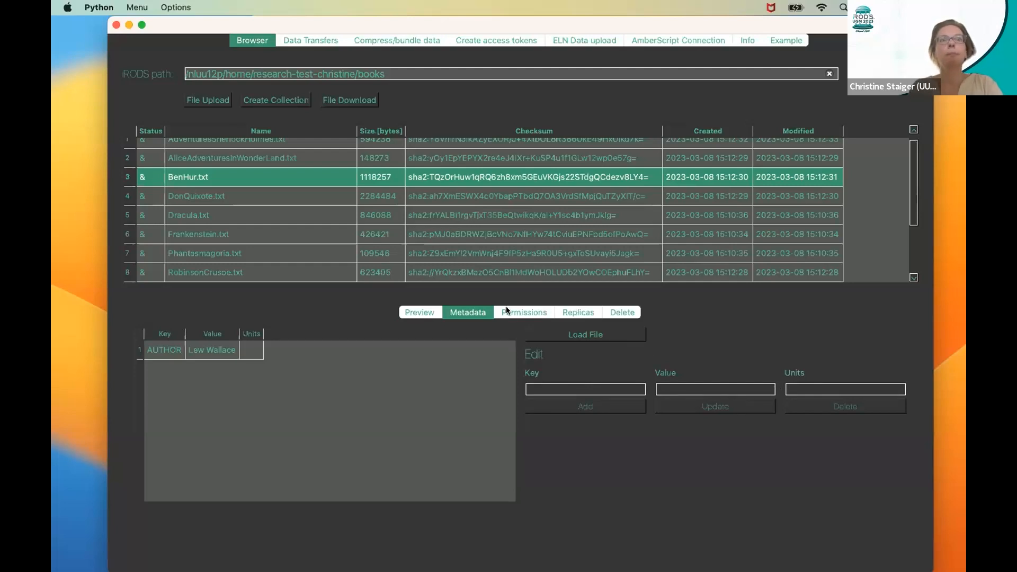
# Grant user c.staige read access to BenHur.txt
pyautogui.click(524, 312)
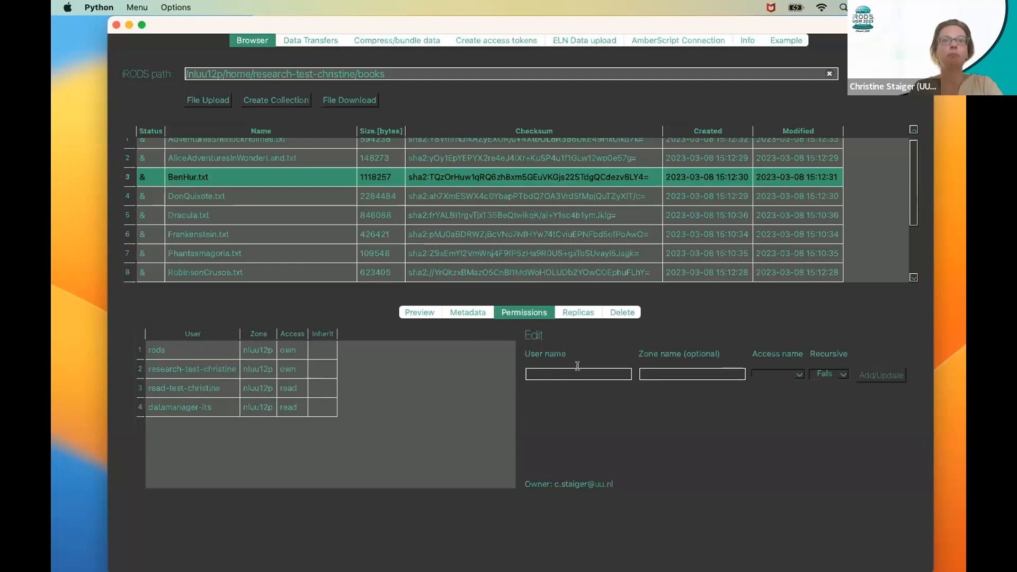
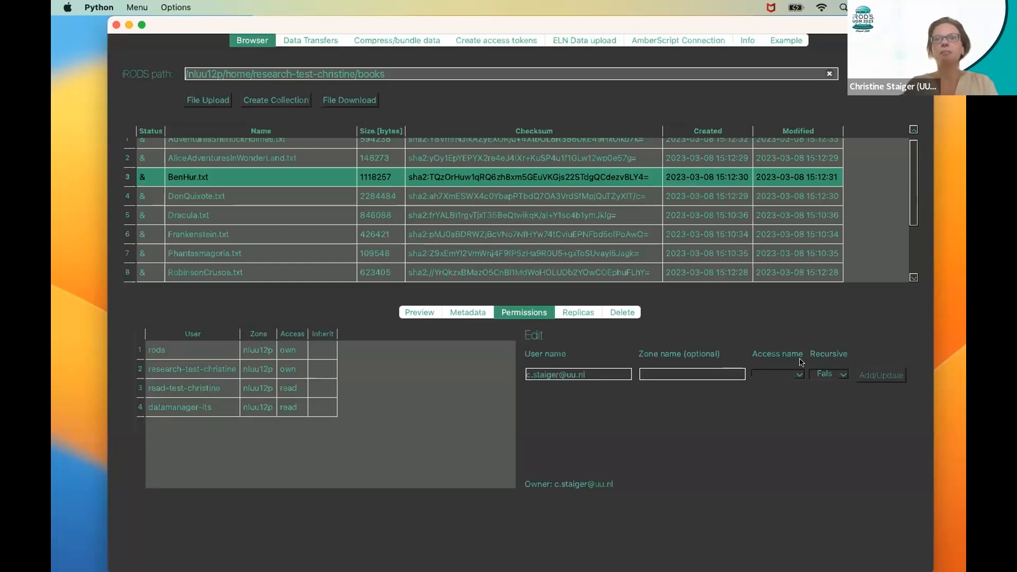
pyautogui.click(778, 374)
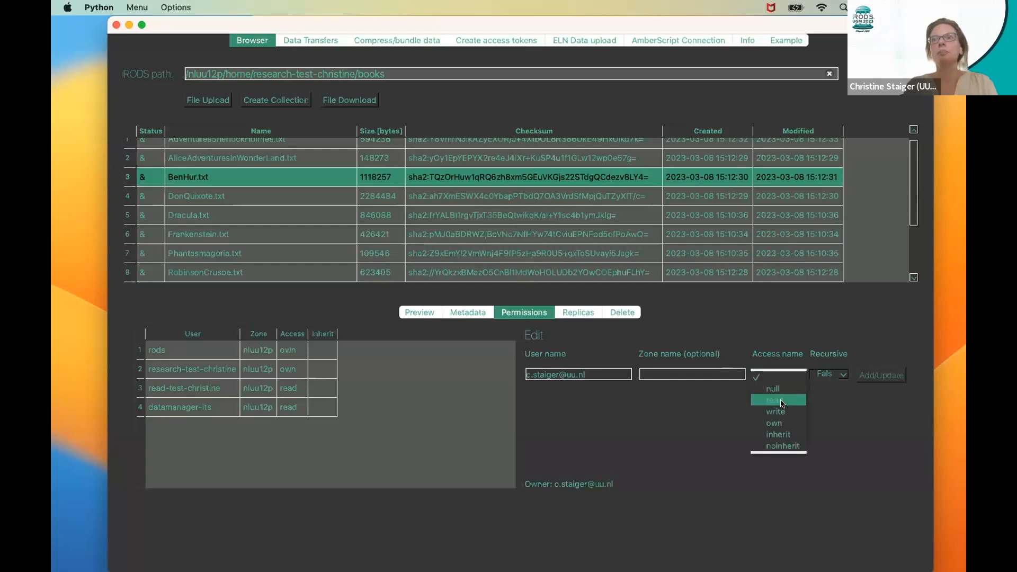
pyautogui.click(773, 400)
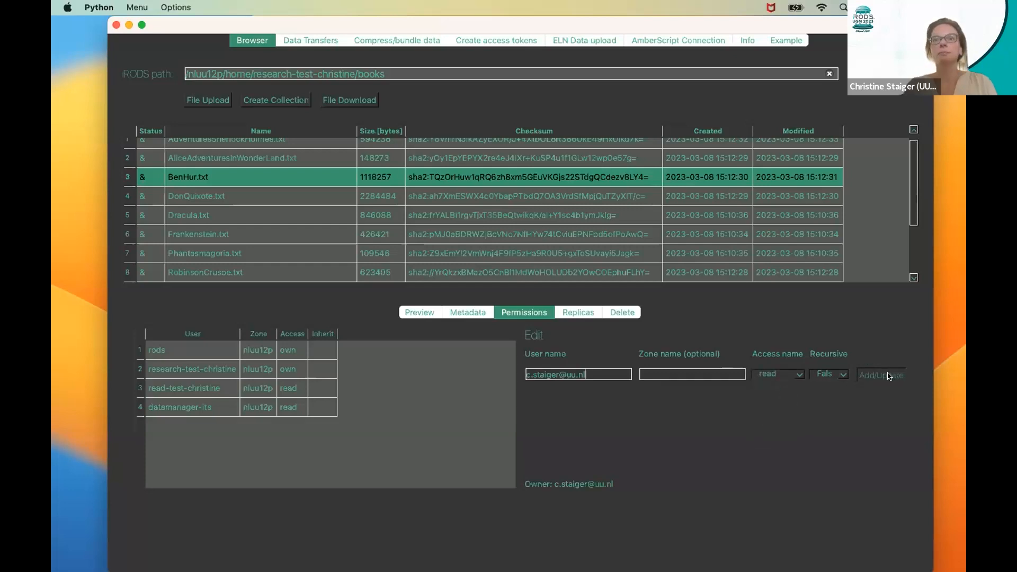
pyautogui.click(881, 376)
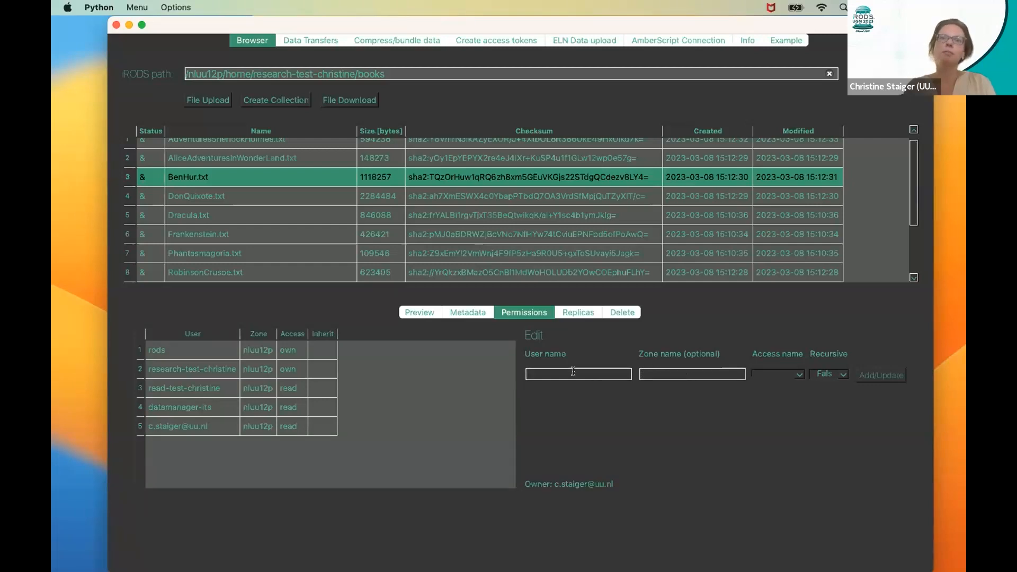
# Remove the newly added read permission again, leaving the original access entries
pyautogui.click(691, 374)
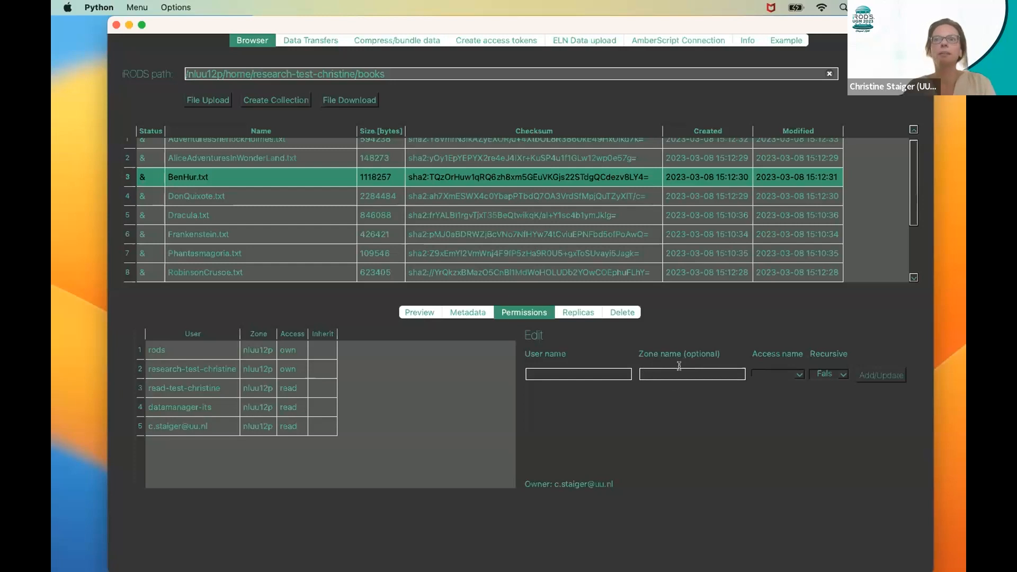
pyautogui.click(192, 426)
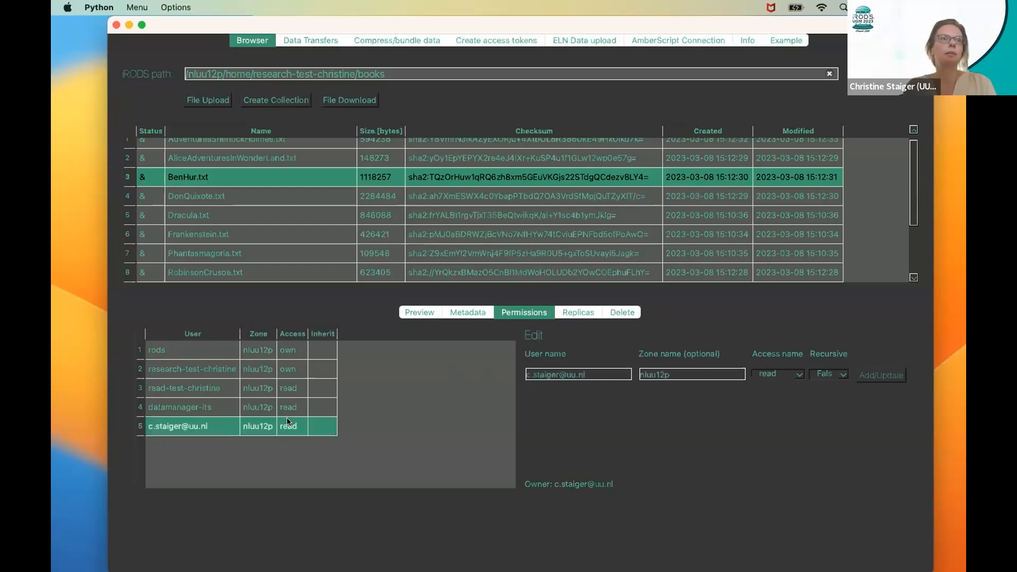
pyautogui.click(799, 374)
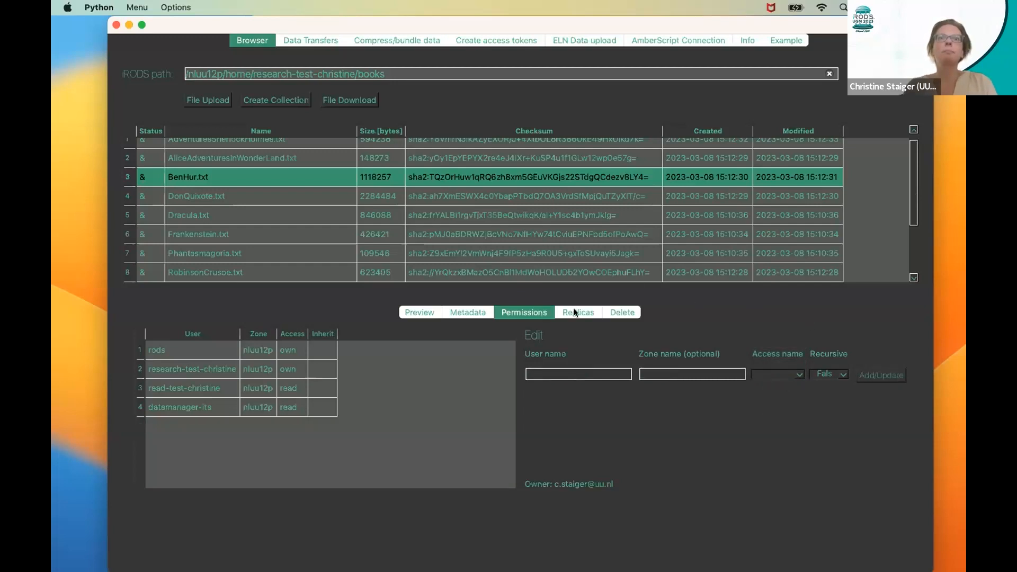
# Show the replicas pane and return up to the research-test-christine collection
pyautogui.click(576, 312)
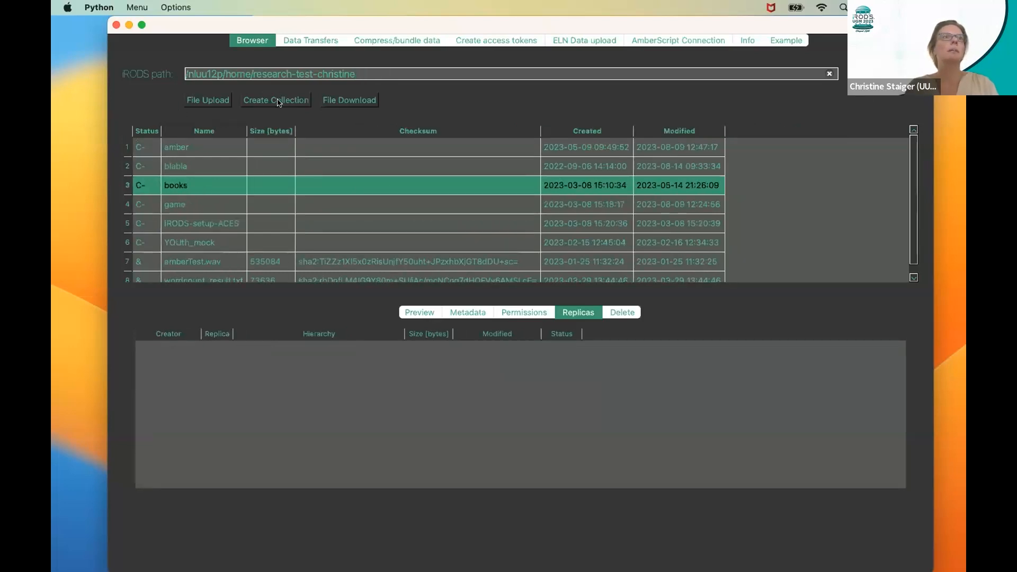
# Create a new collection named Demo
pyautogui.click(275, 100)
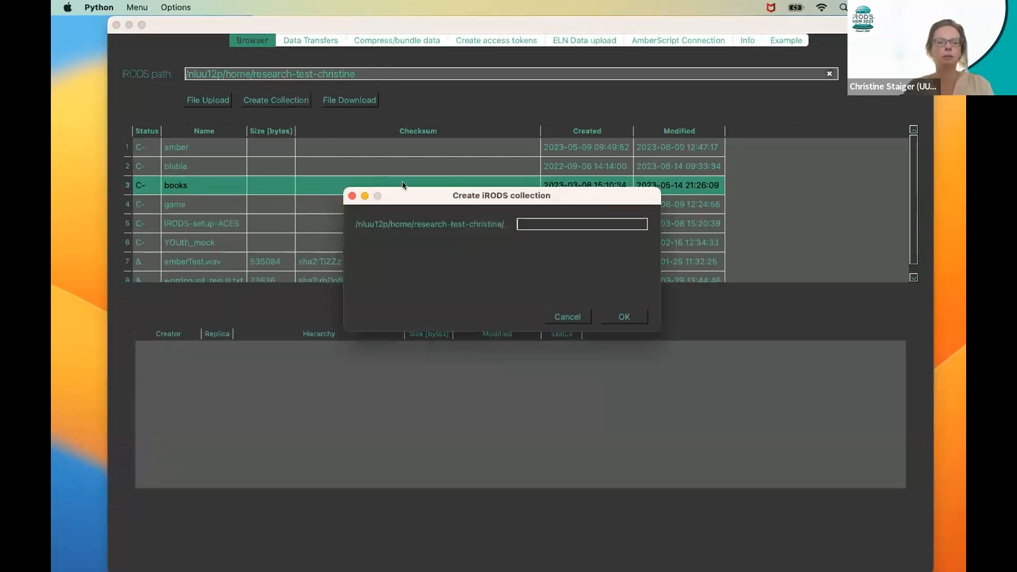
pyautogui.write('Demo')
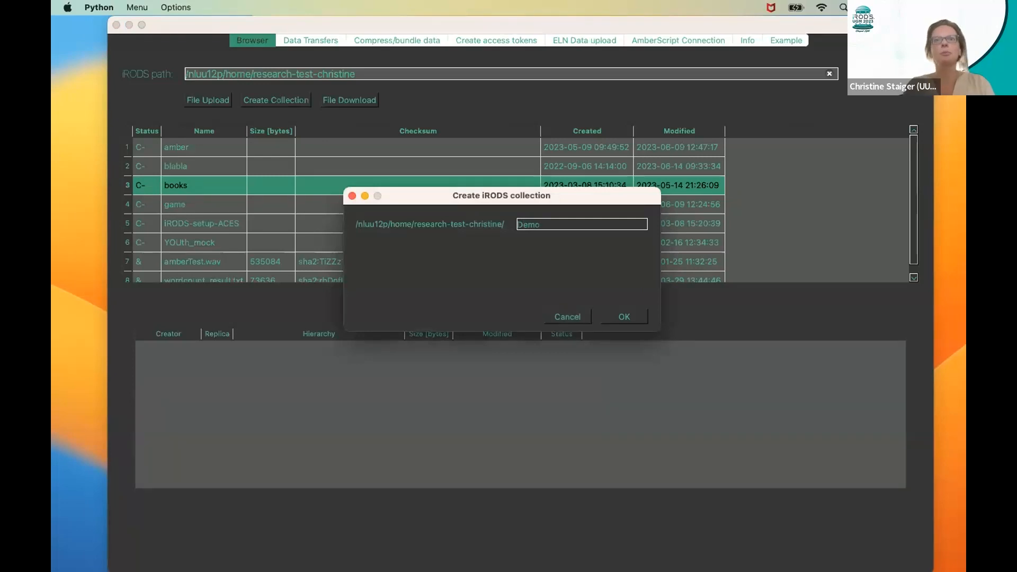
pyautogui.click(622, 317)
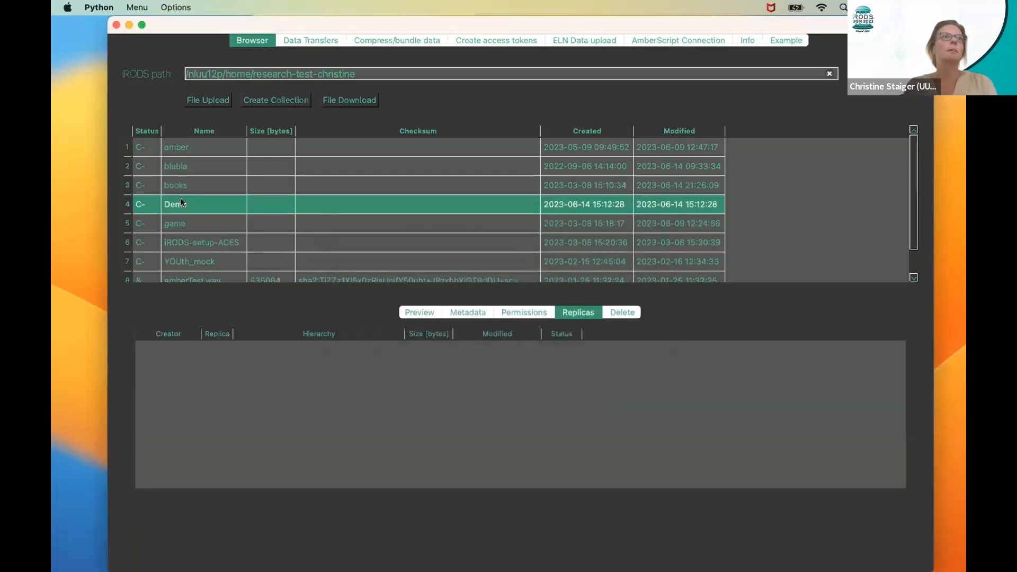
# Upload the local file bunny1.txt into the Demo collection
pyautogui.doubleClick(174, 204)
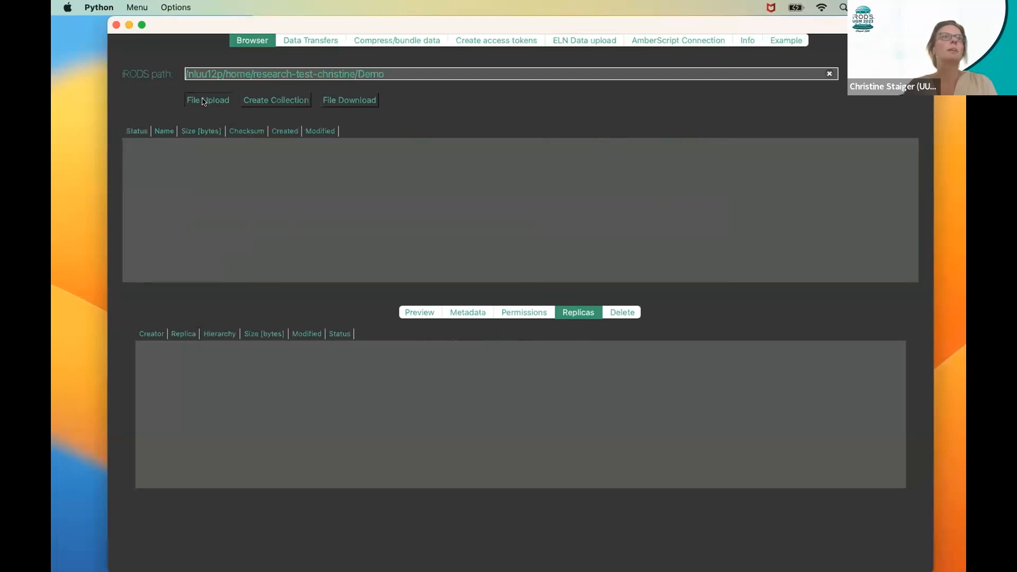
pyautogui.click(208, 100)
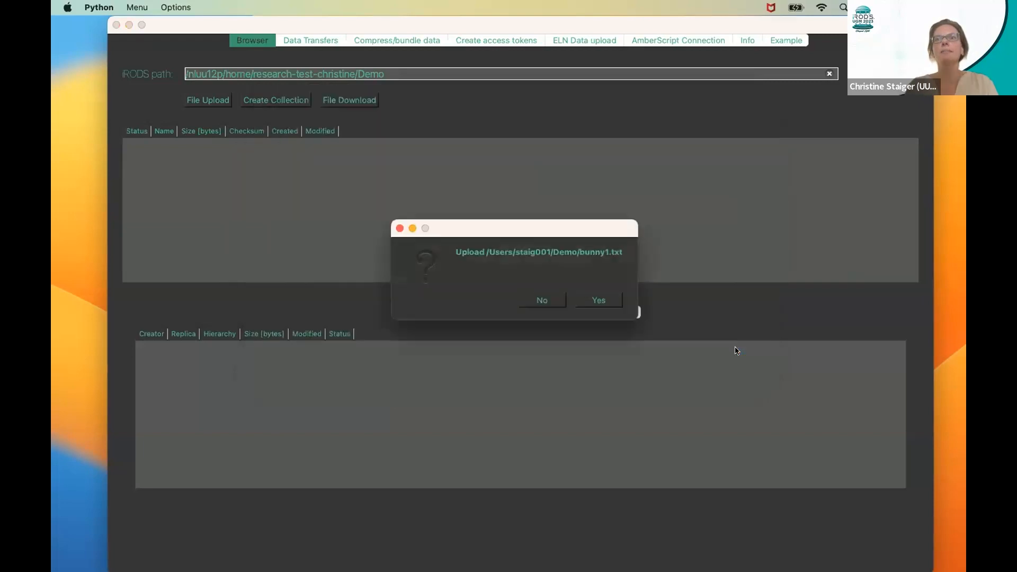
pyautogui.click(597, 300)
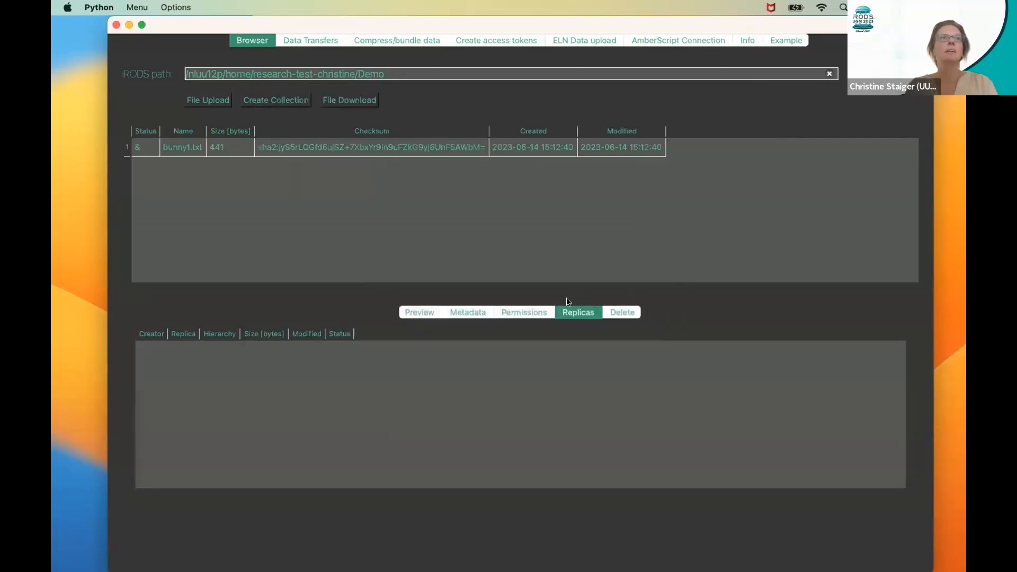
pyautogui.moveTo(391, 152)
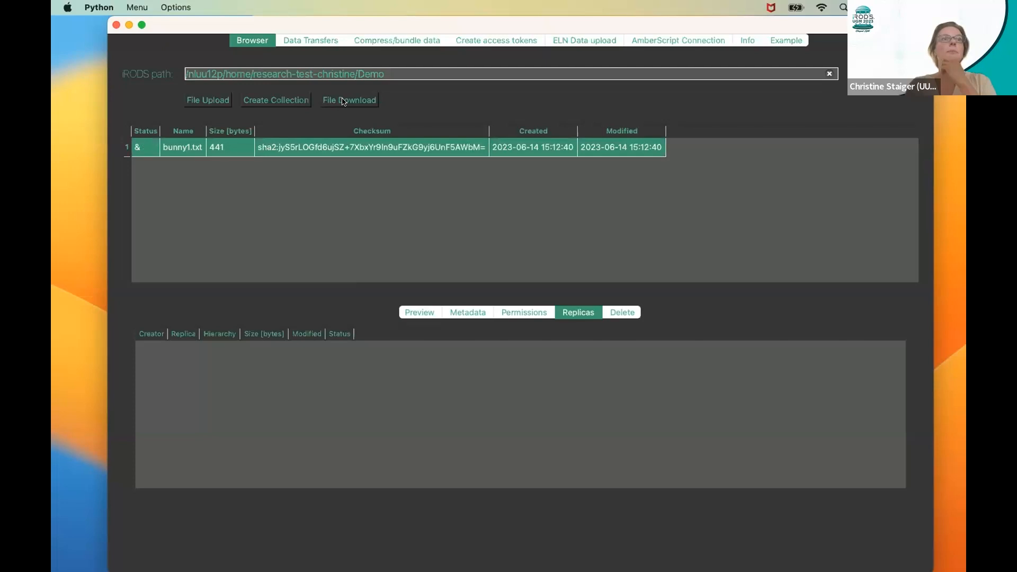
# Download bunny1.txt from Demo to the local Downloads folder
pyautogui.click(349, 100)
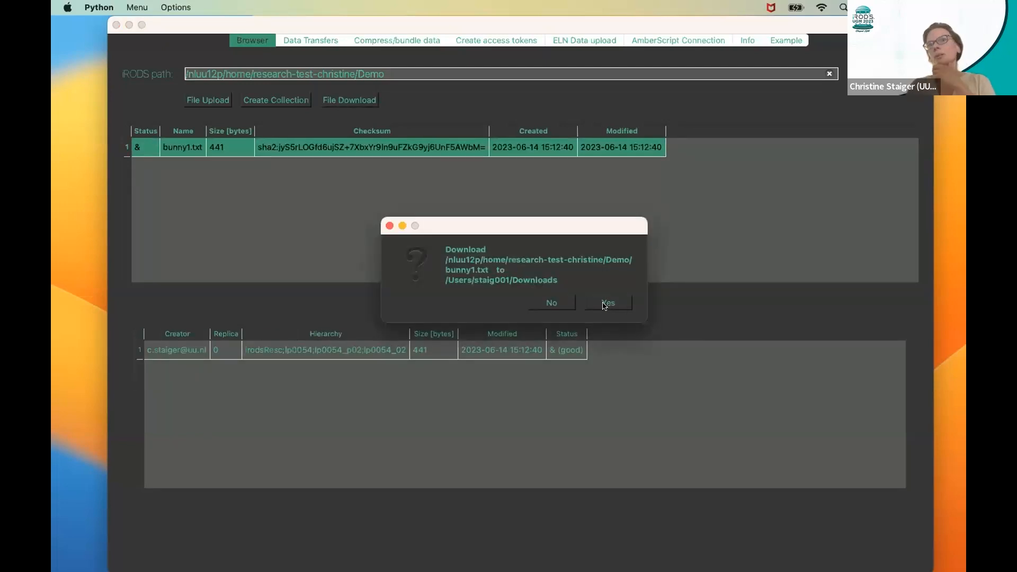
pyautogui.click(608, 303)
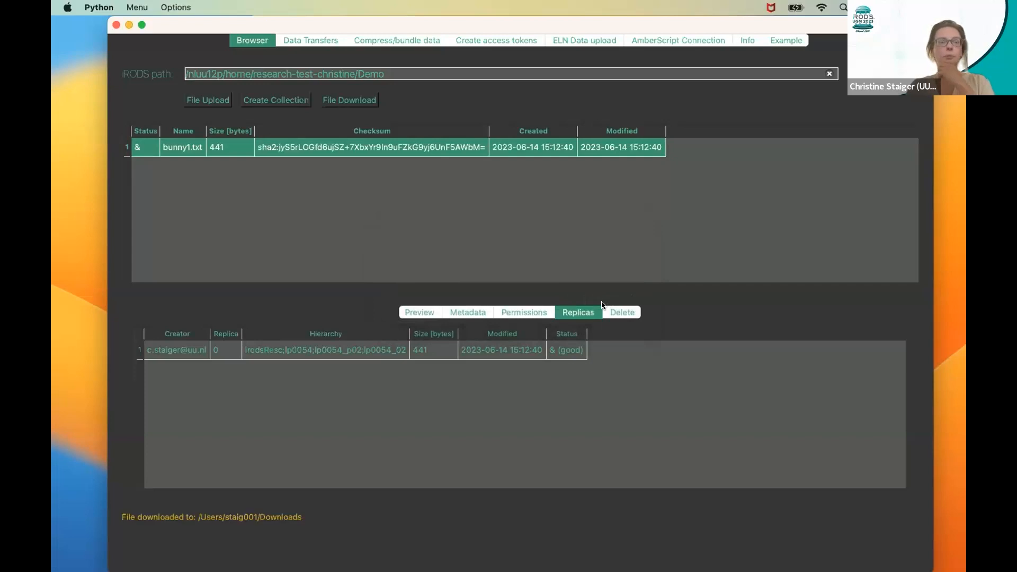
pyautogui.moveTo(140, 150)
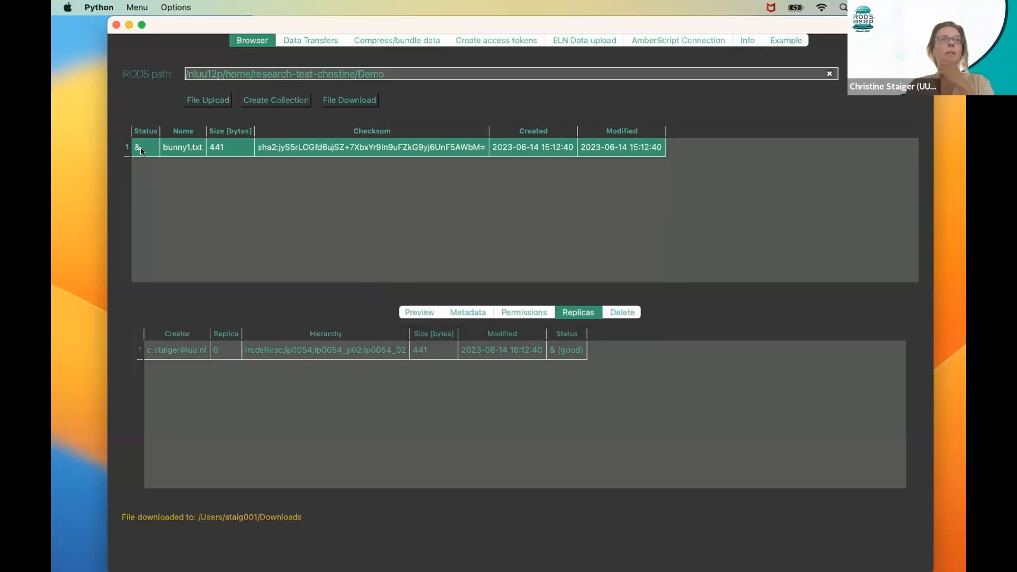
pyautogui.moveTo(339, 102)
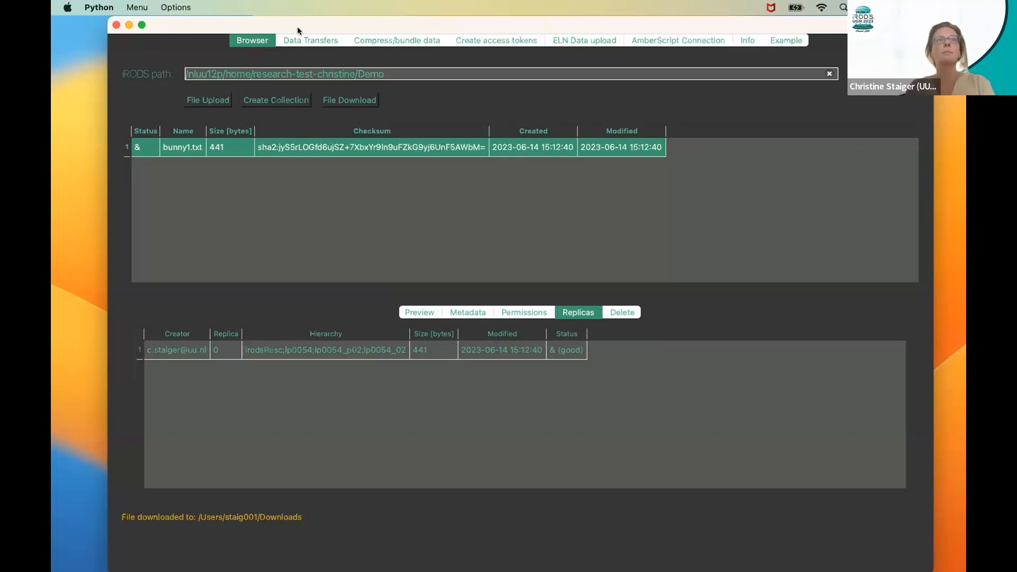
# In Data Transfers, expand the local home folder and select Demo with its moredata subfolder
pyautogui.click(310, 40)
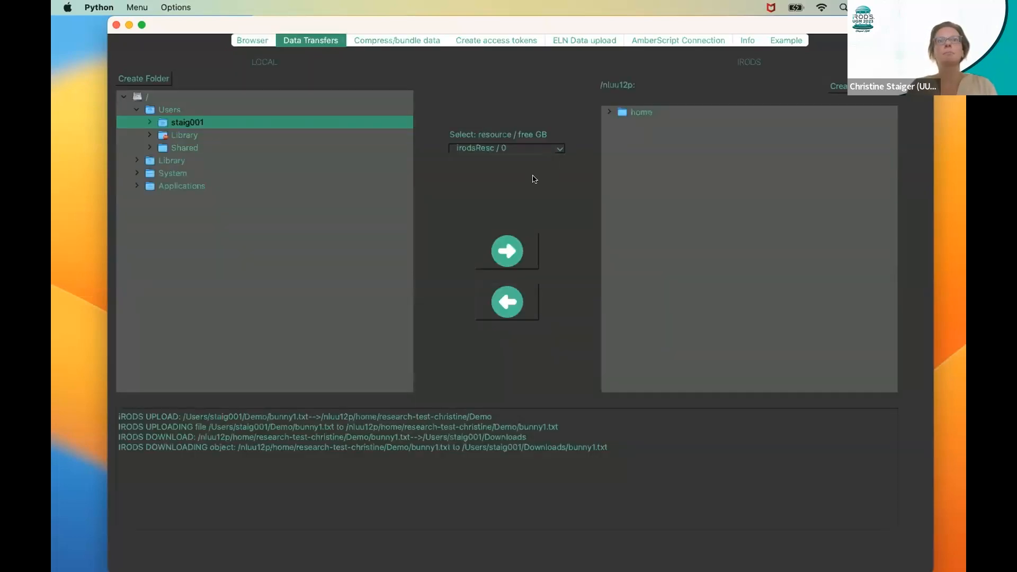
pyautogui.click(148, 122)
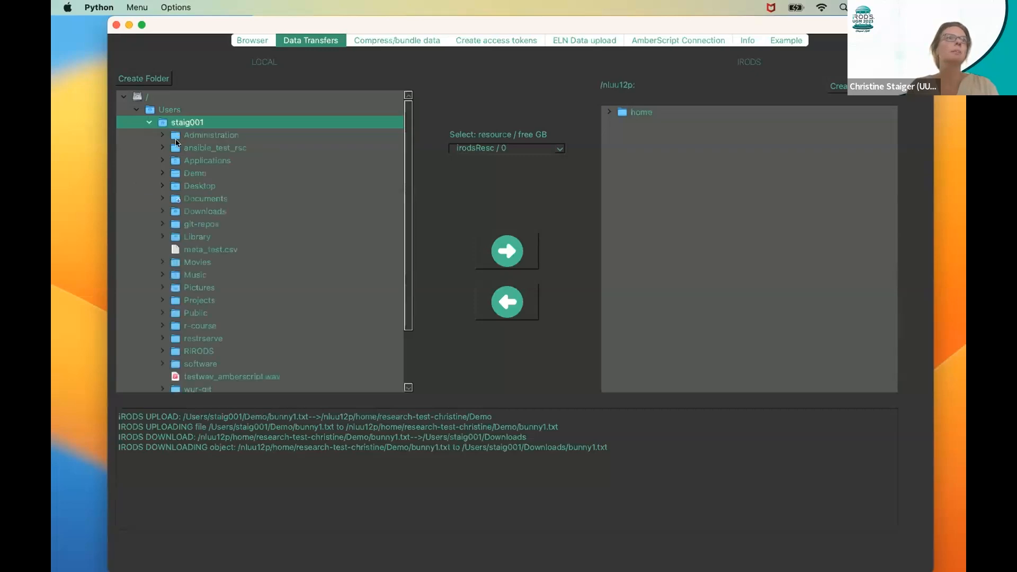
pyautogui.click(195, 173)
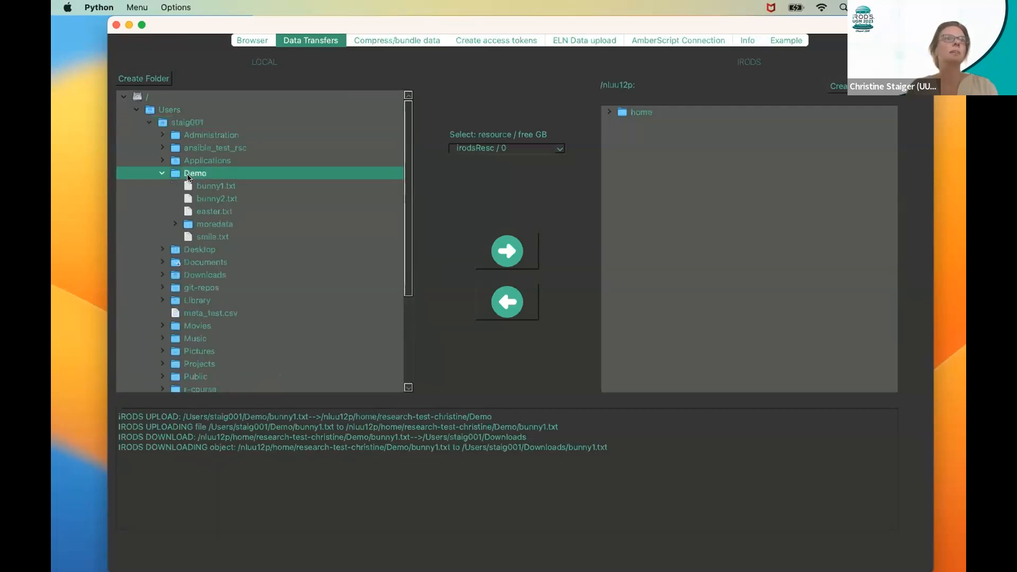
pyautogui.click(175, 223)
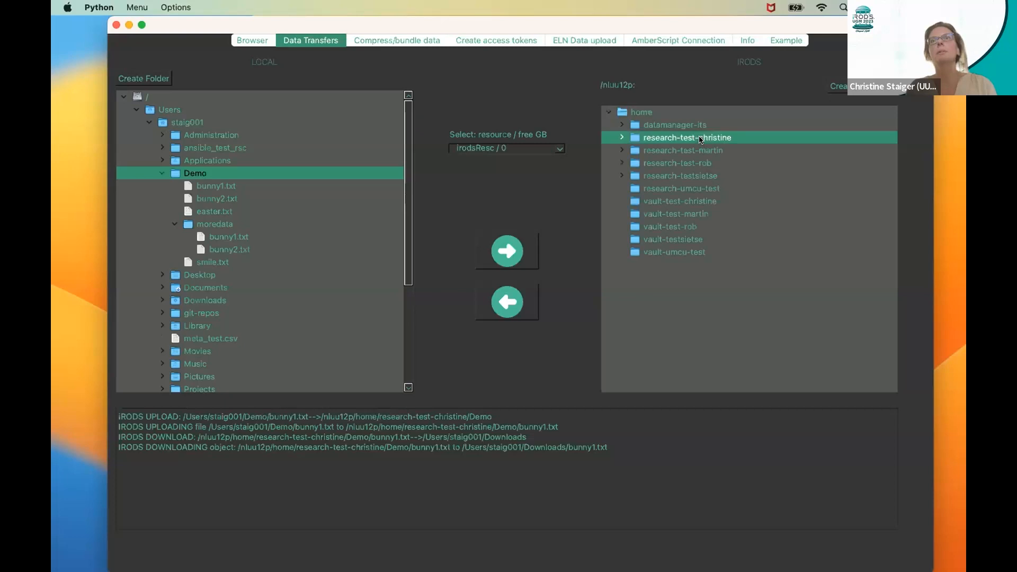
# Select research-test-christine on iRODS and start uploading Demo into it, listing the new items
pyautogui.click(621, 137)
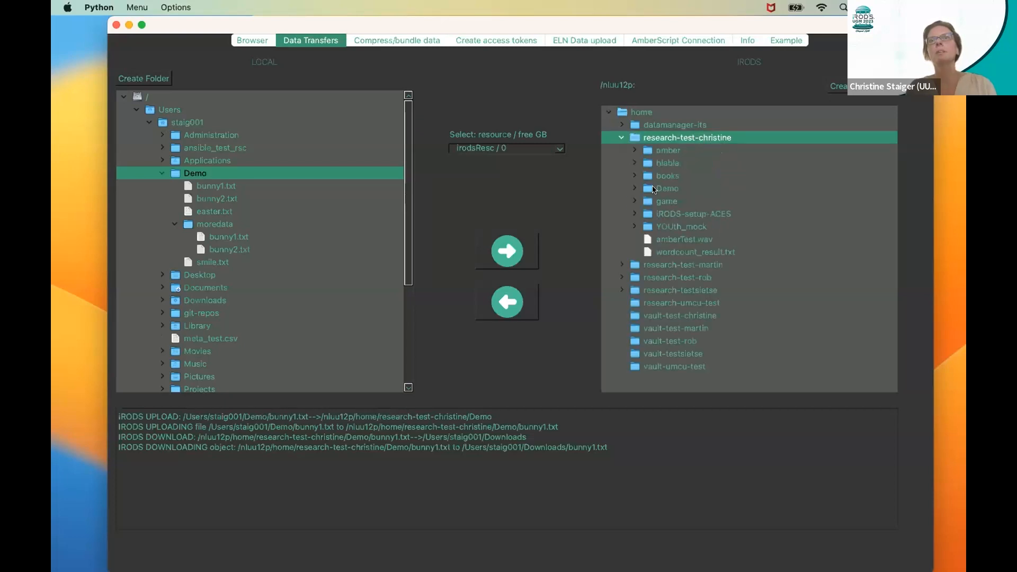
pyautogui.click(635, 189)
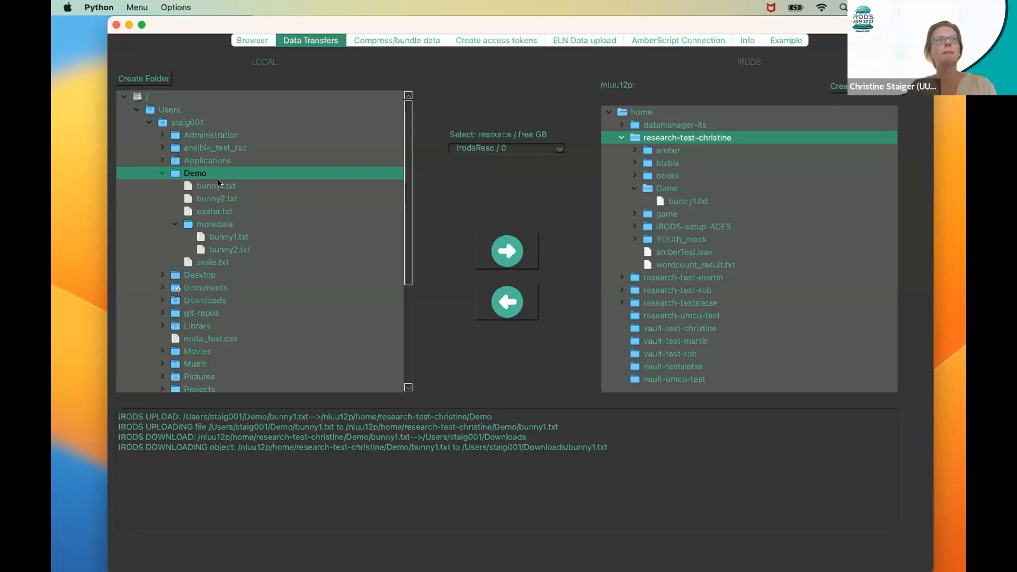
pyautogui.click(507, 250)
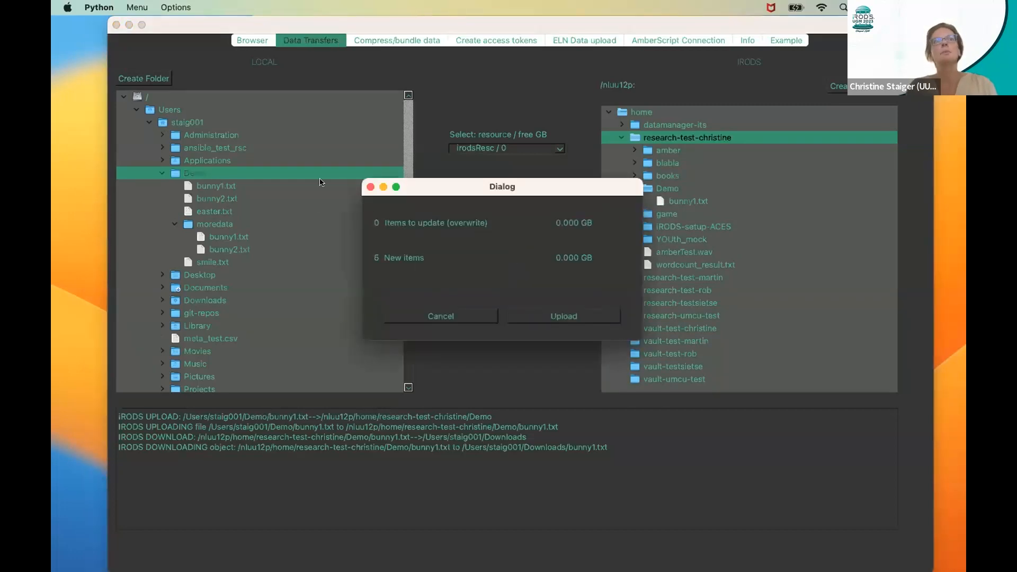
pyautogui.moveTo(423, 290)
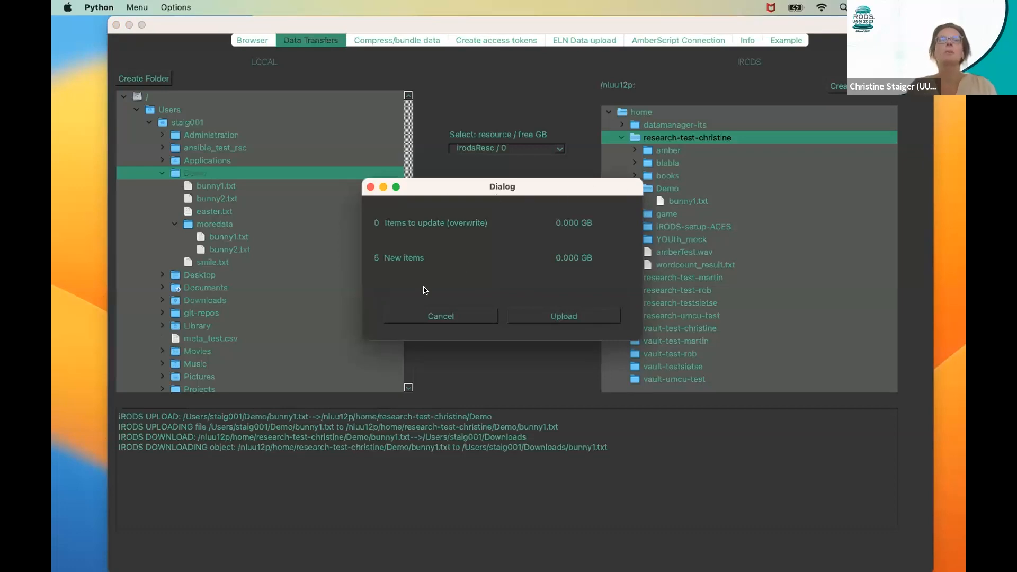
pyautogui.moveTo(505, 244)
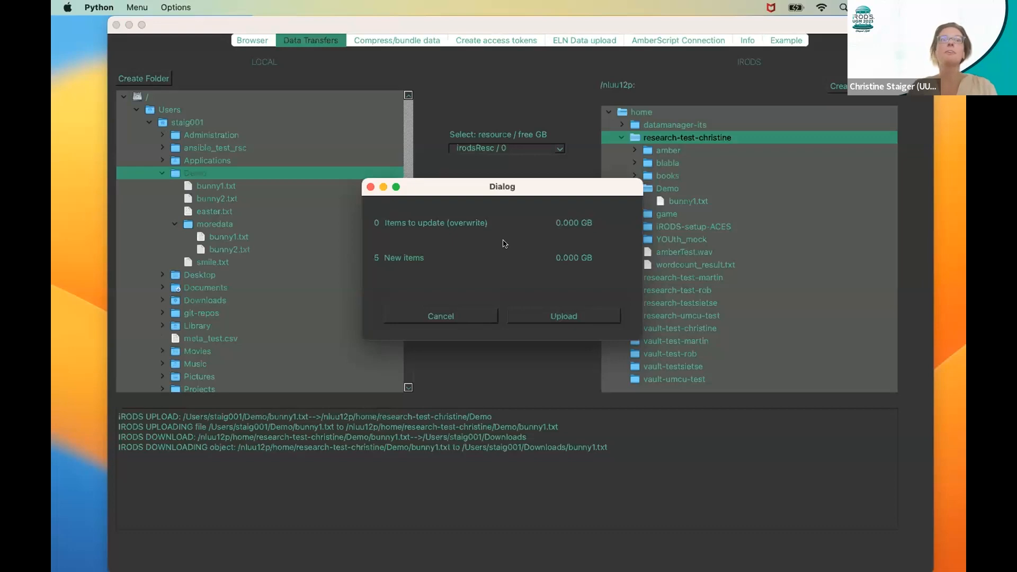
pyautogui.moveTo(588, 313)
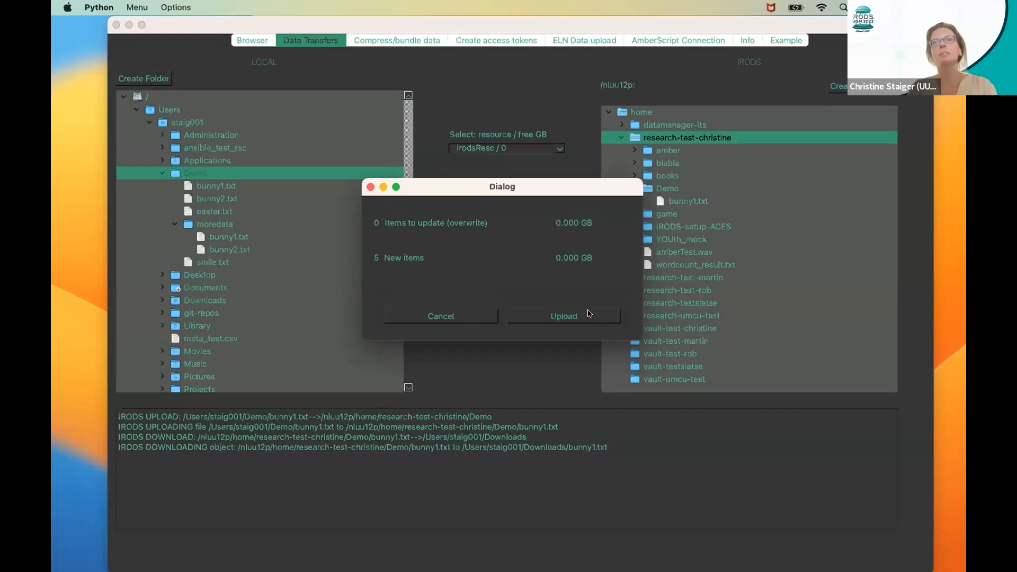
# Confirm uploading the five new items and close the completed upload summary
pyautogui.click(563, 316)
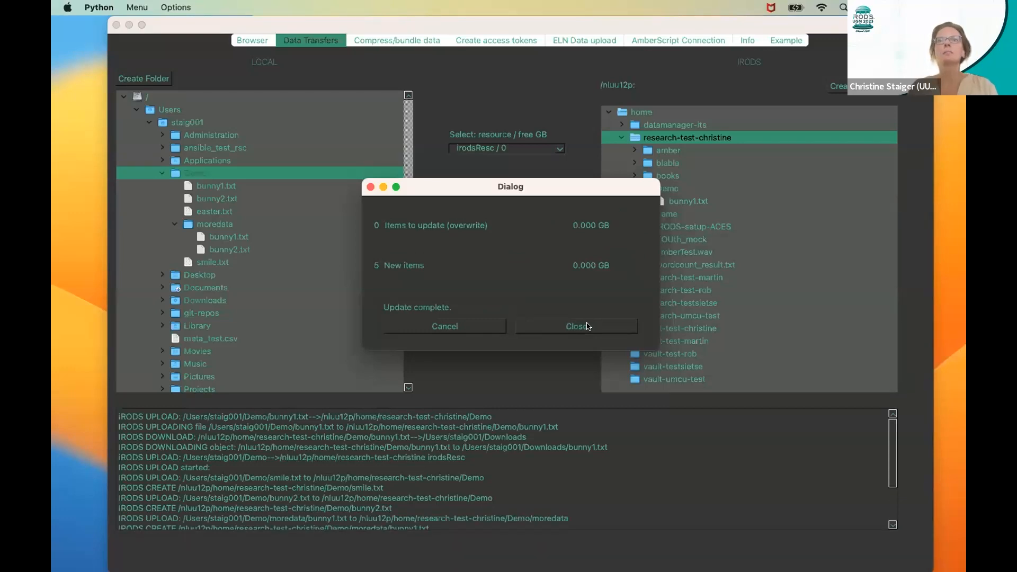
pyautogui.click(574, 326)
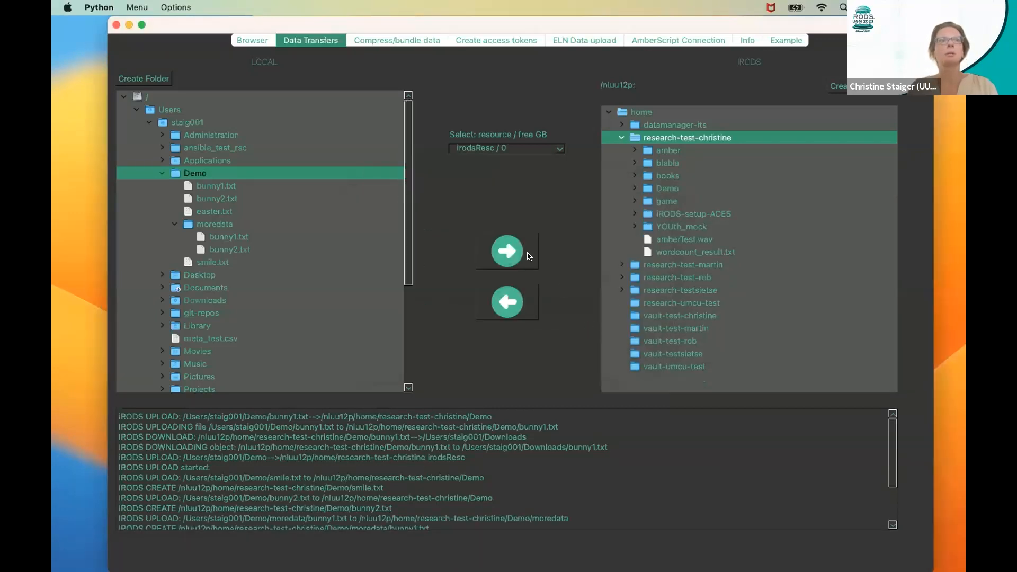
# Re-run the upload finding nothing to update, then expand Demo and moredata on iRODS to verify the files
pyautogui.click(507, 252)
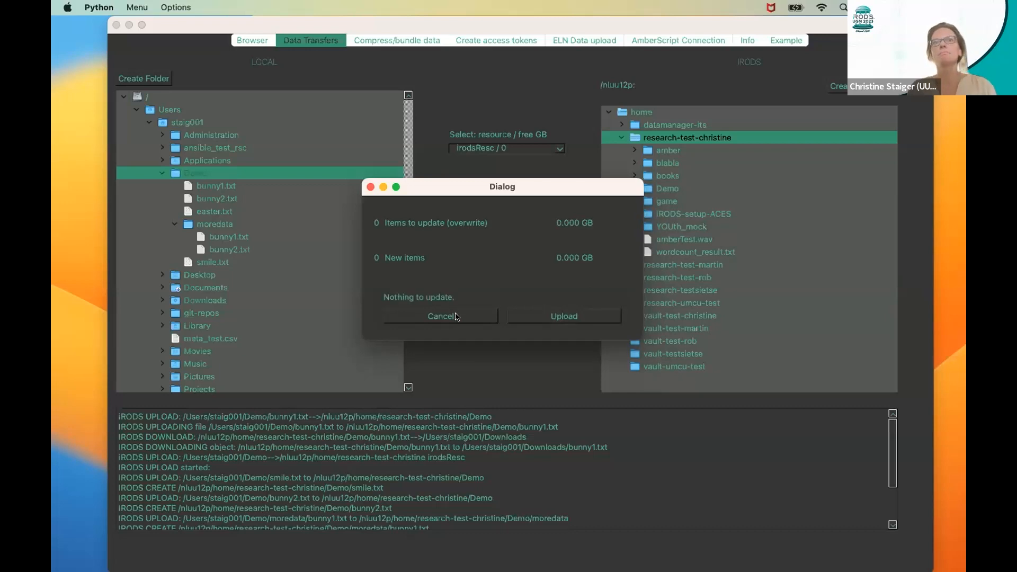
pyautogui.click(441, 316)
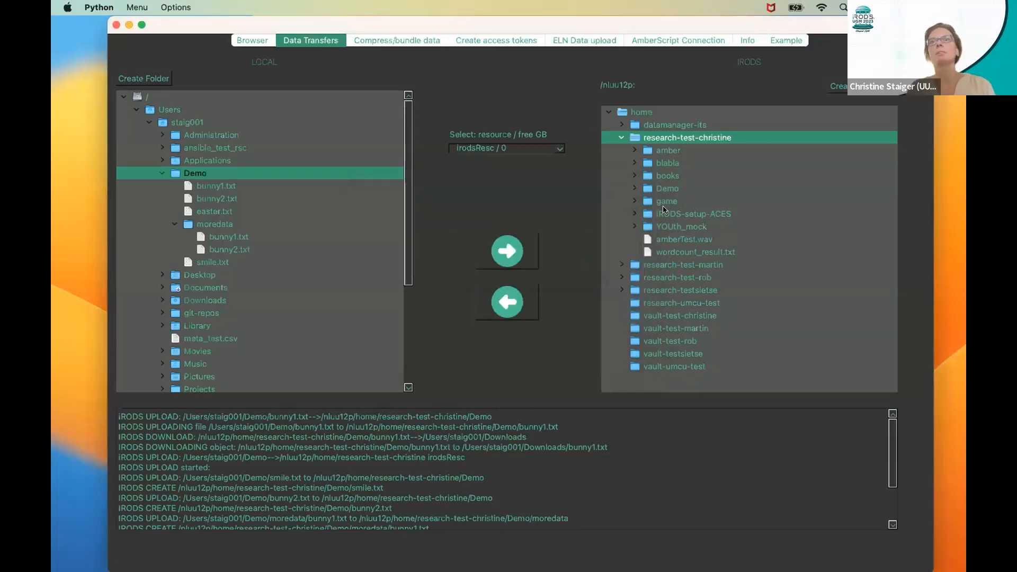
pyautogui.click(635, 188)
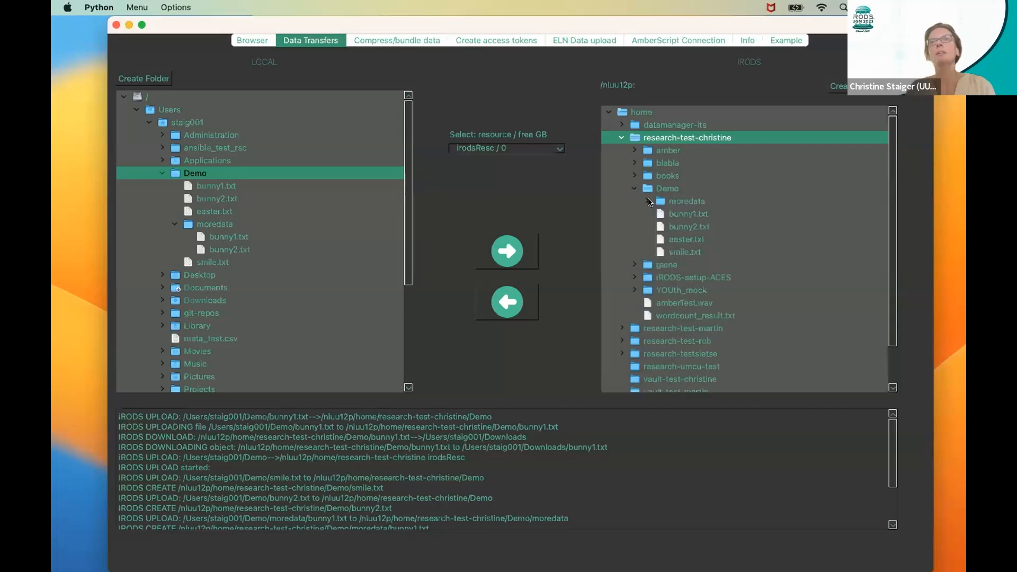
pyautogui.click(635, 201)
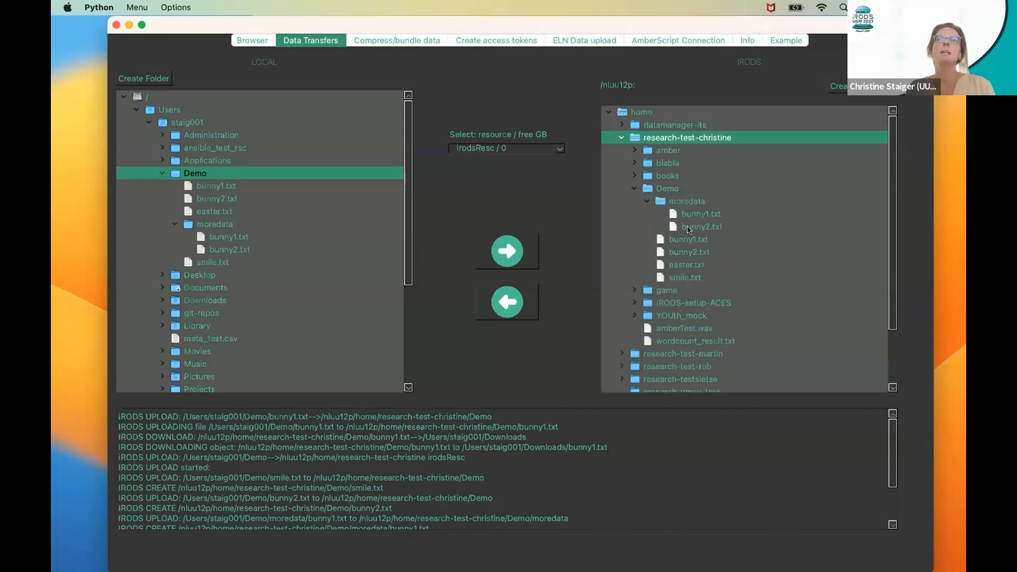
pyautogui.moveTo(646, 239)
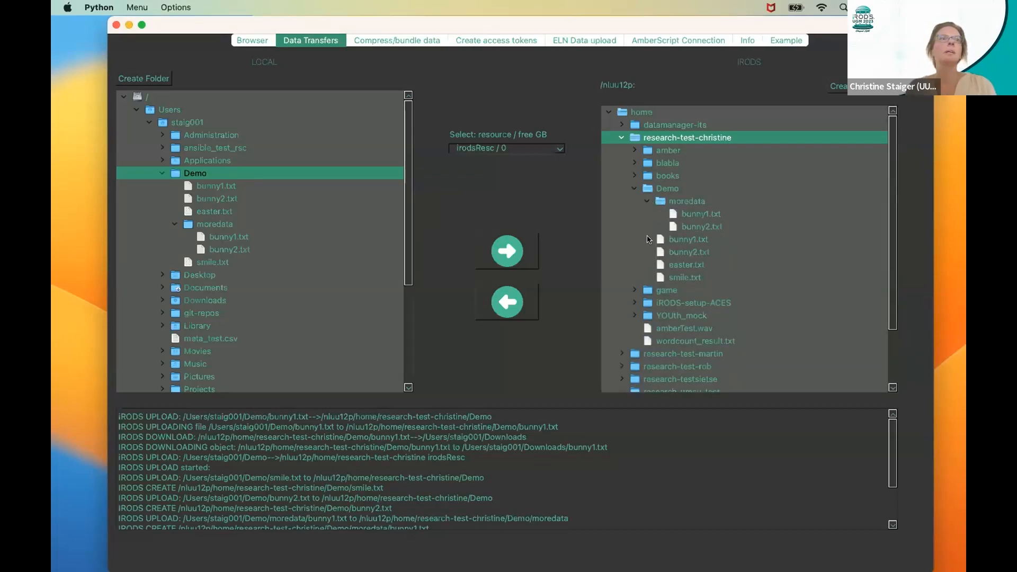
# Check downloading Demo to staig001 finds nothing new, cancel it, and switch to compressing and bundling data
pyautogui.click(187, 122)
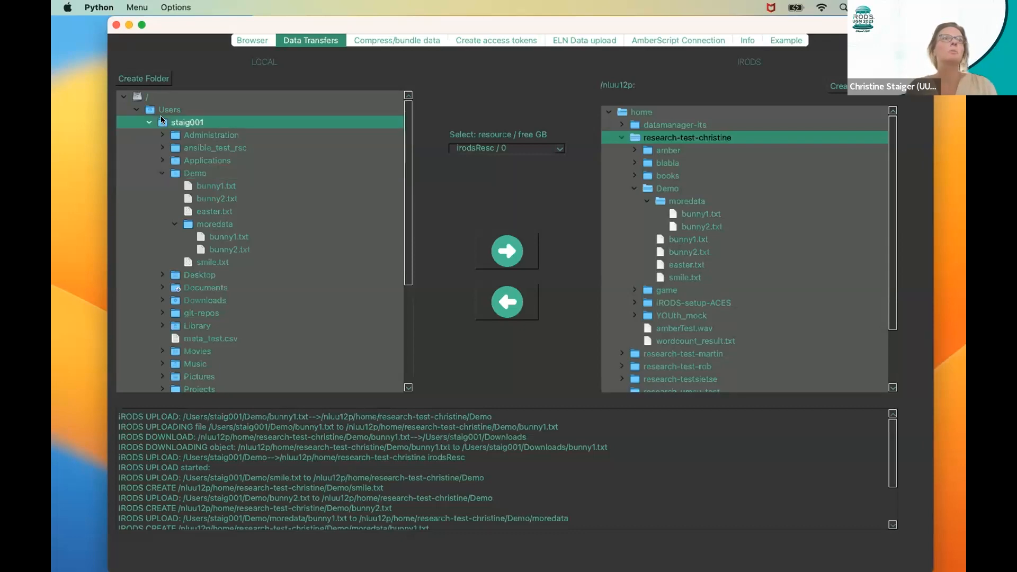
pyautogui.click(667, 189)
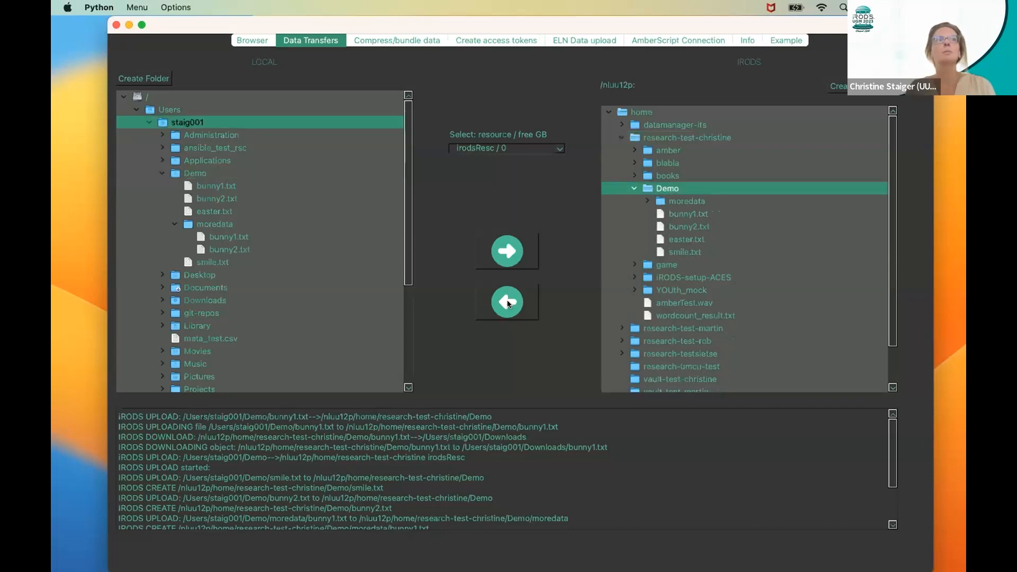
pyautogui.click(506, 302)
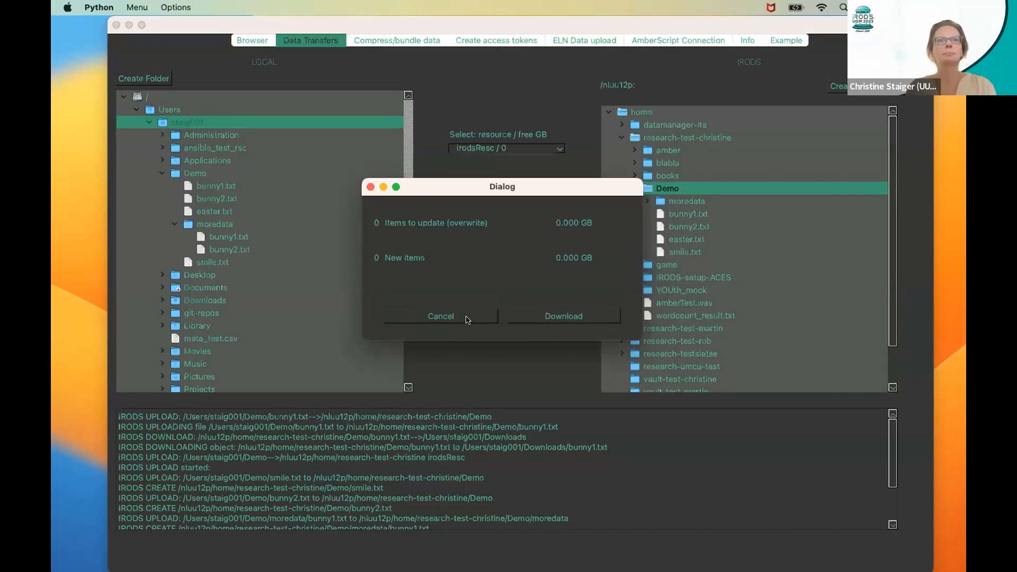
pyautogui.click(440, 316)
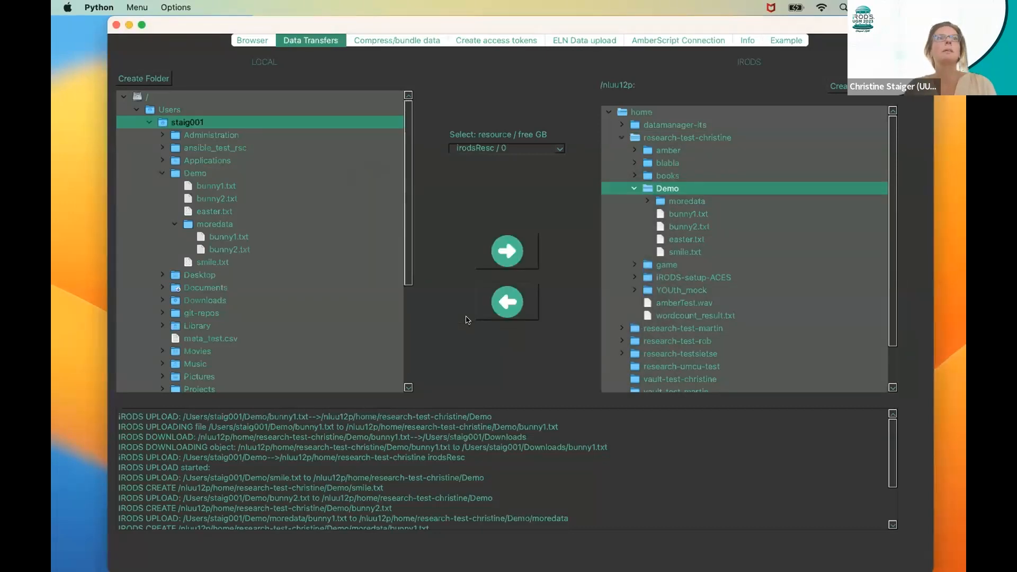
pyautogui.click(396, 41)
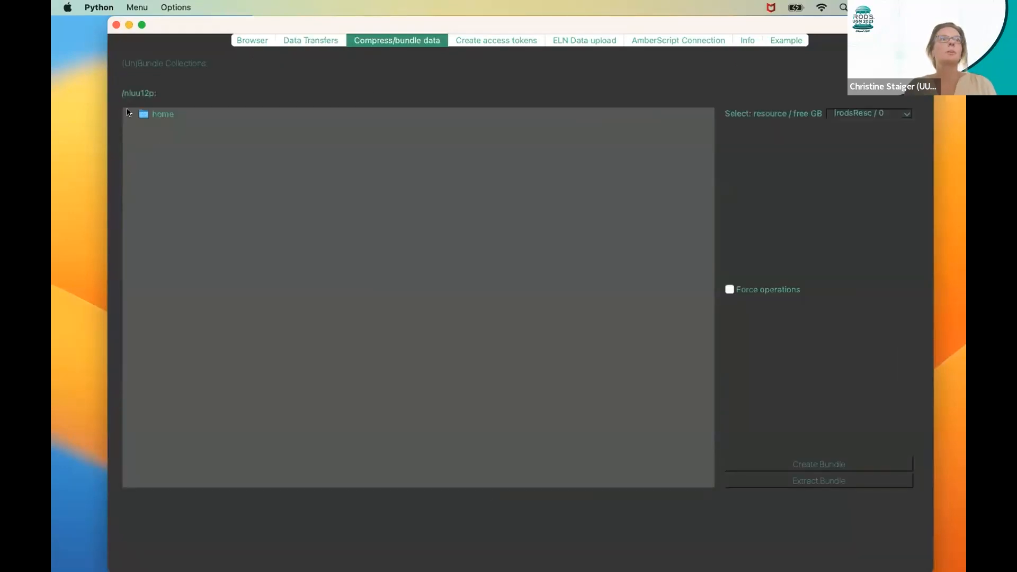
# Bundle the Demo collection under research-test-christine into Demo.tar and select the new bundle
pyautogui.click(143, 115)
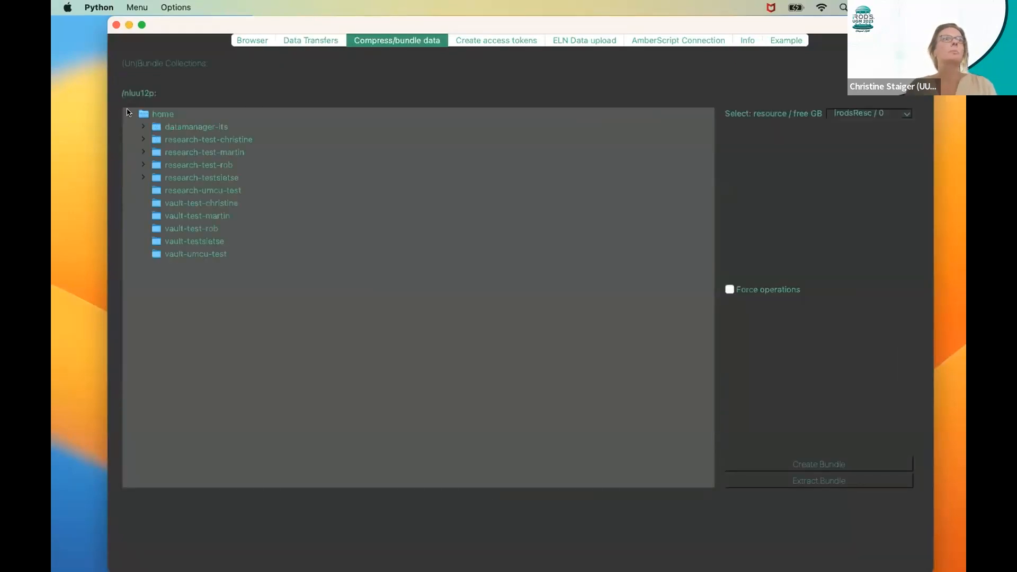
pyautogui.click(209, 139)
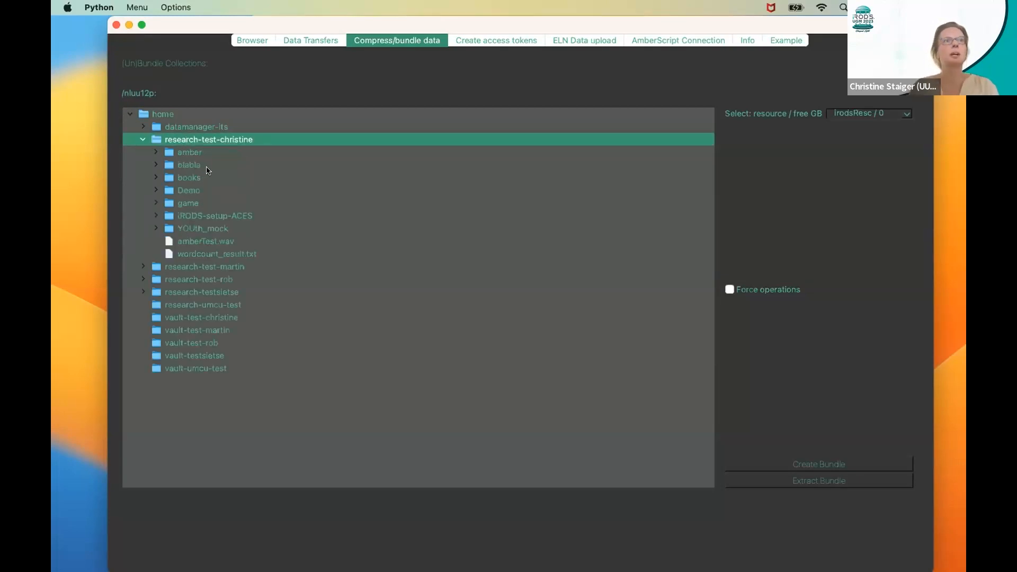
pyautogui.click(188, 190)
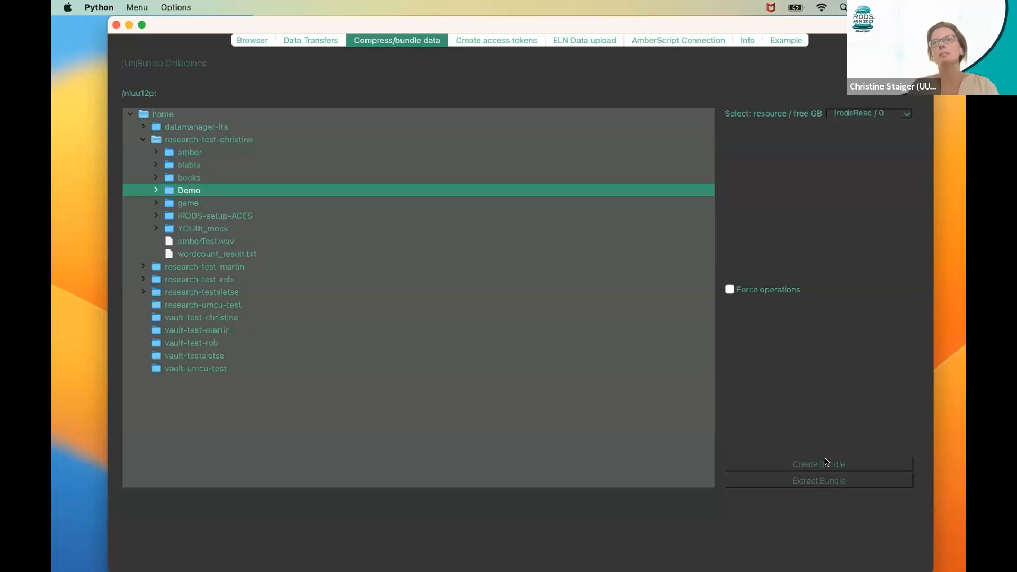
pyautogui.click(818, 464)
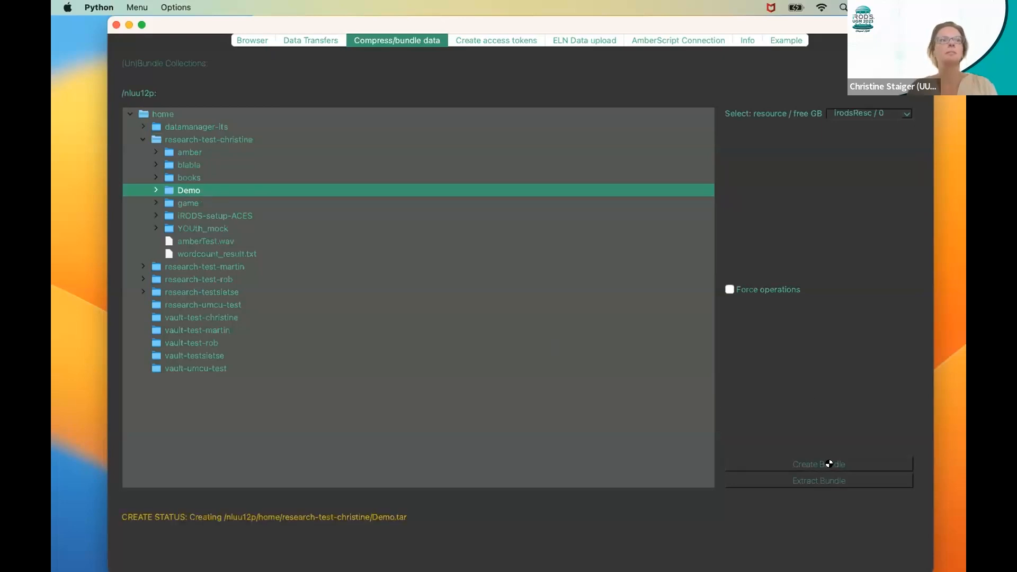
pyautogui.moveTo(533, 373)
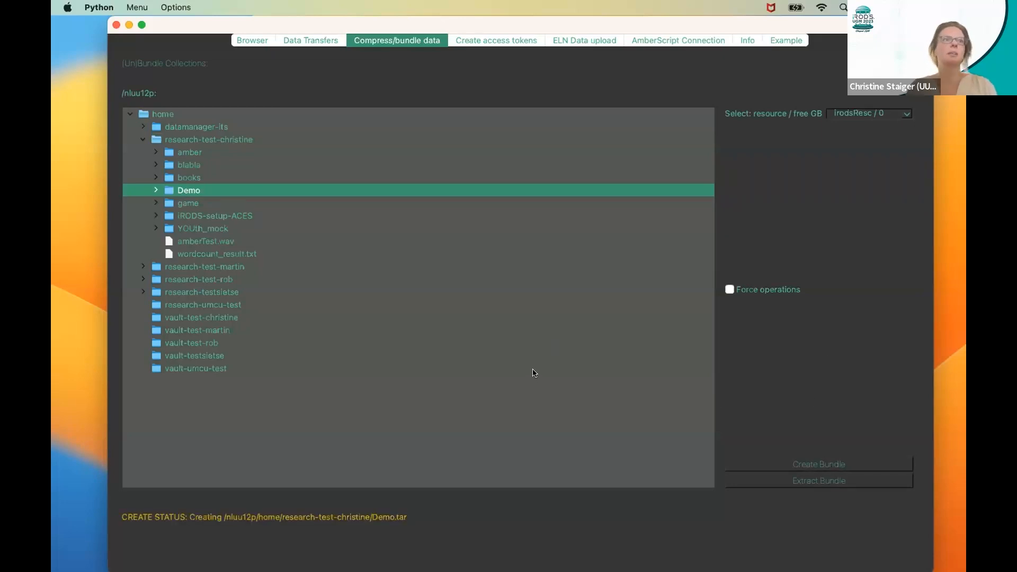
pyautogui.click(818, 464)
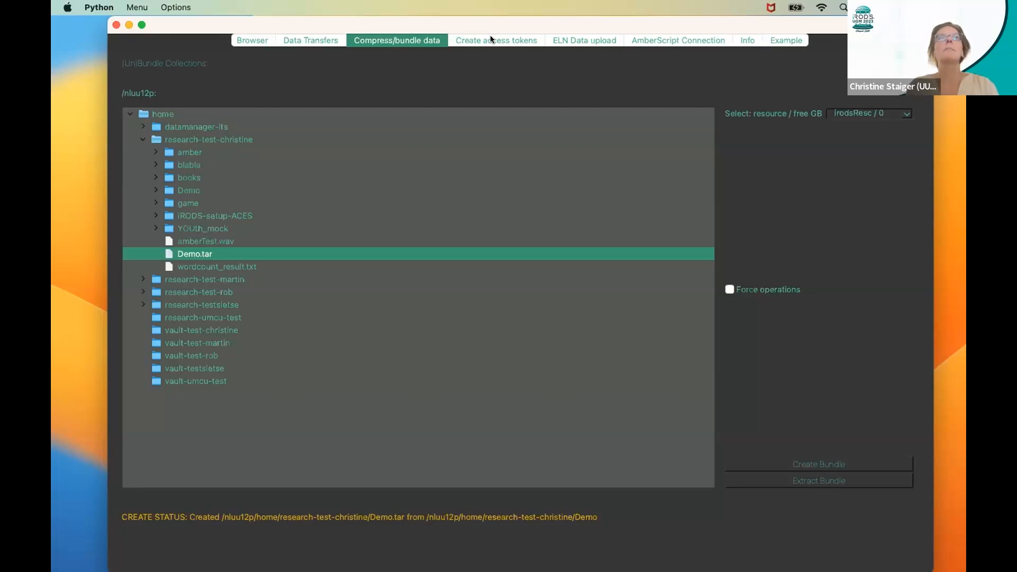
# Move past the access tokens page to the ELN data upload page
pyautogui.click(496, 41)
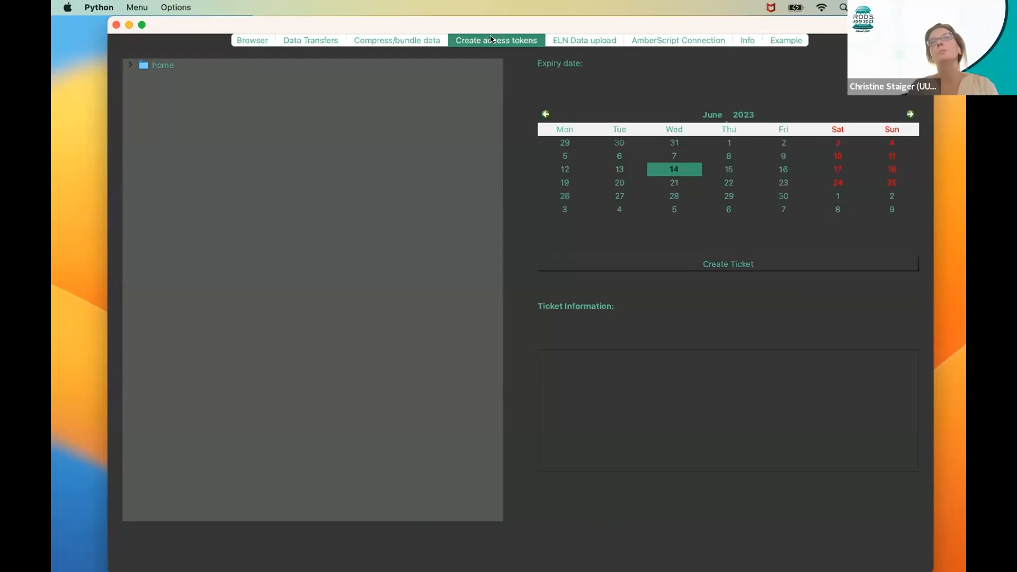
pyautogui.moveTo(761, 181)
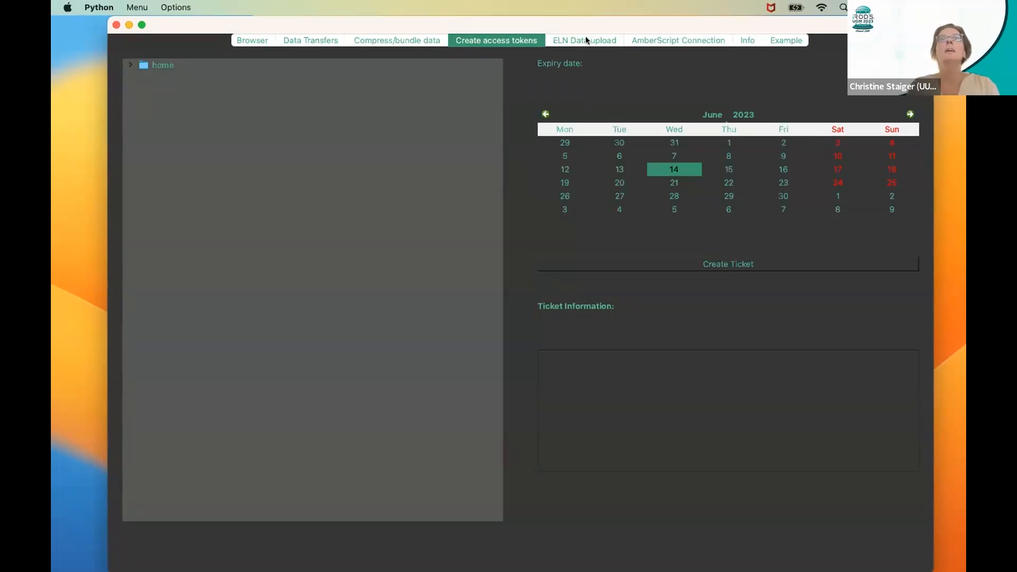
pyautogui.click(583, 40)
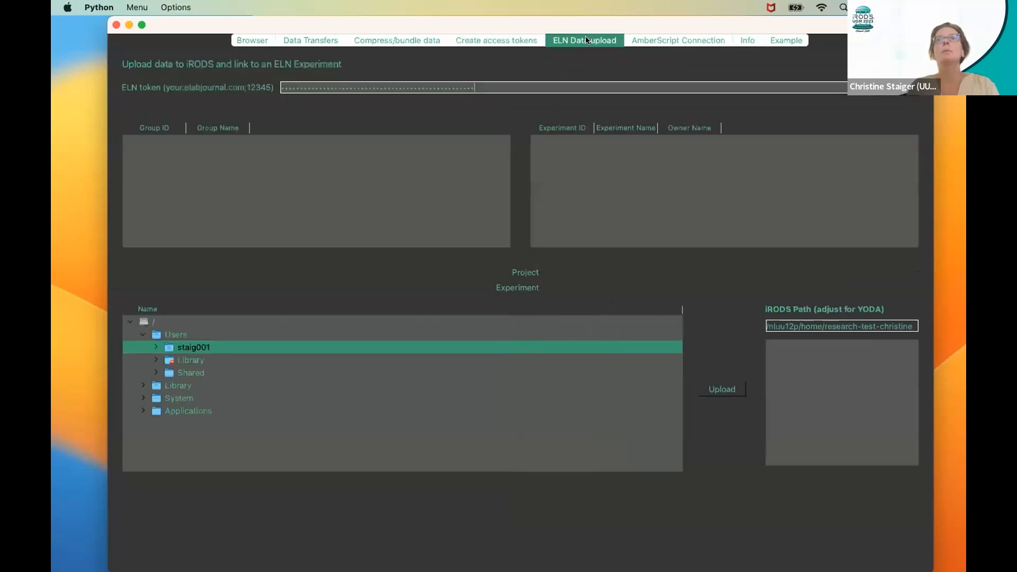
pyautogui.moveTo(595, 27)
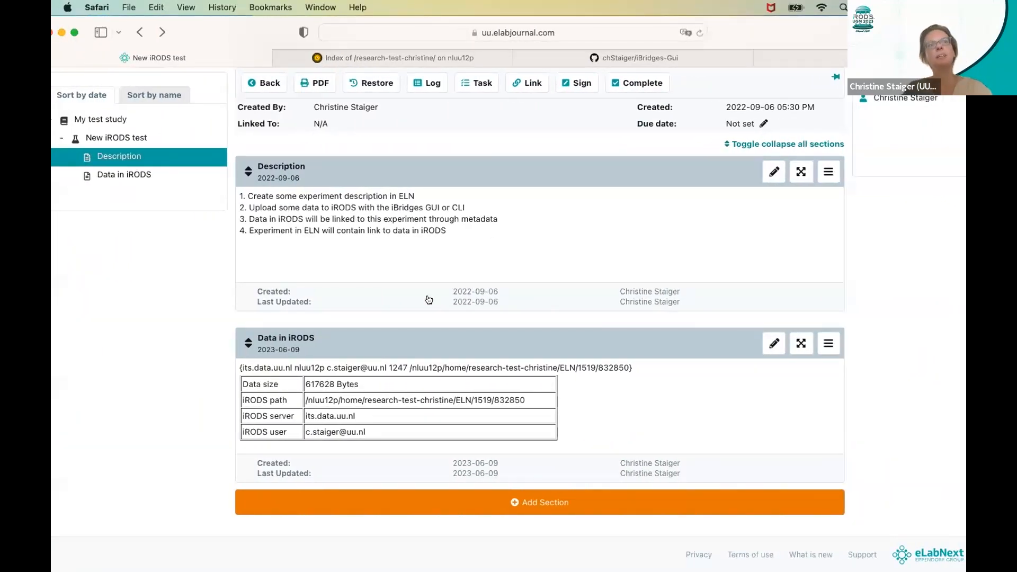
pyautogui.moveTo(407, 401)
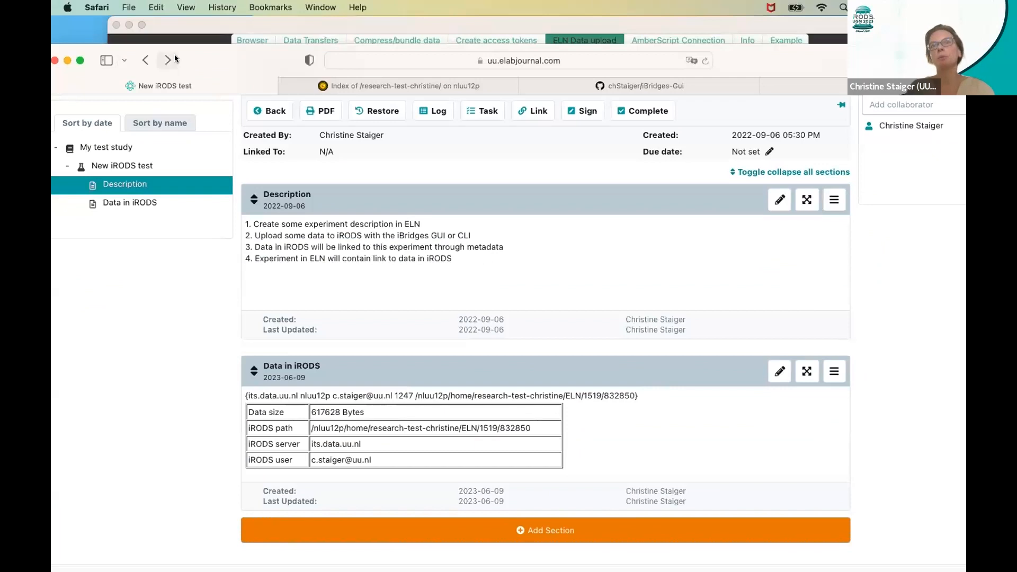
pyautogui.moveTo(168, 60)
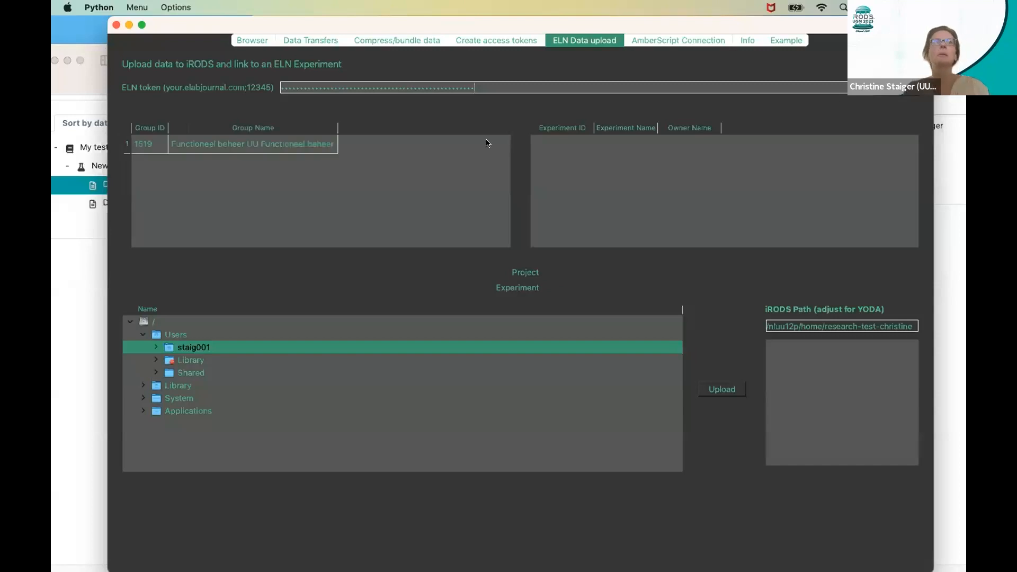
# Choose ELN group 1519 and experiment 832850 New iRODS test, then expand the local staig001 folder
pyautogui.click(252, 143)
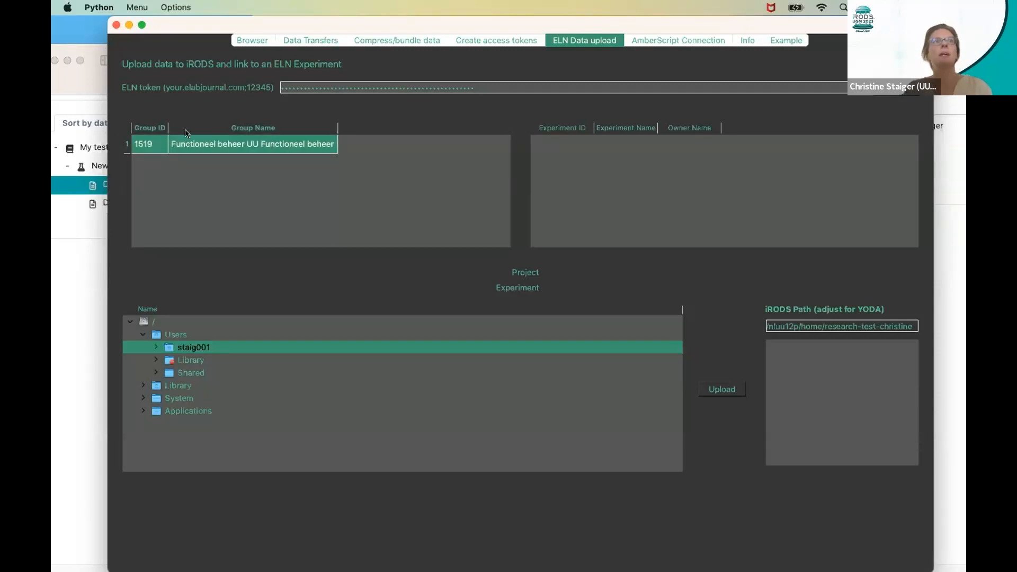
pyautogui.click(253, 143)
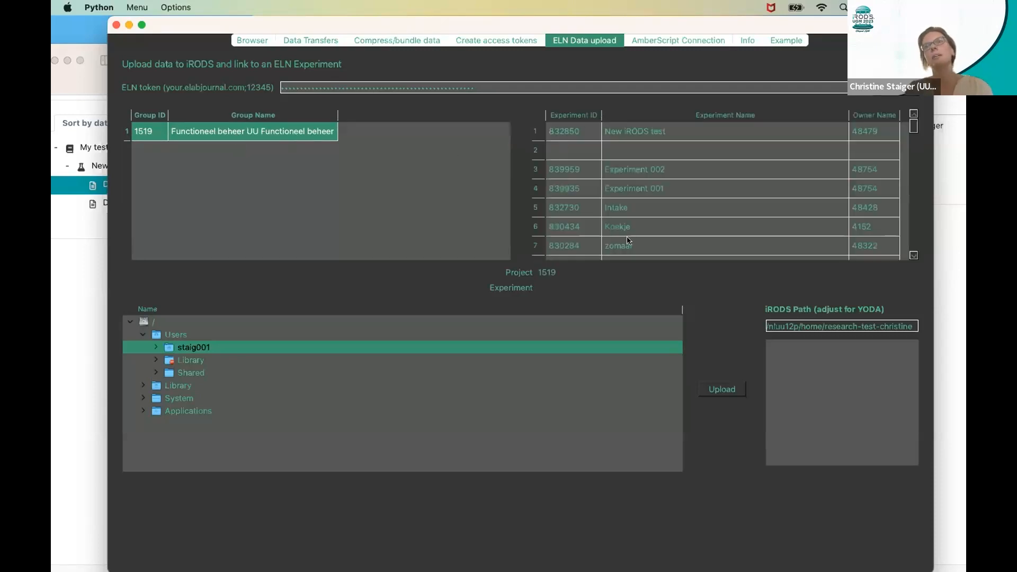
pyautogui.click(635, 131)
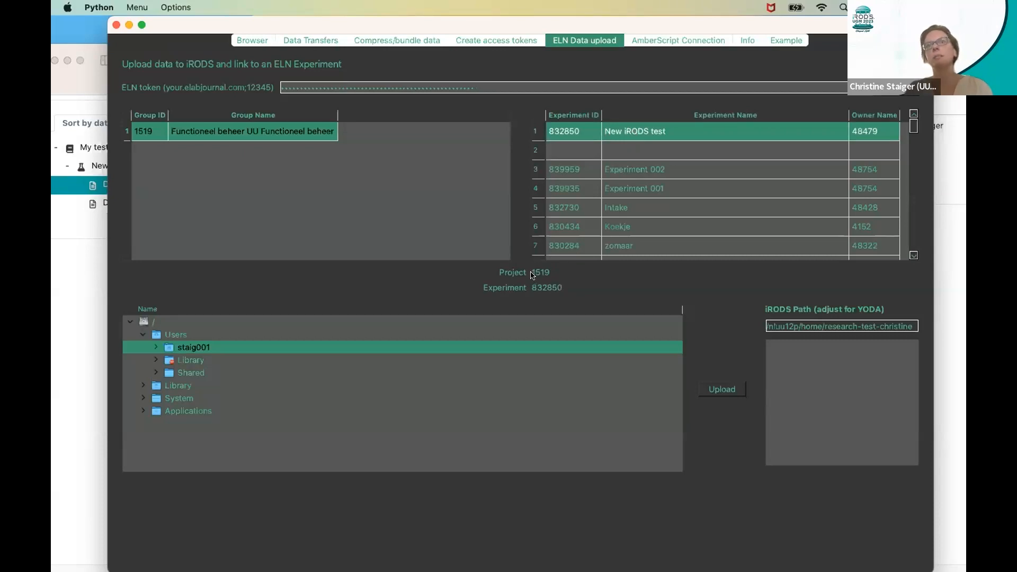
pyautogui.moveTo(537, 266)
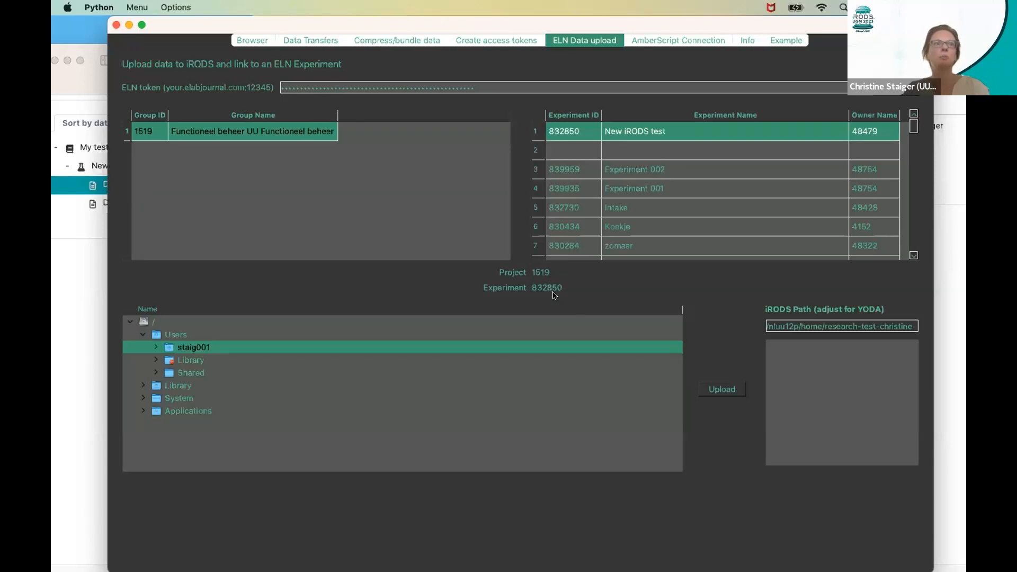
pyautogui.click(156, 347)
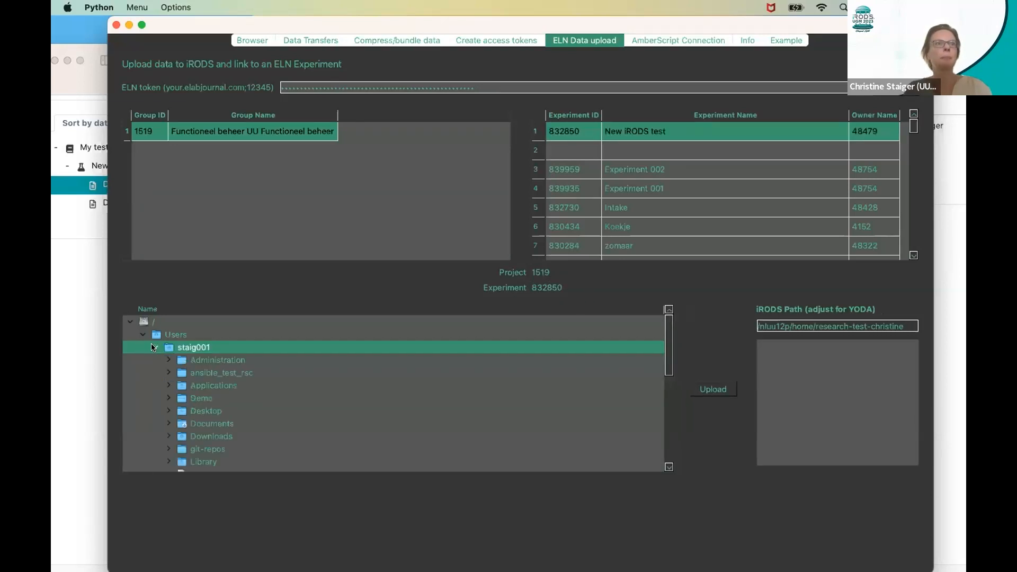
# Upload the local Demo folder (2659MB) to ELN/1519/832850 linked to New iRODS test
pyautogui.click(201, 398)
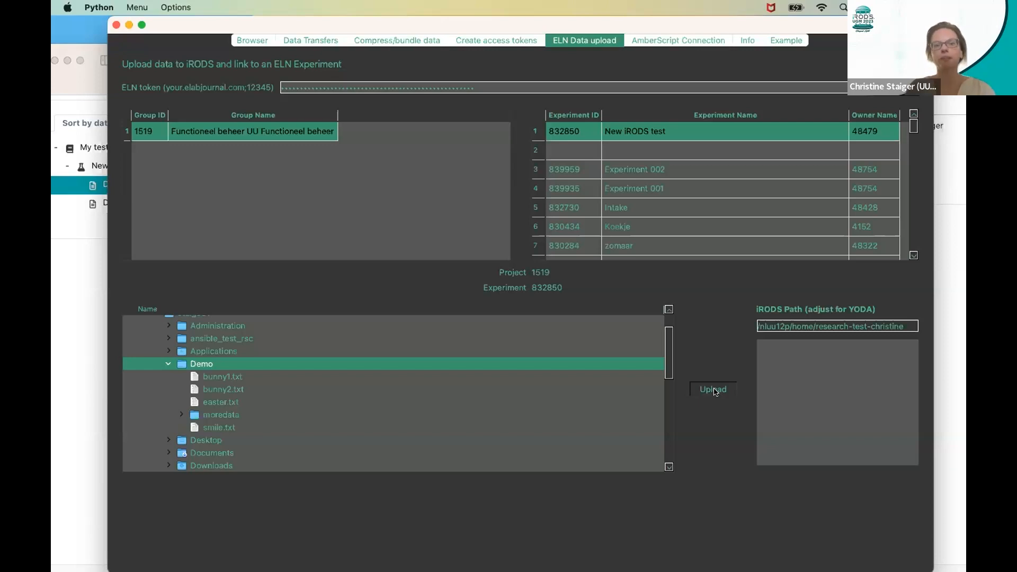
pyautogui.click(712, 389)
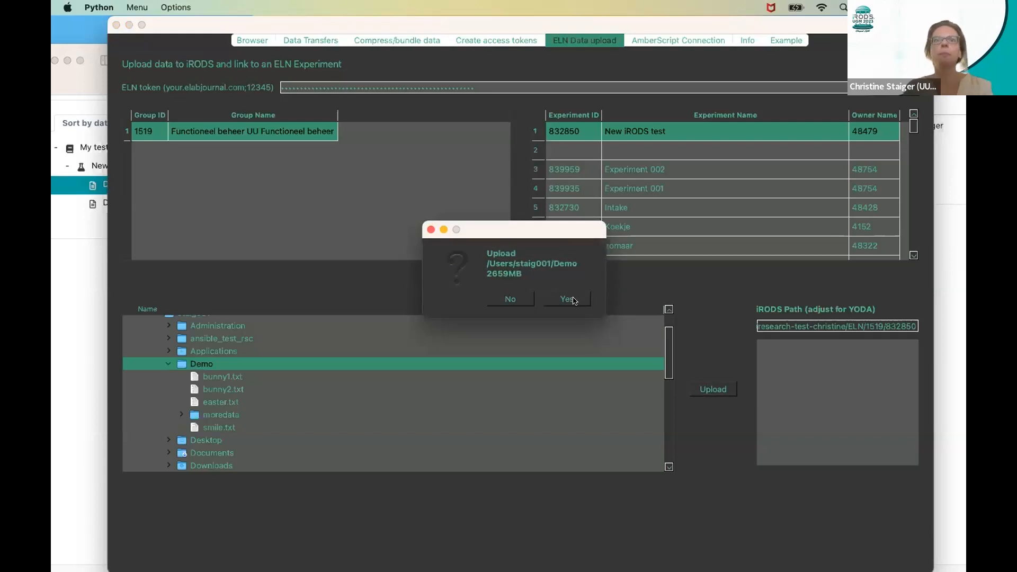
pyautogui.click(565, 299)
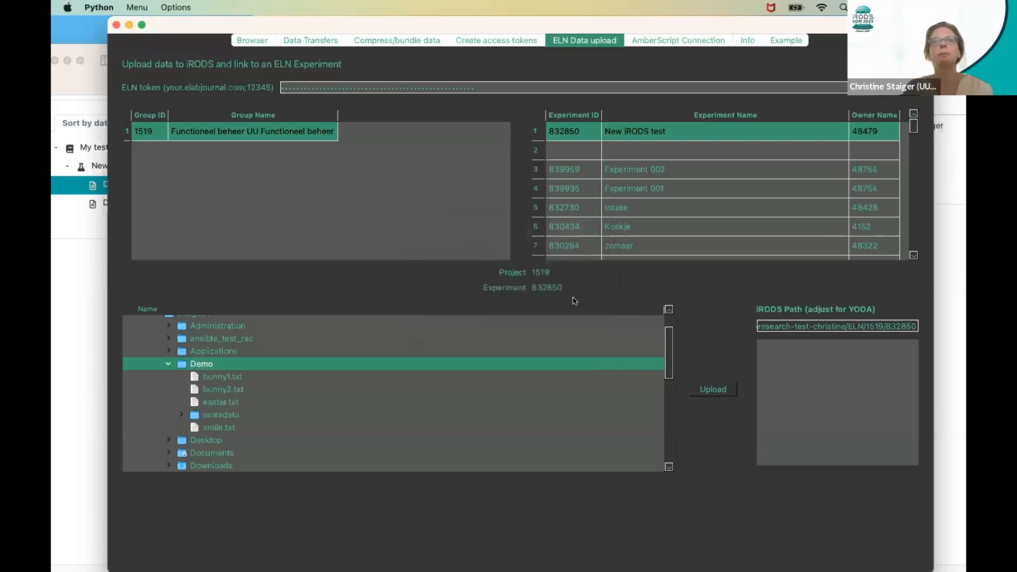
pyautogui.moveTo(626, 422)
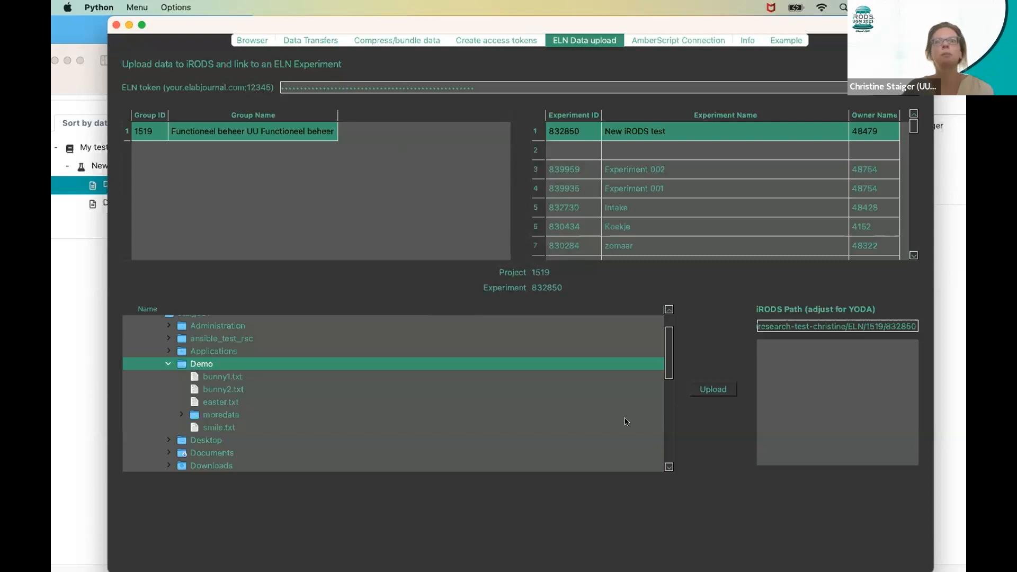
pyautogui.click(712, 389)
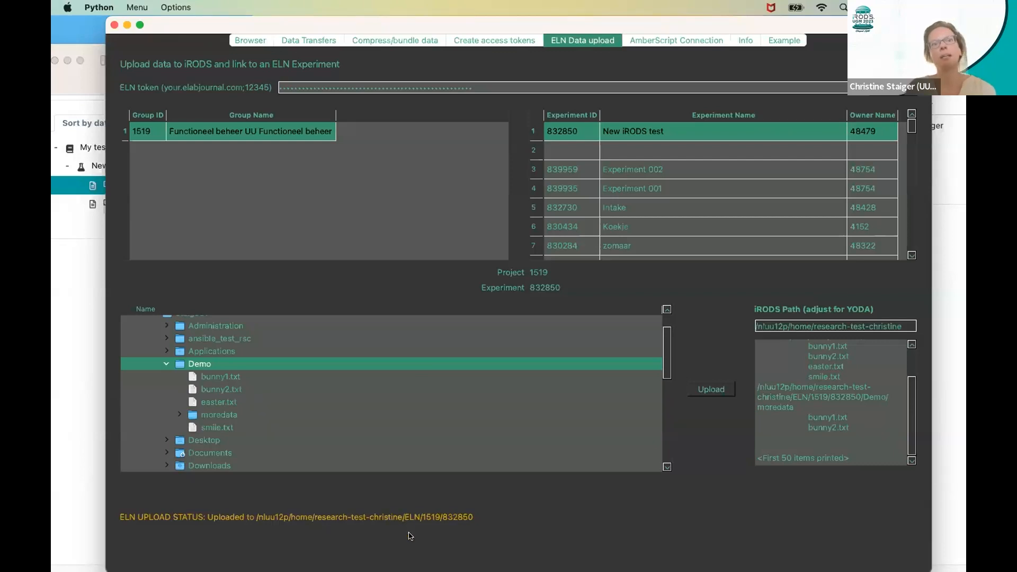
pyautogui.moveTo(410, 525)
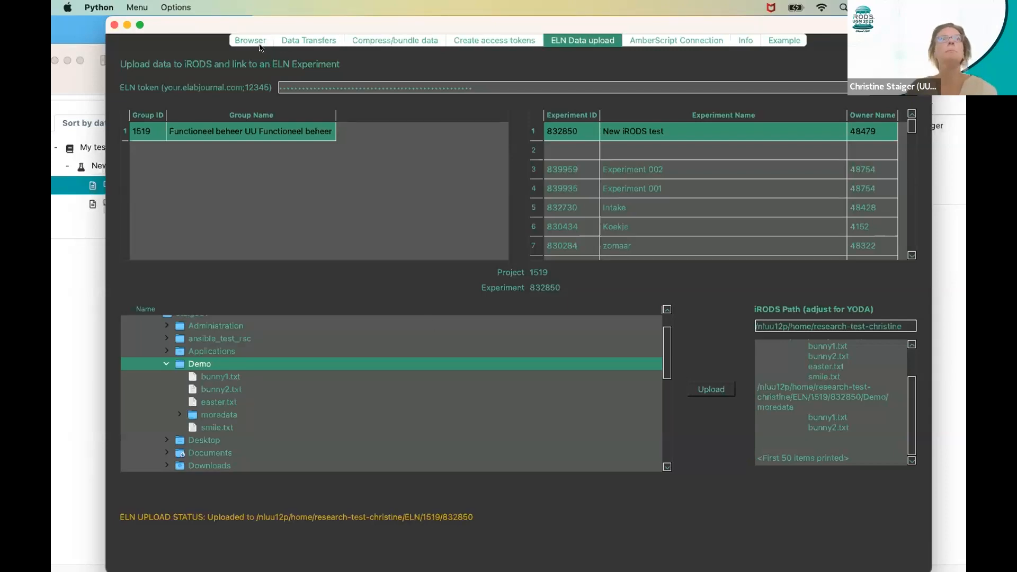
# Browse into ELN/1519/832850, view the Demo collection's ELN link metadata and list its files
pyautogui.click(251, 41)
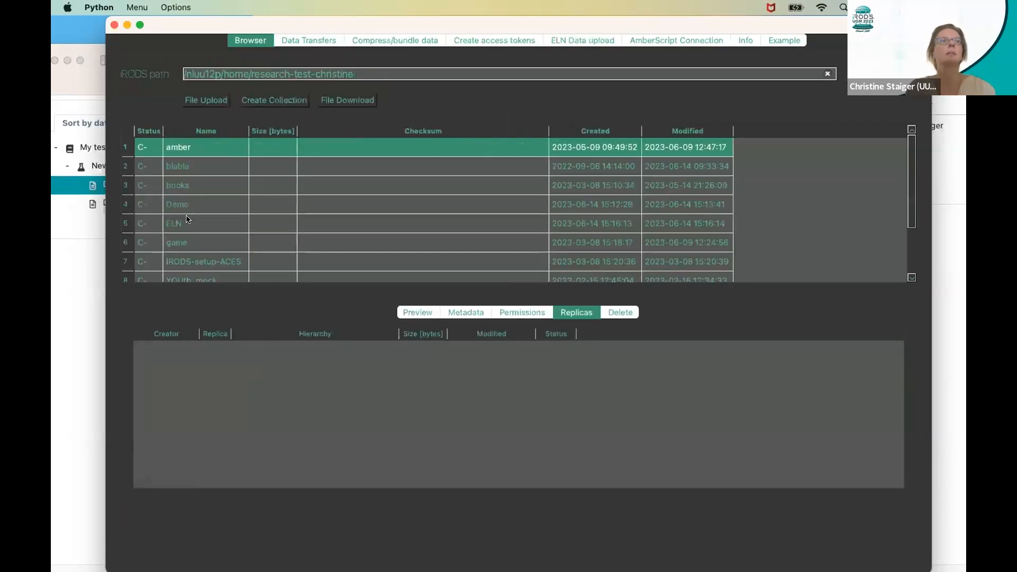
pyautogui.click(175, 223)
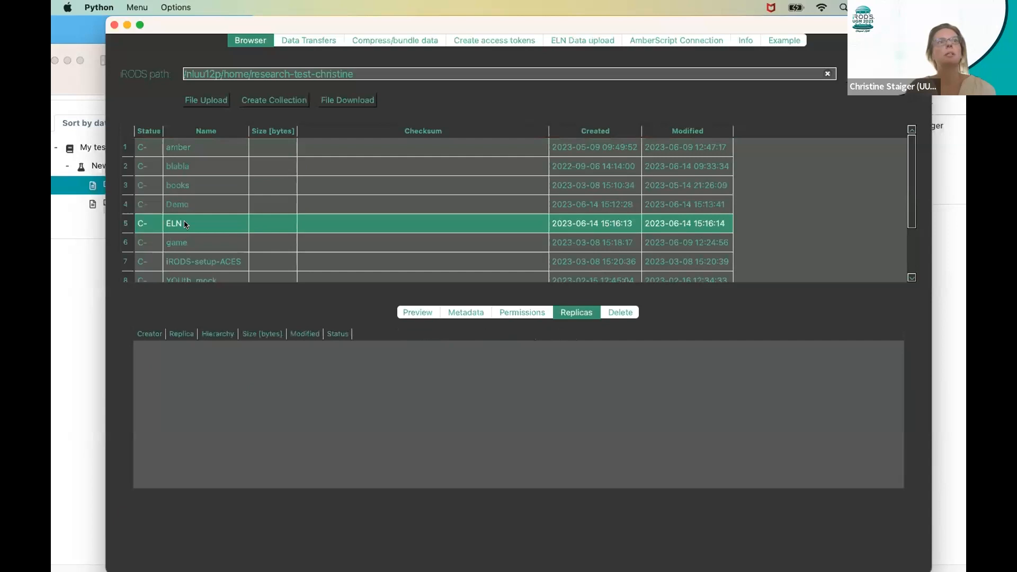
pyautogui.doubleClick(174, 224)
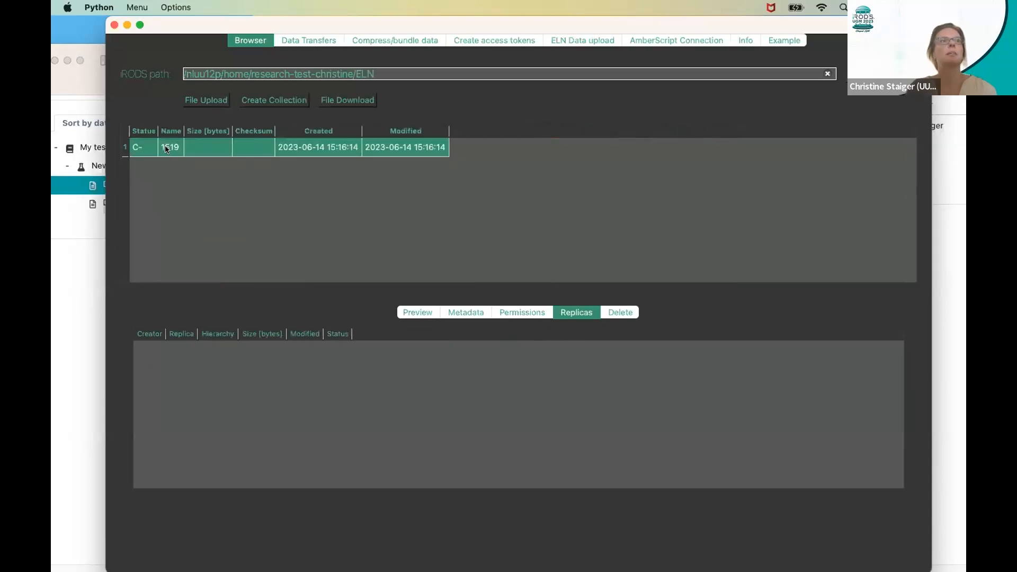
pyautogui.doubleClick(170, 146)
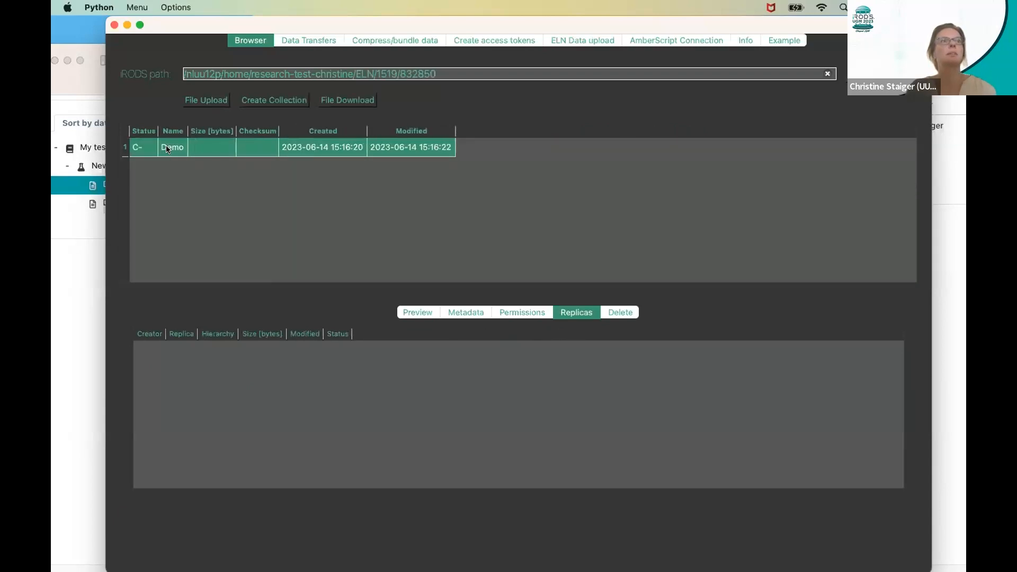
pyautogui.click(465, 311)
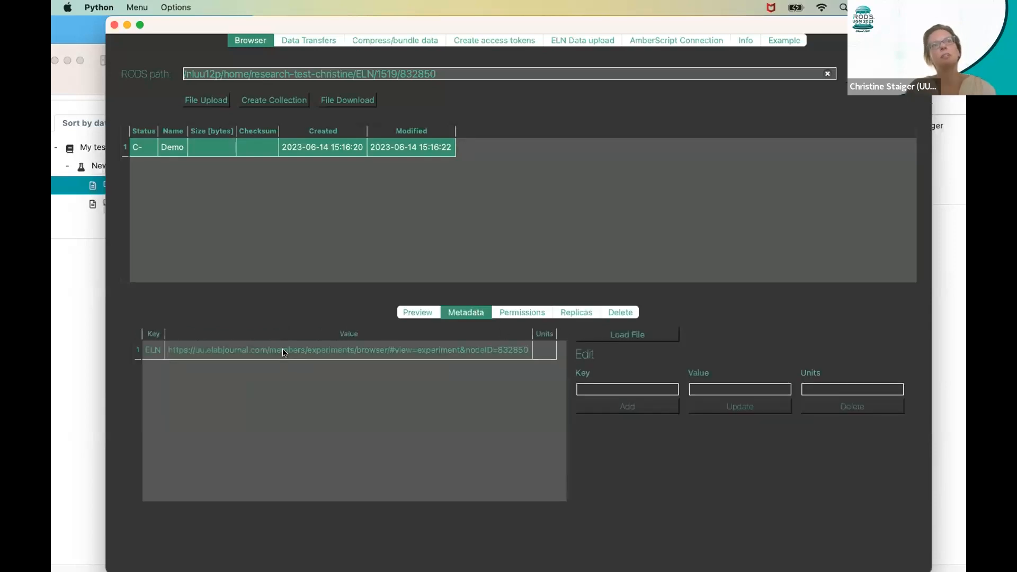
pyautogui.click(349, 350)
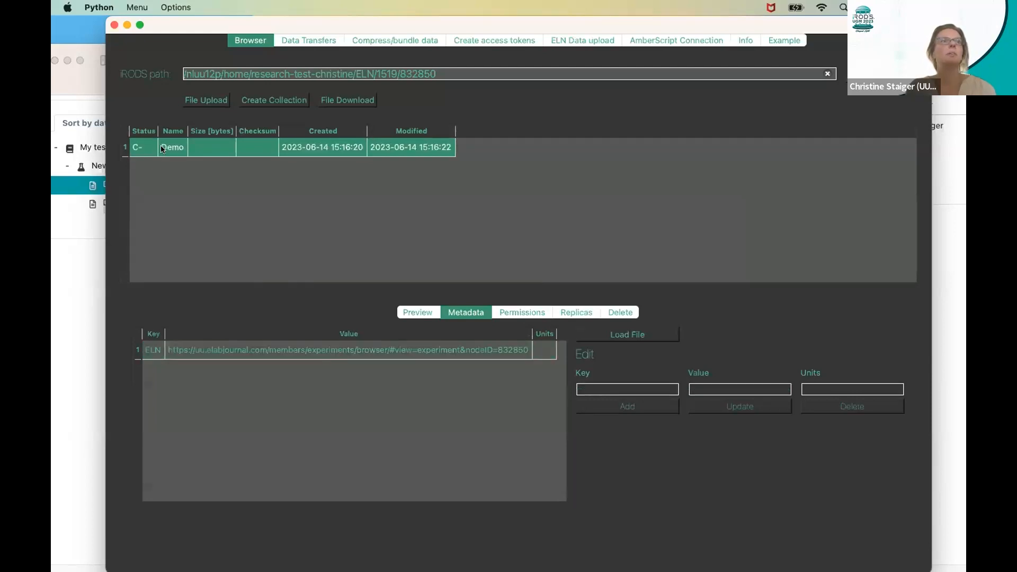
pyautogui.doubleClick(171, 147)
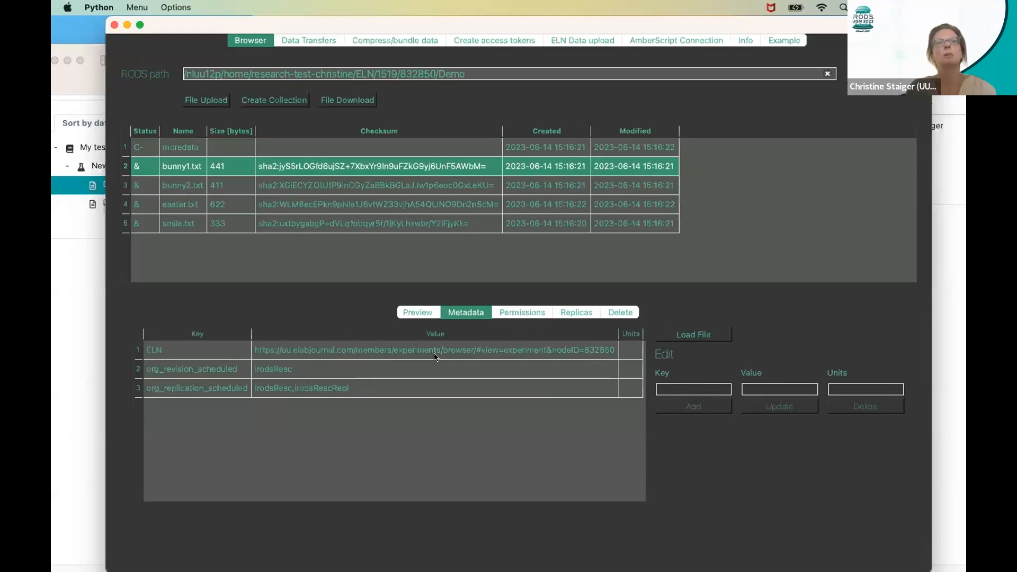
pyautogui.moveTo(202, 182)
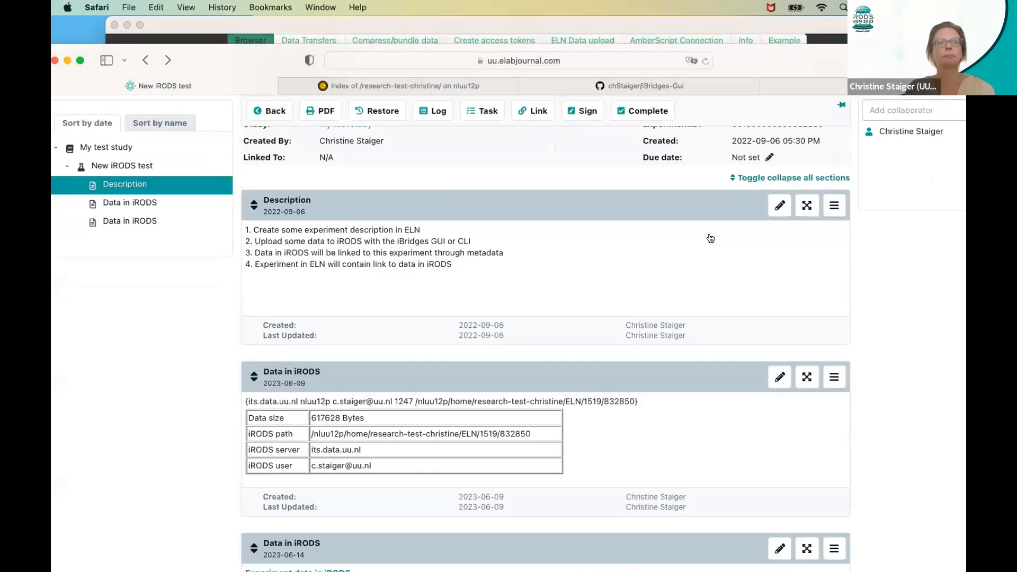
# From the experiment's Data in iRODS section, open the iRODS link in a new tab and its Demo folder
pyautogui.scroll(-3)
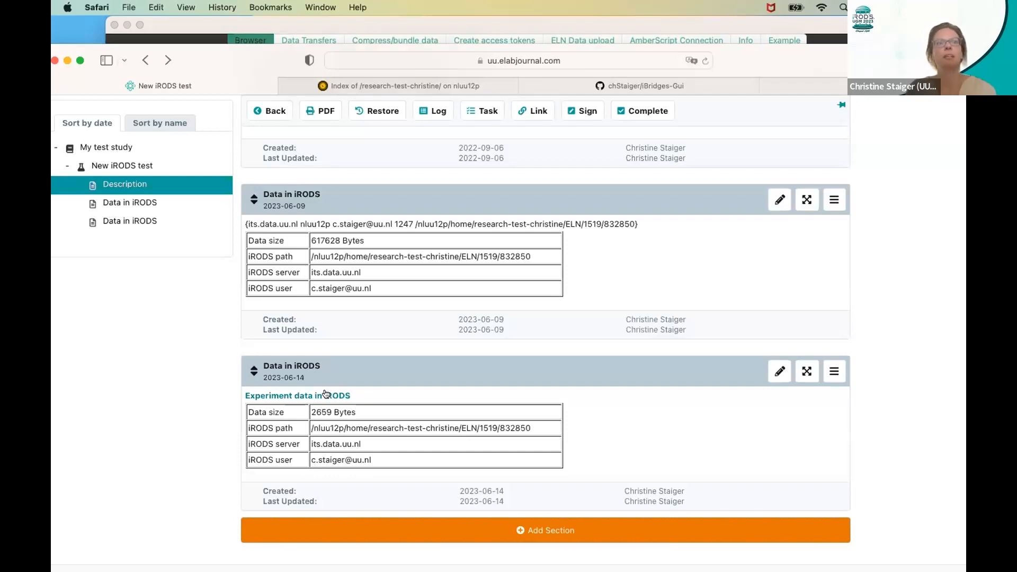
pyautogui.rightClick(297, 395)
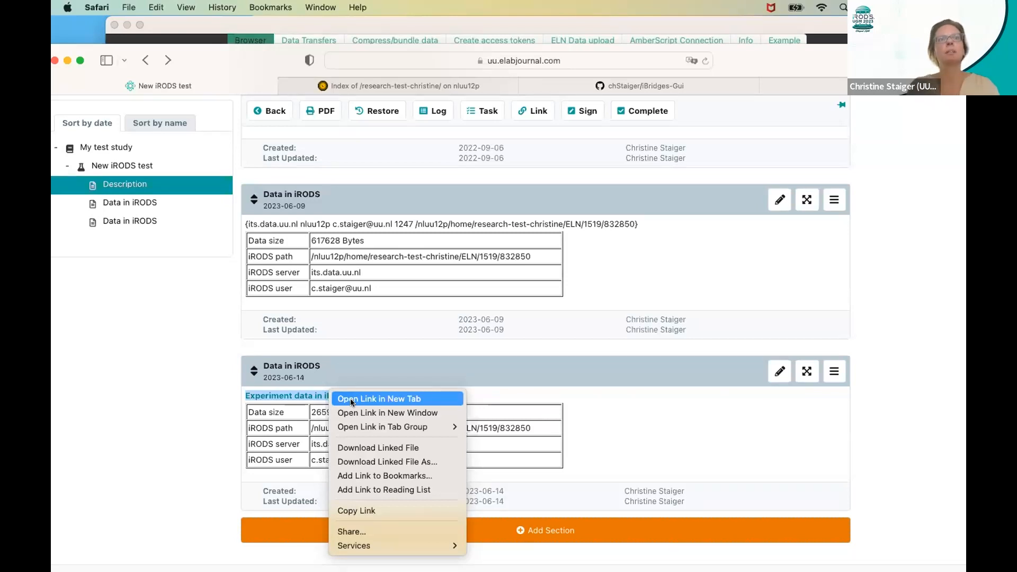
pyautogui.click(379, 398)
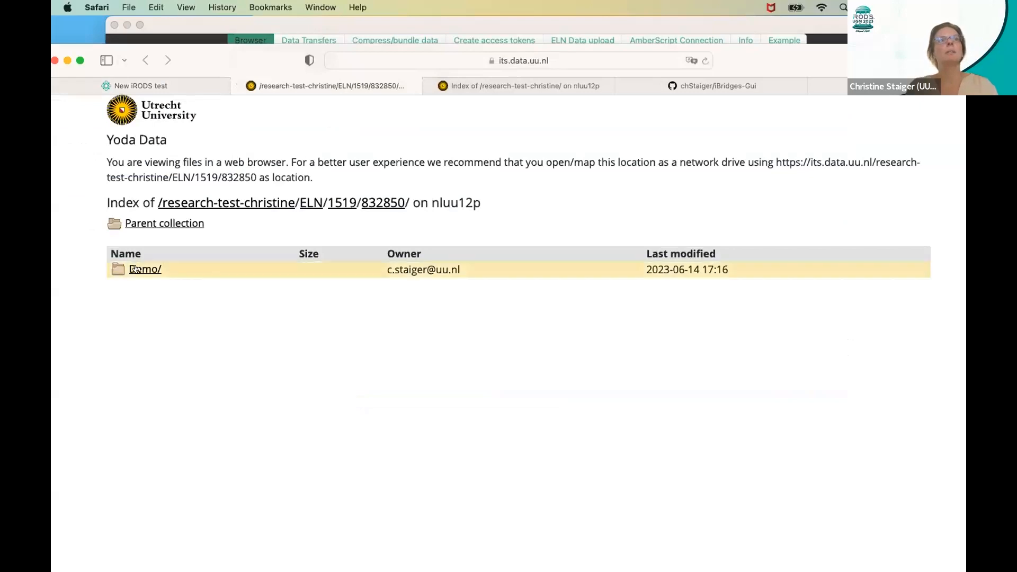
pyautogui.click(144, 269)
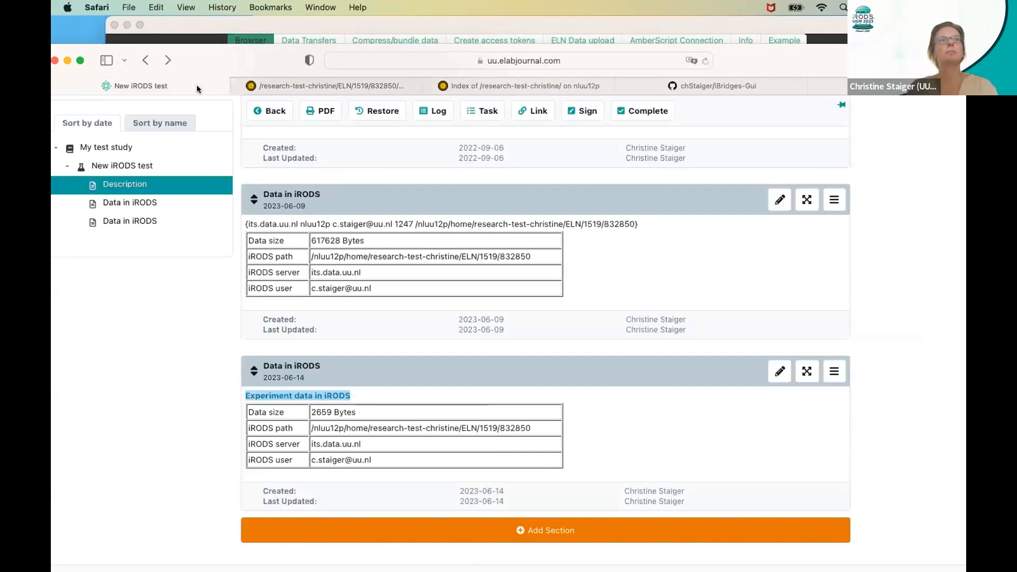
pyautogui.moveTo(709, 469)
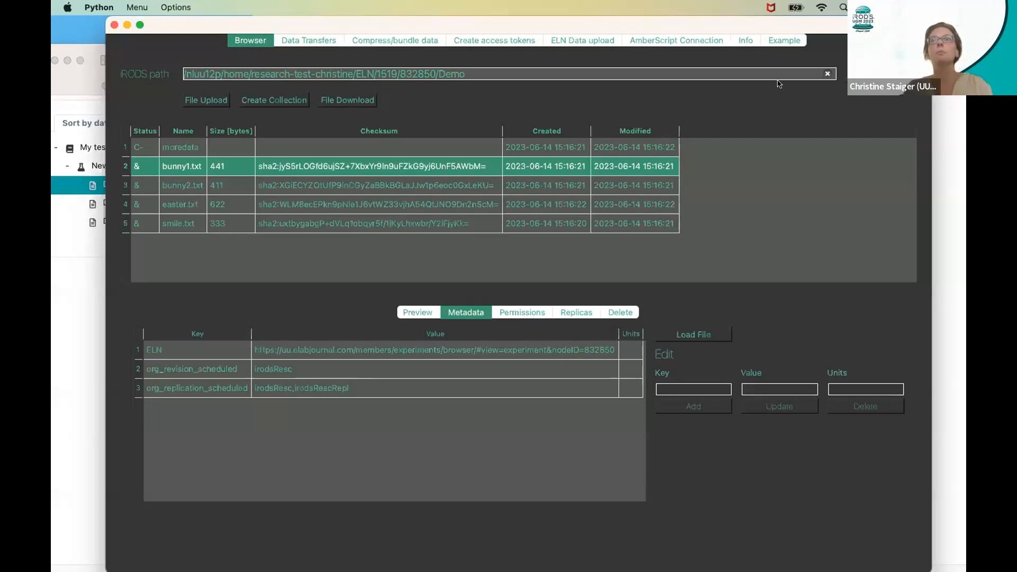
# Switch to the AmberScript Connection page with its send and download panes
pyautogui.click(675, 40)
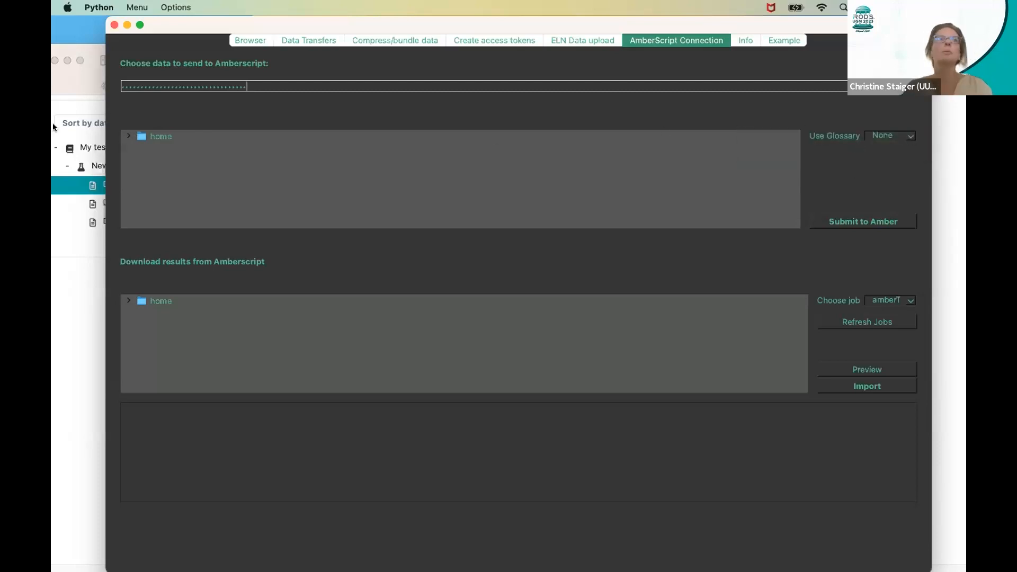
# Browse to amberTest.wav, review existing transcription jobs and submit the file to AmberScript
pyautogui.click(128, 137)
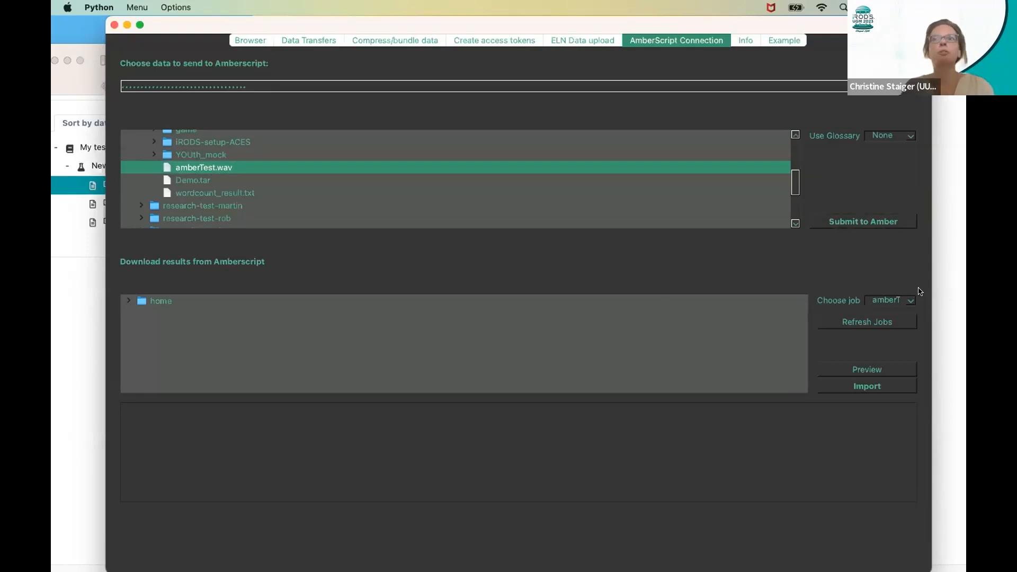
pyautogui.click(911, 300)
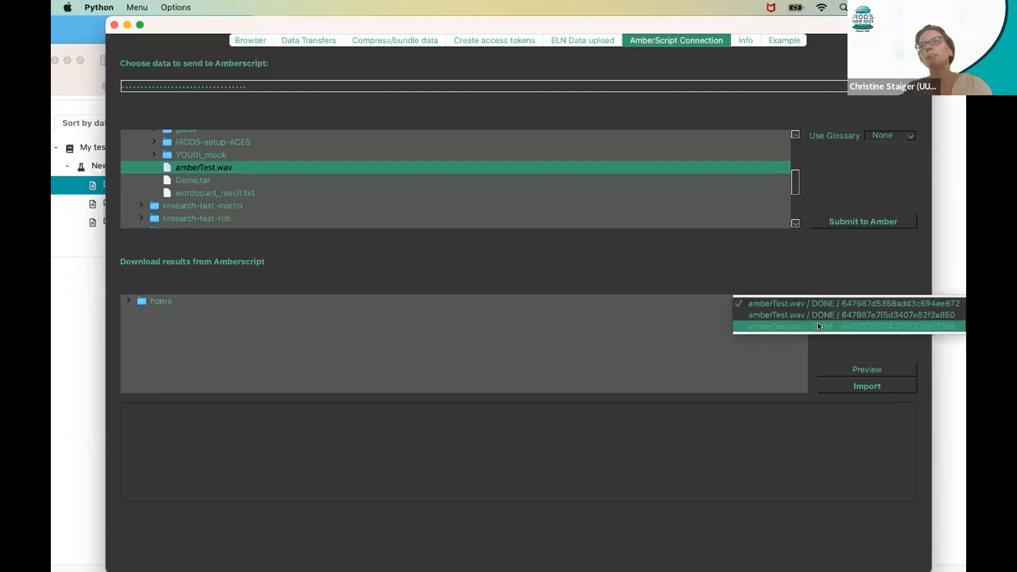
pyautogui.moveTo(817, 342)
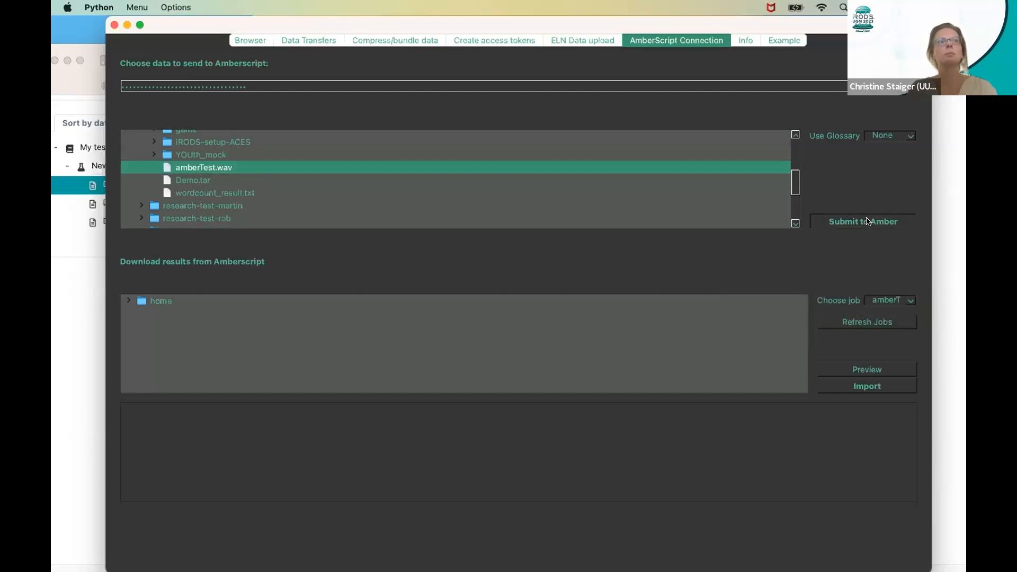
pyautogui.click(863, 222)
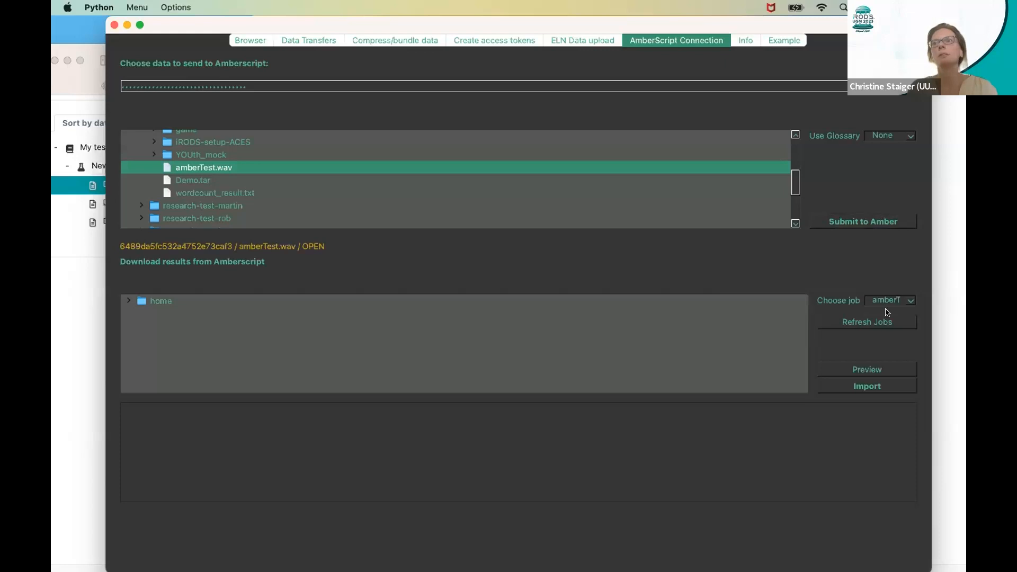
# Choose the new OPEN transcription job and preview it, which reports the job is not finished yet
pyautogui.click(890, 299)
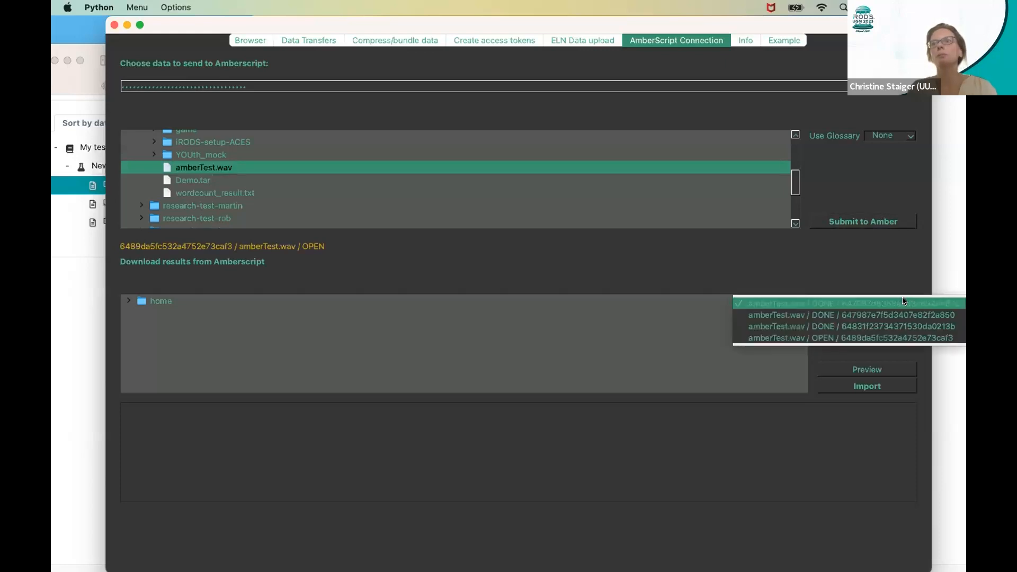
pyautogui.click(849, 337)
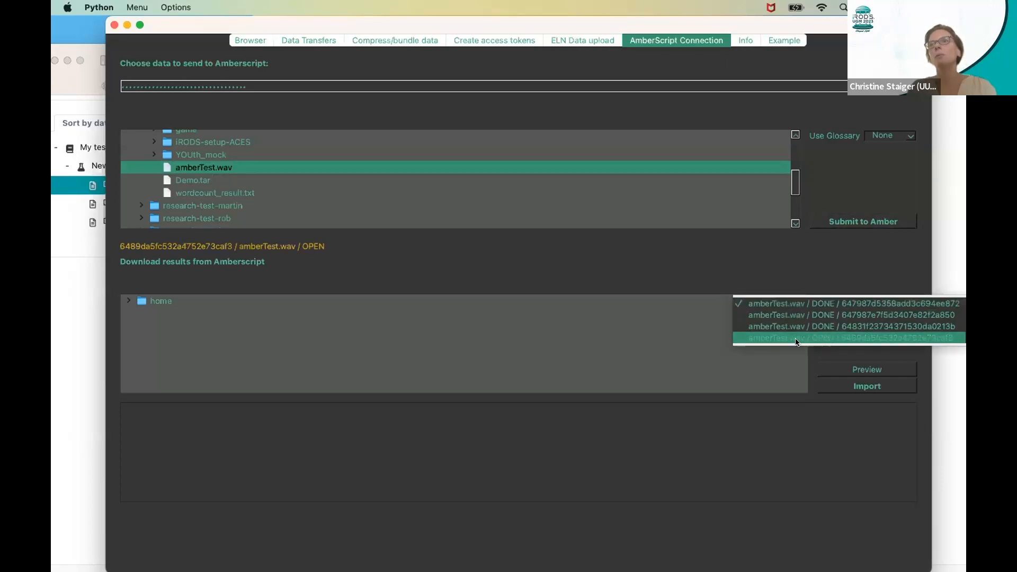
pyautogui.click(796, 338)
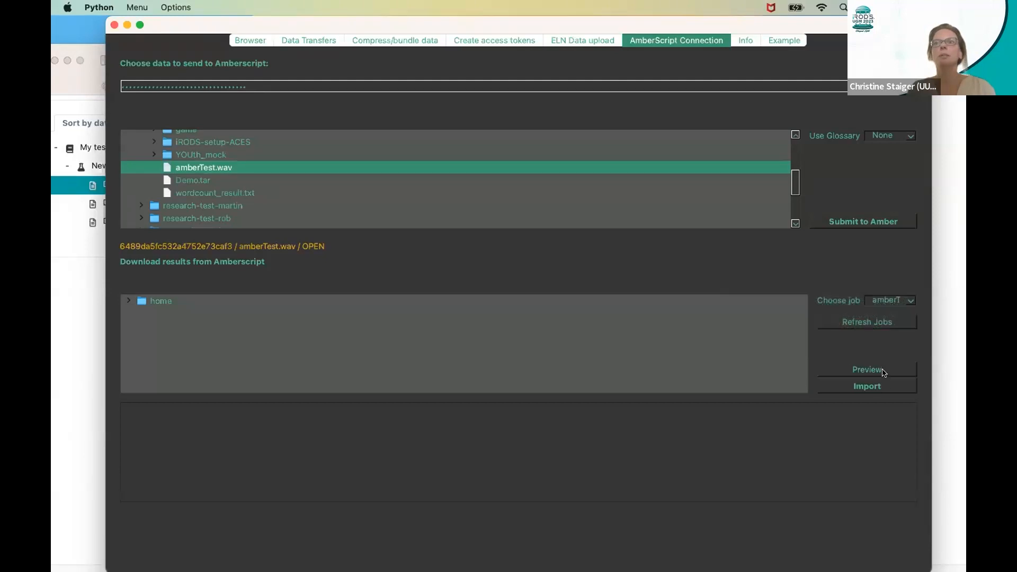
pyautogui.click(866, 368)
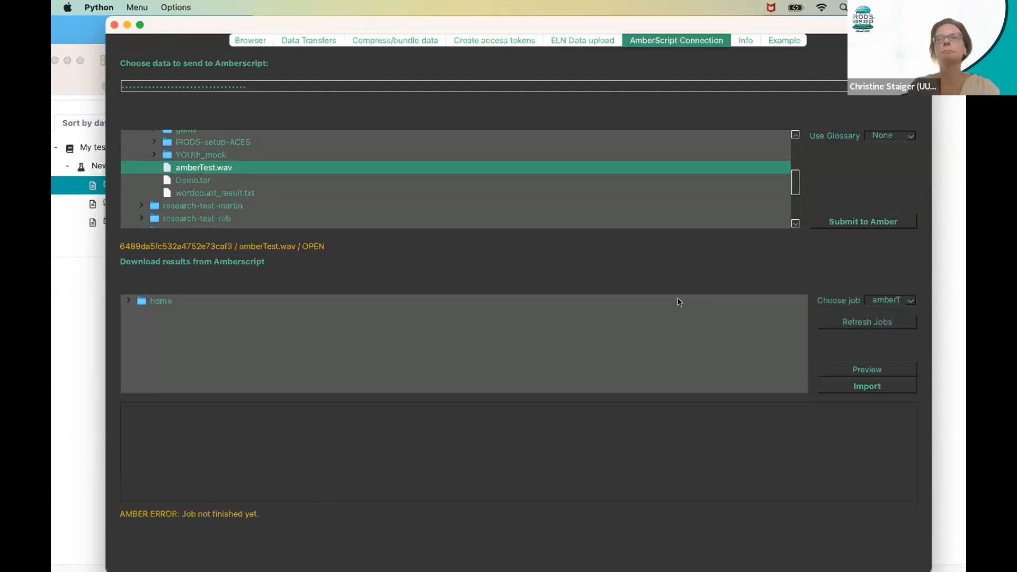
pyautogui.click(889, 300)
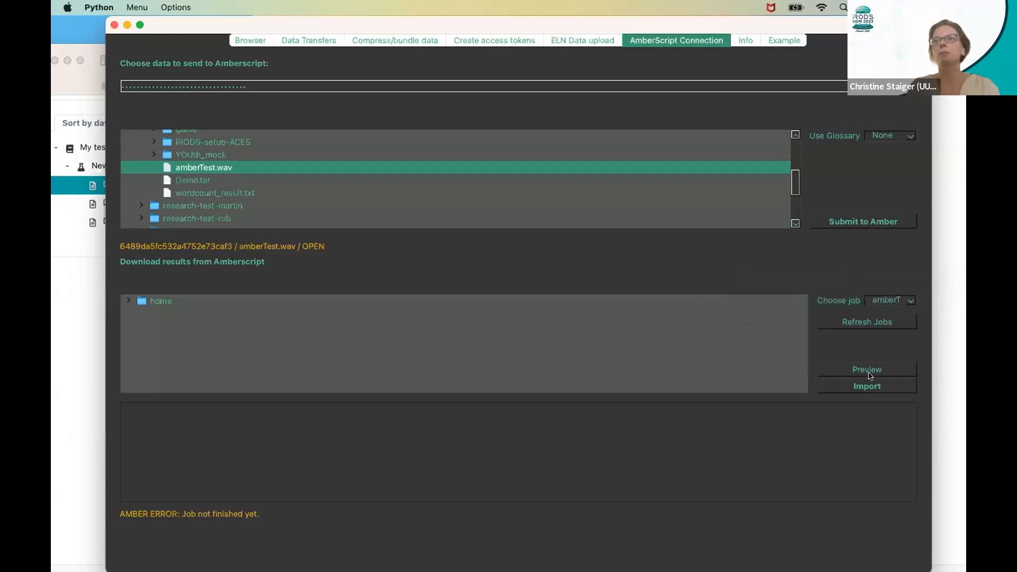
# Preview the finished amberTest.wav transcript and import it into home > research-test-christine > amber
pyautogui.click(867, 369)
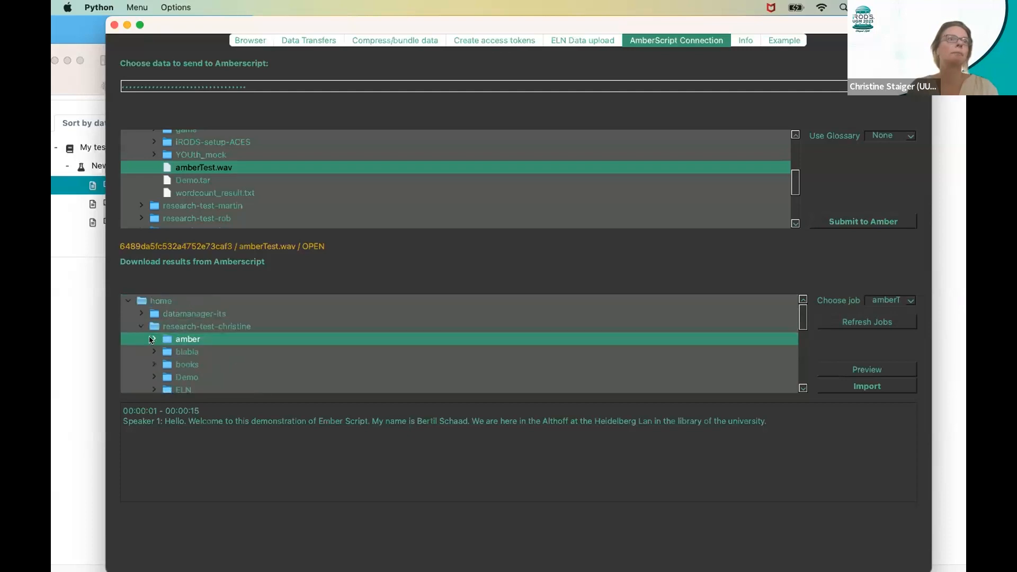
pyautogui.click(155, 339)
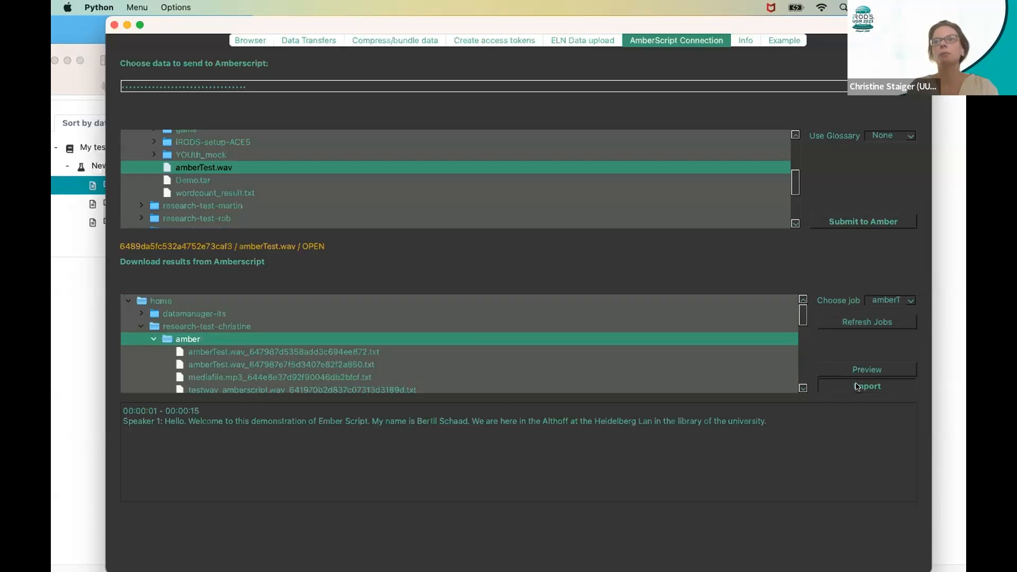
pyautogui.click(866, 386)
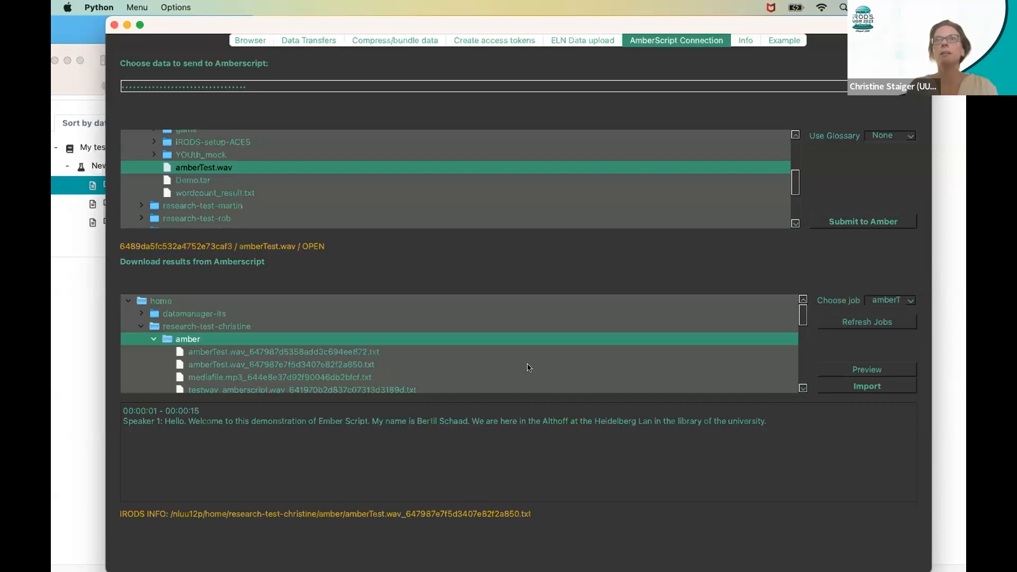
pyautogui.moveTo(555, 294)
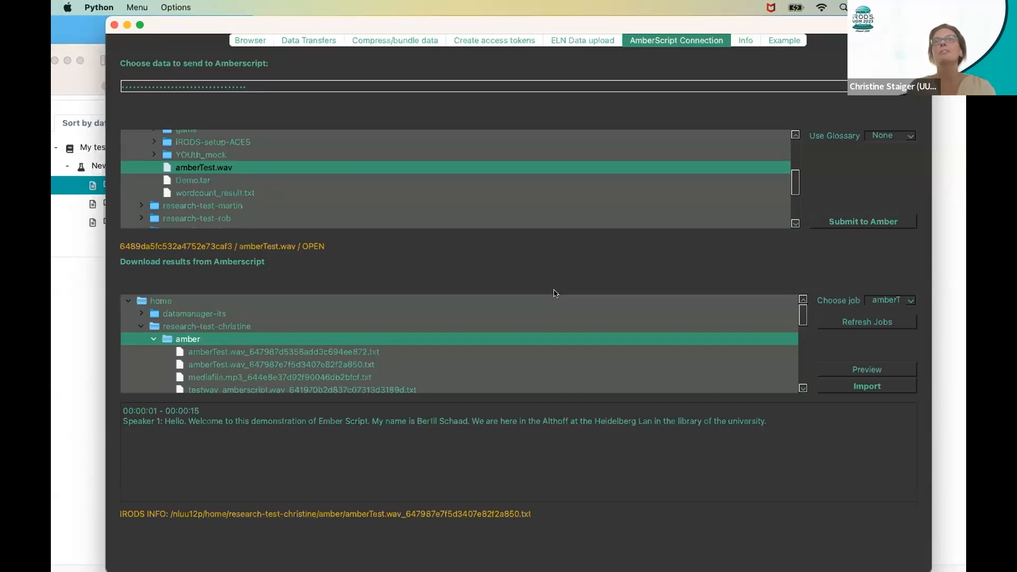
pyautogui.moveTo(673, 276)
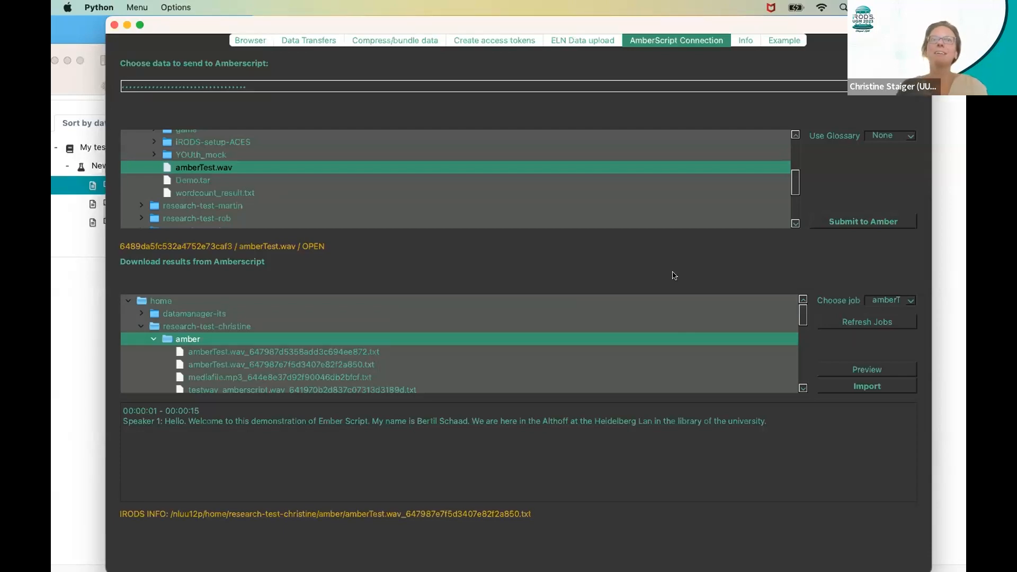
pyautogui.moveTo(665, 244)
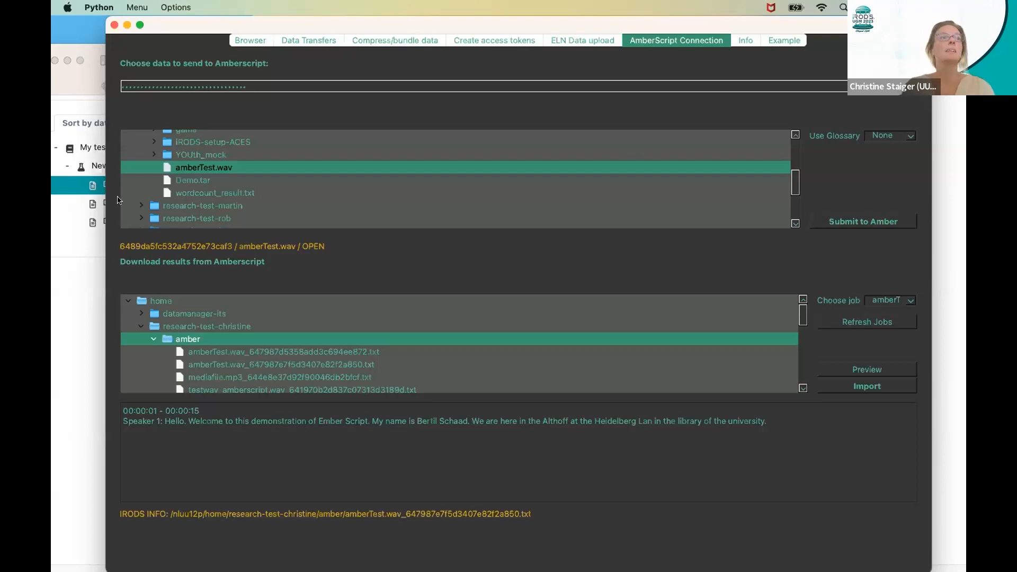
pyautogui.moveTo(54, 342)
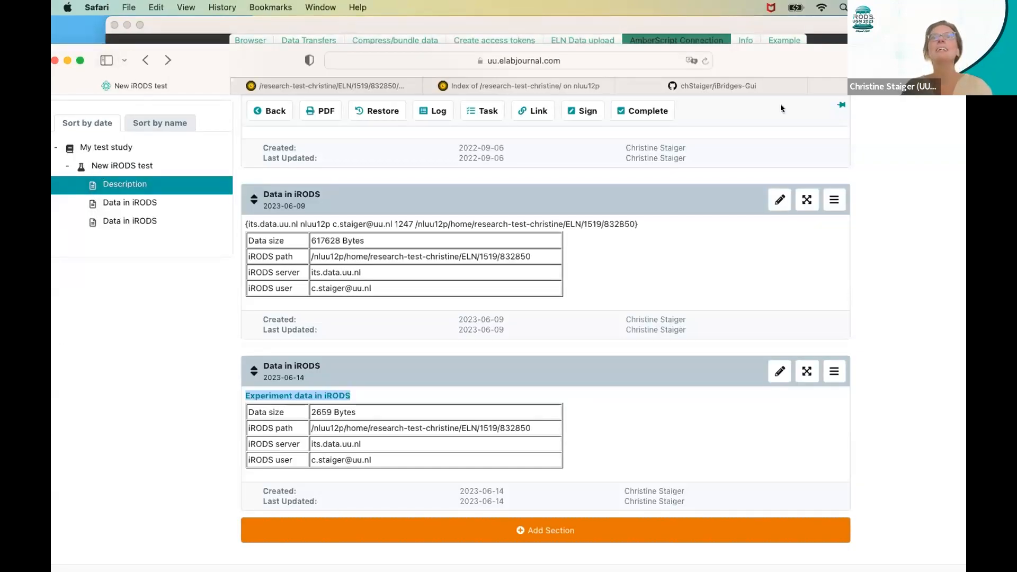
# Show the developer guide section 'Extending iBridges: Create own tab' on chStaiger.github.io
pyautogui.click(718, 86)
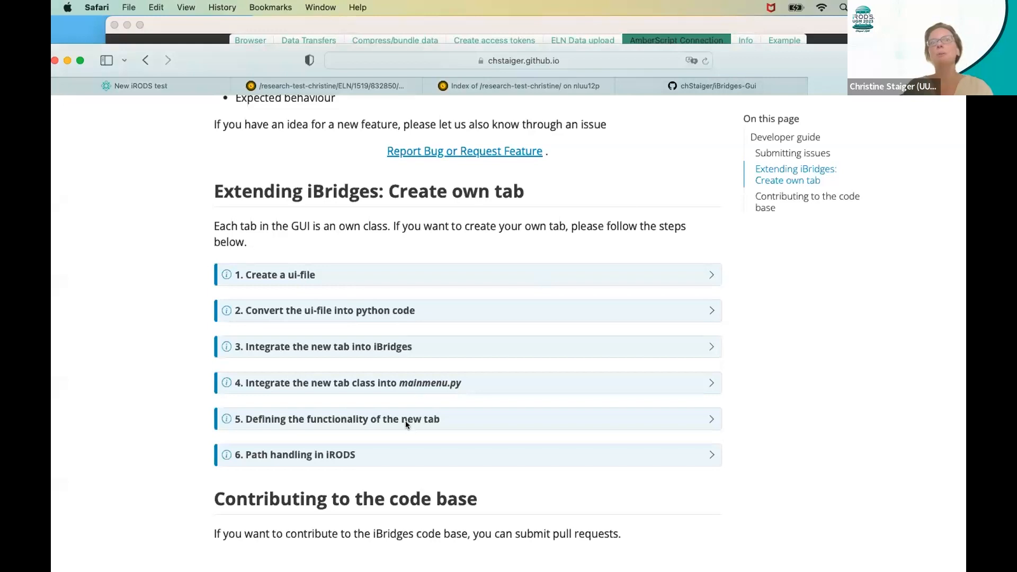
pyautogui.moveTo(407, 369)
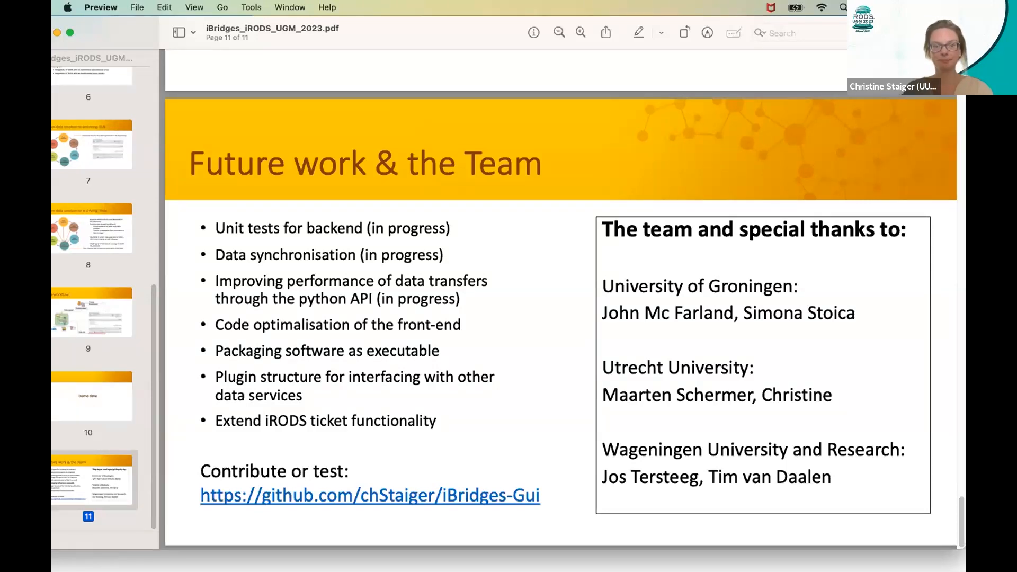
pyautogui.moveTo(493, 104)
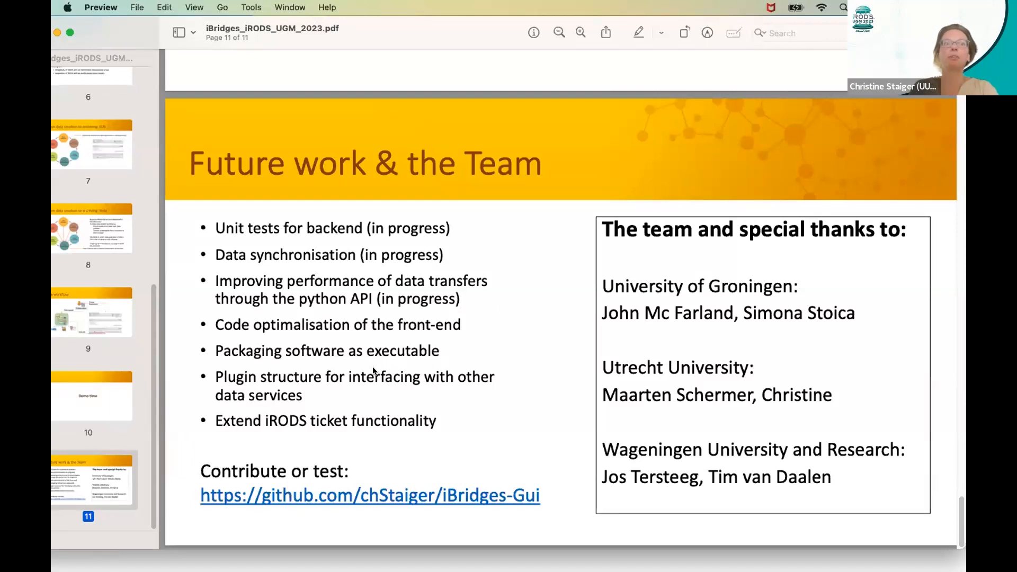
pyautogui.moveTo(362, 262)
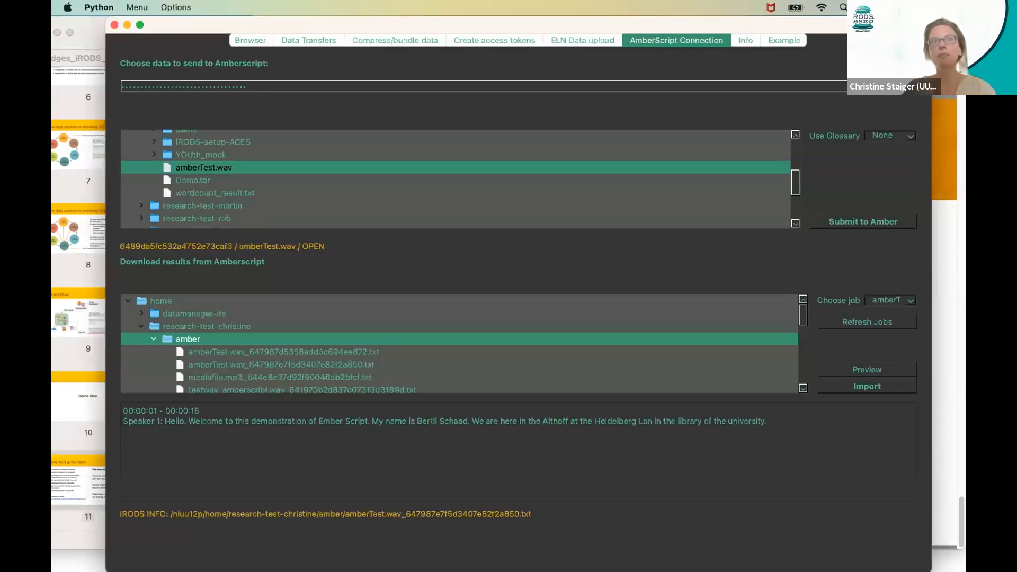
# Return from the closing Future work & Team slide to the iBridges Data Transfers view
pyautogui.click(309, 40)
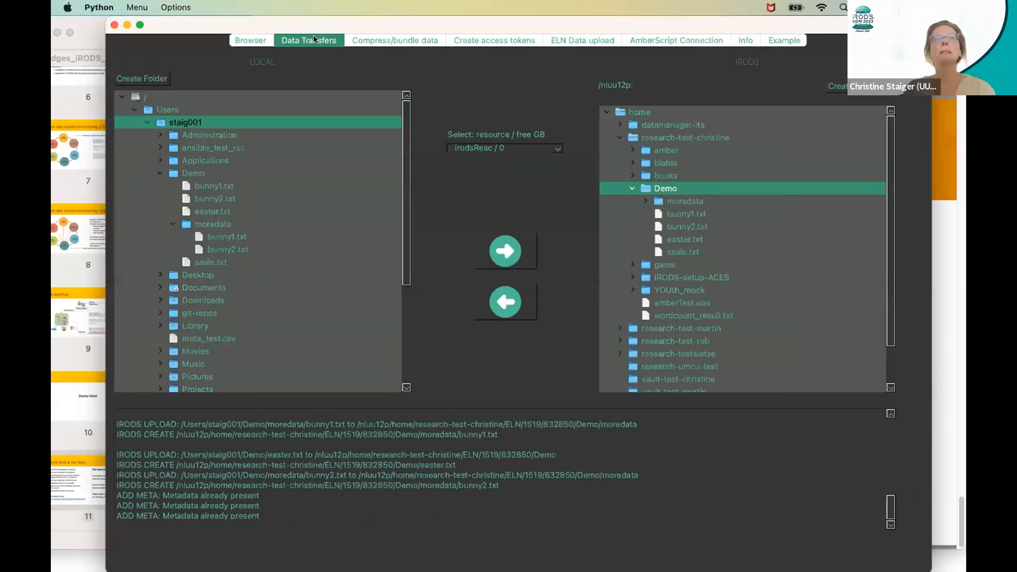